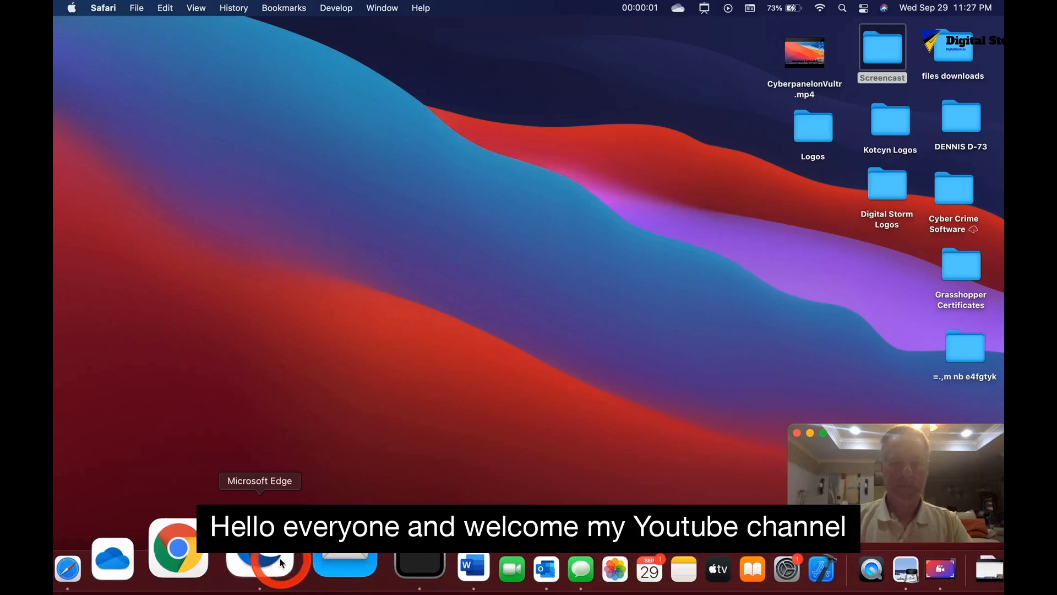
Launch Microsoft Edge from the Dock.
left_click(268, 567)
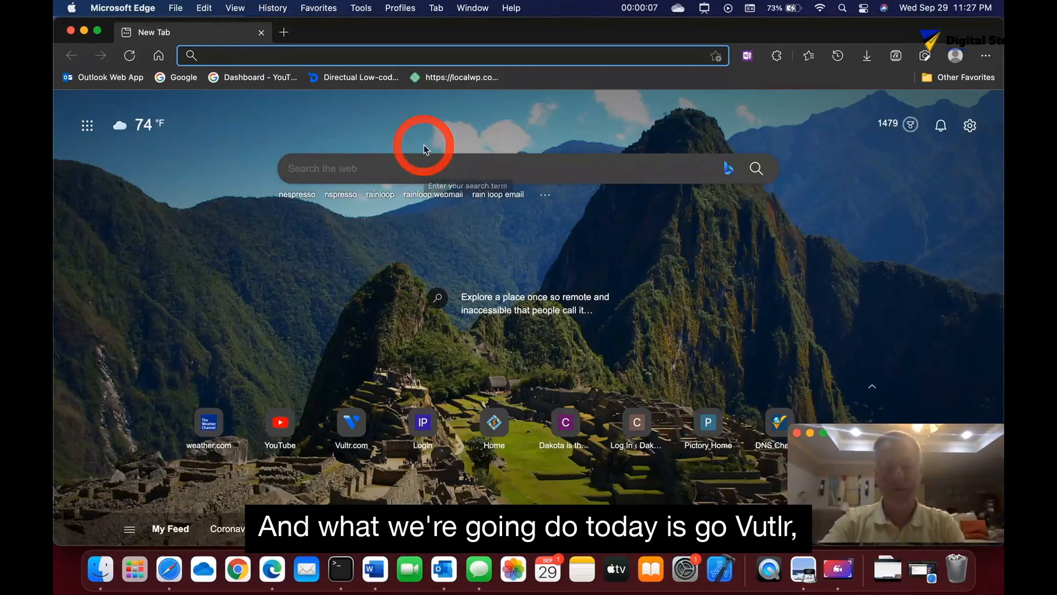
Load vultr.com in Edge.
type("vultr.com")
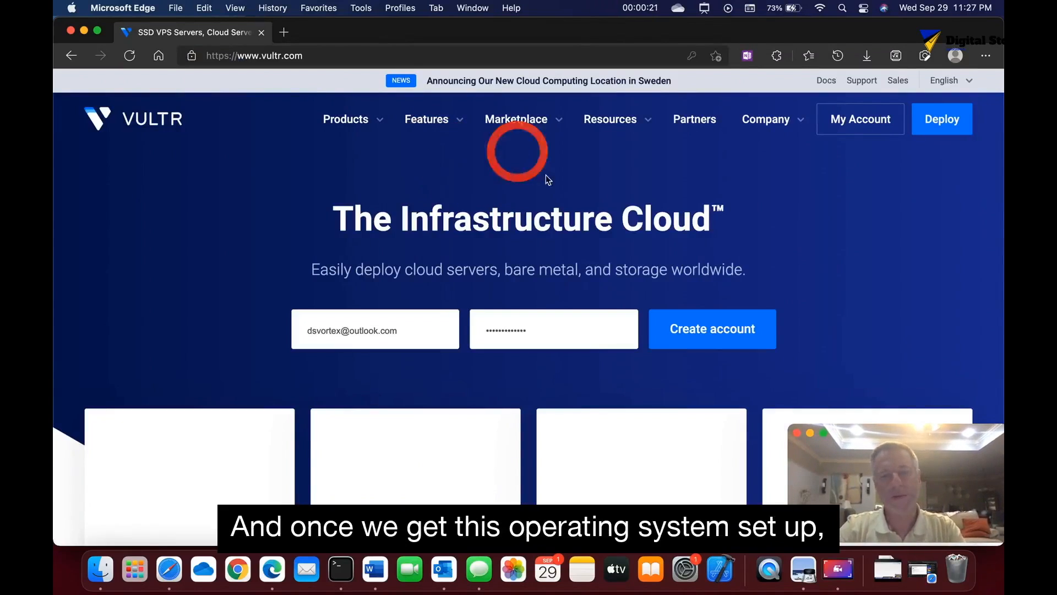
mouse_move(607, 219)
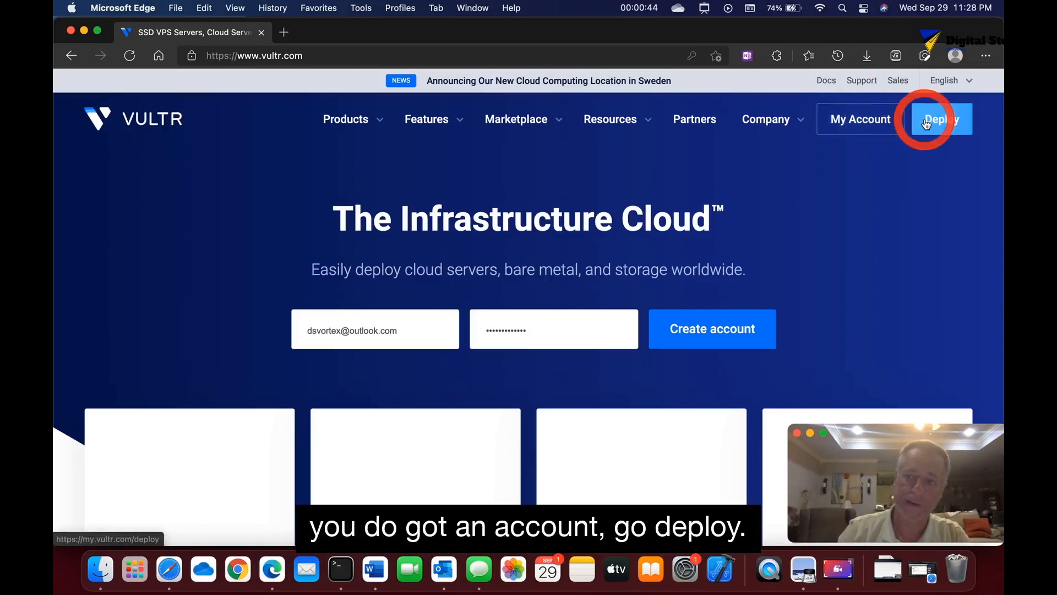
Begin a High Frequency instance deployment with Dallas as the server location.
left_click(940, 119)
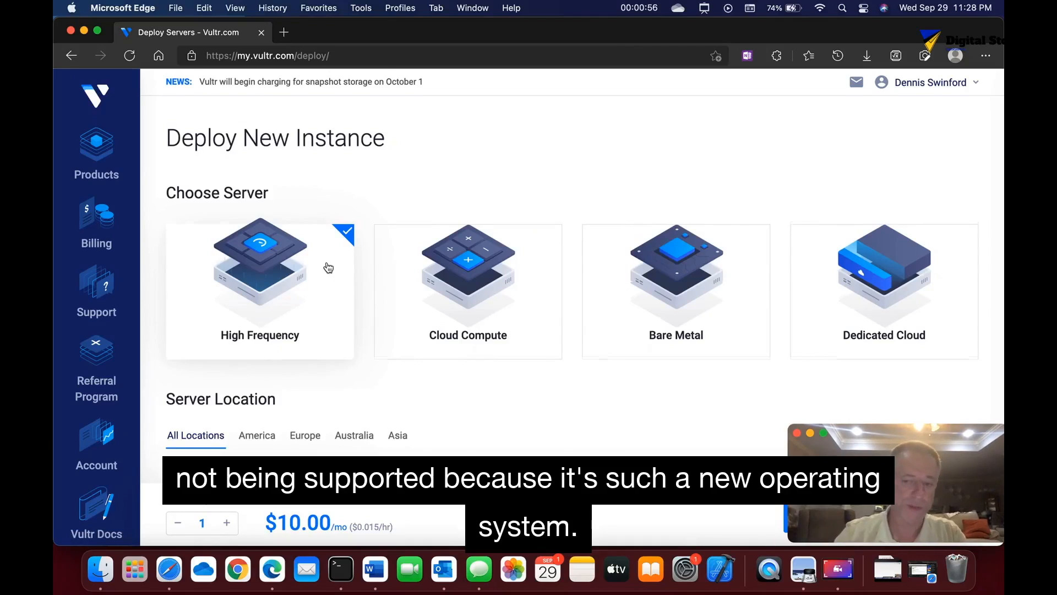
scroll("down", 3)
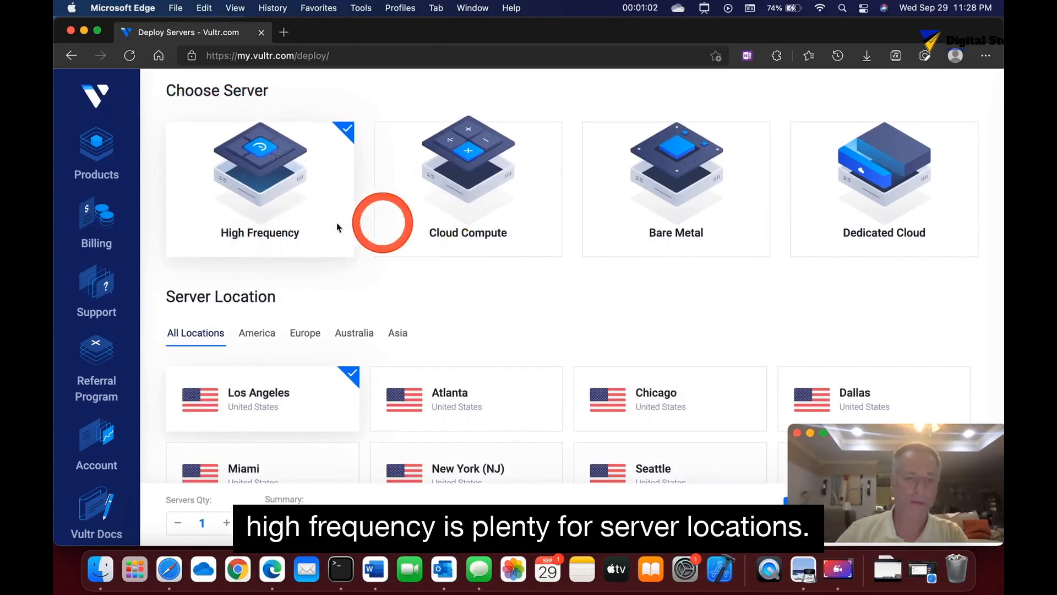
scroll("down", 3)
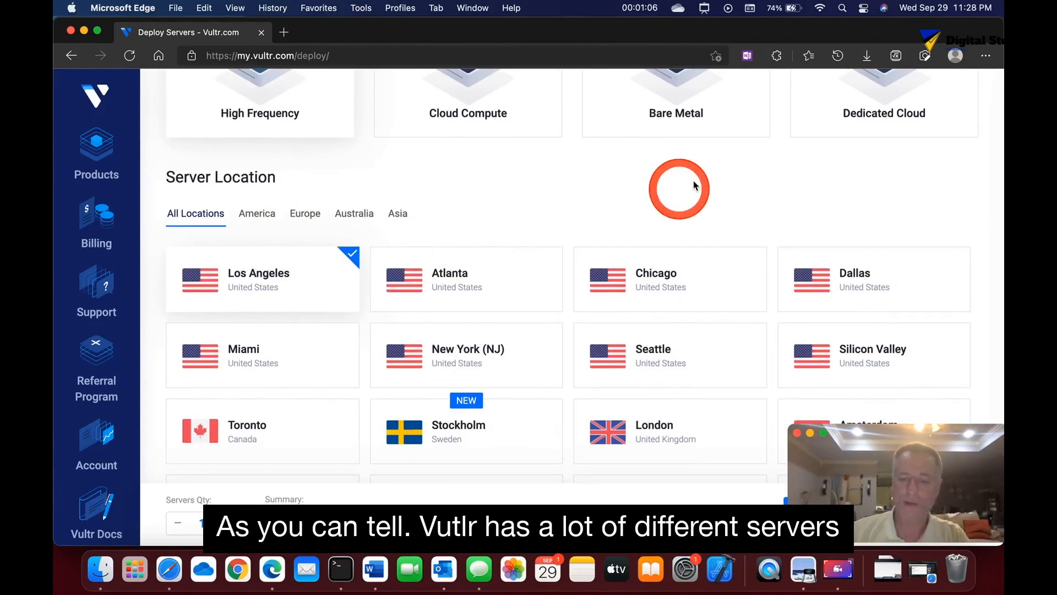
mouse_move(793, 240)
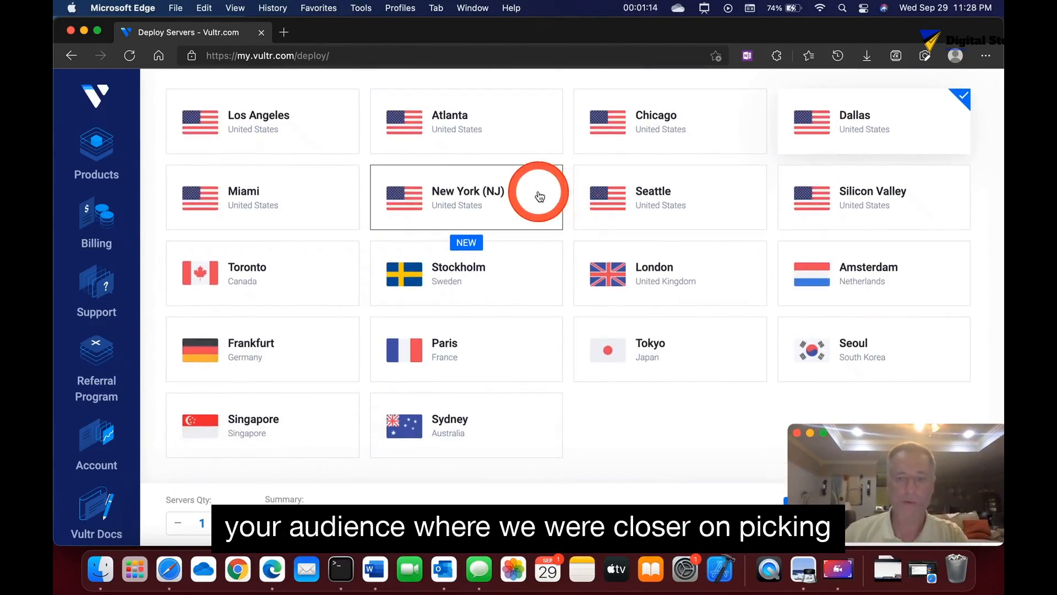
scroll("down", 3)
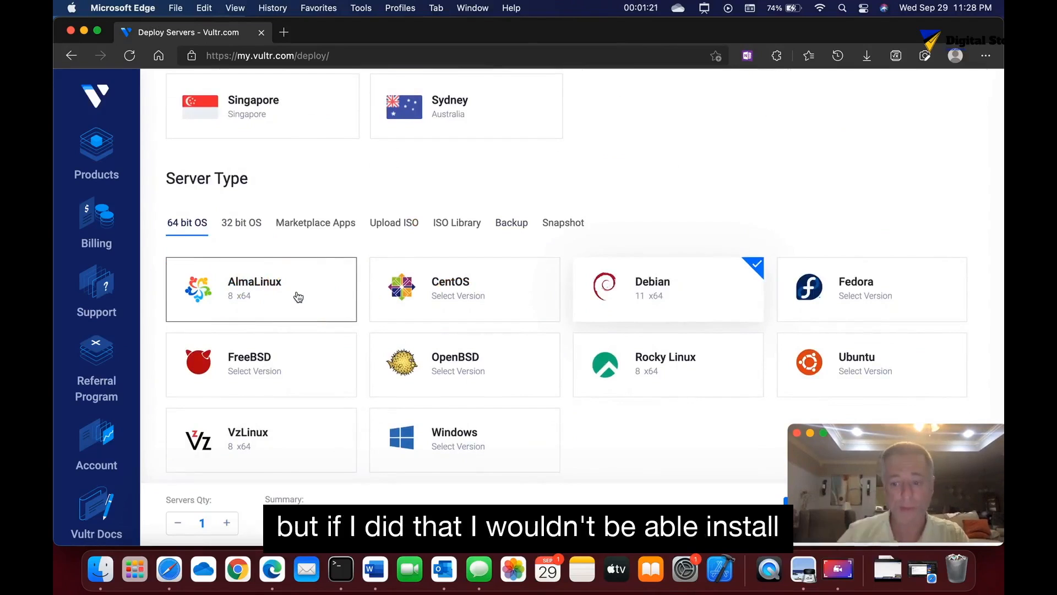
Choose CentOS 8 x64 and the 32 GB NVMe $6/month plan.
left_click(225, 294)
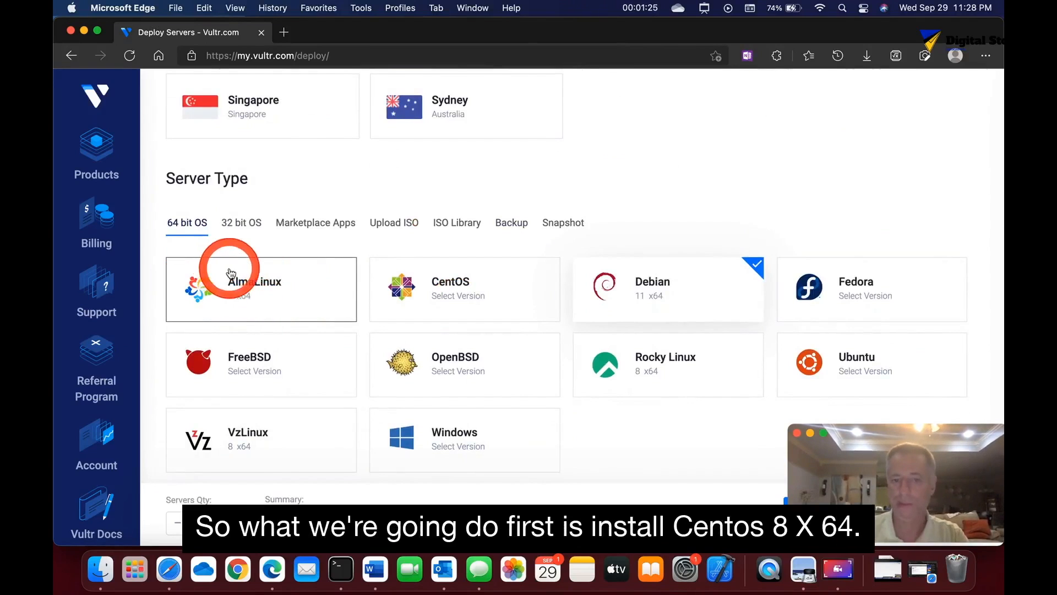
left_click(451, 281)
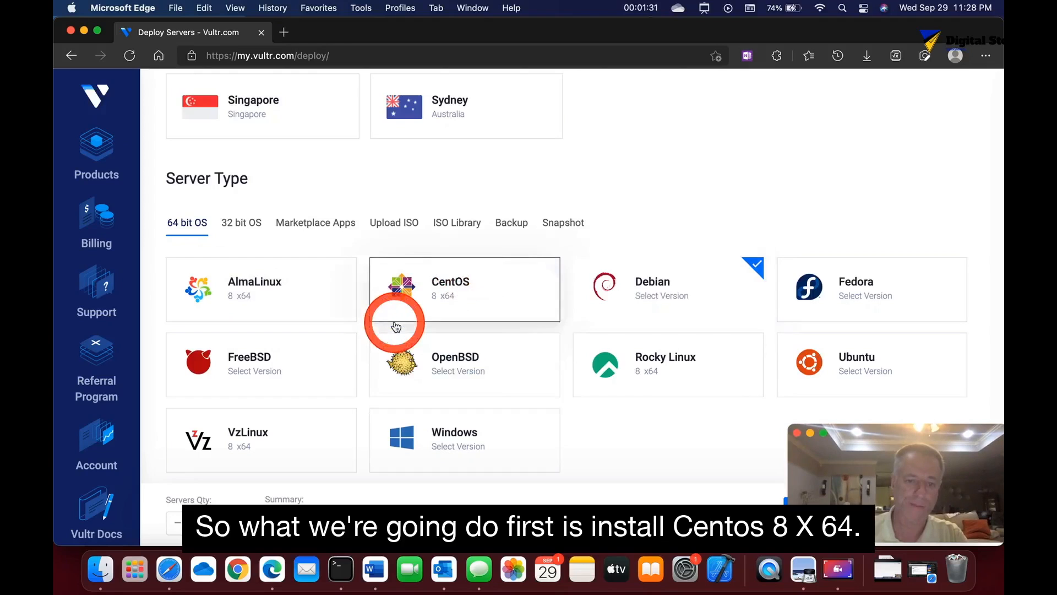
scroll("down", 3)
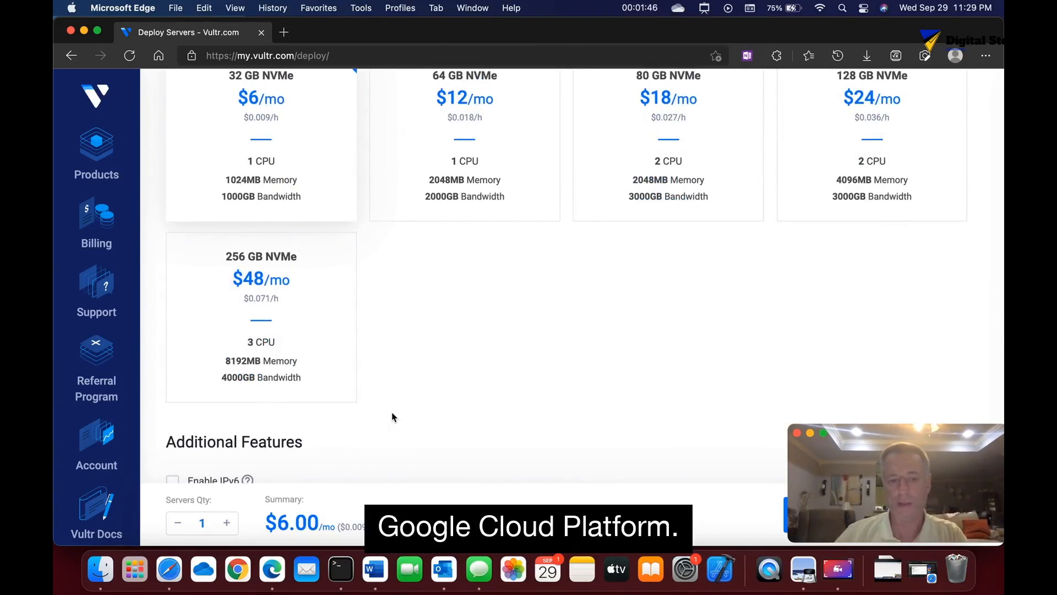
Enable IPv6 for the new server.
scroll("down", 3)
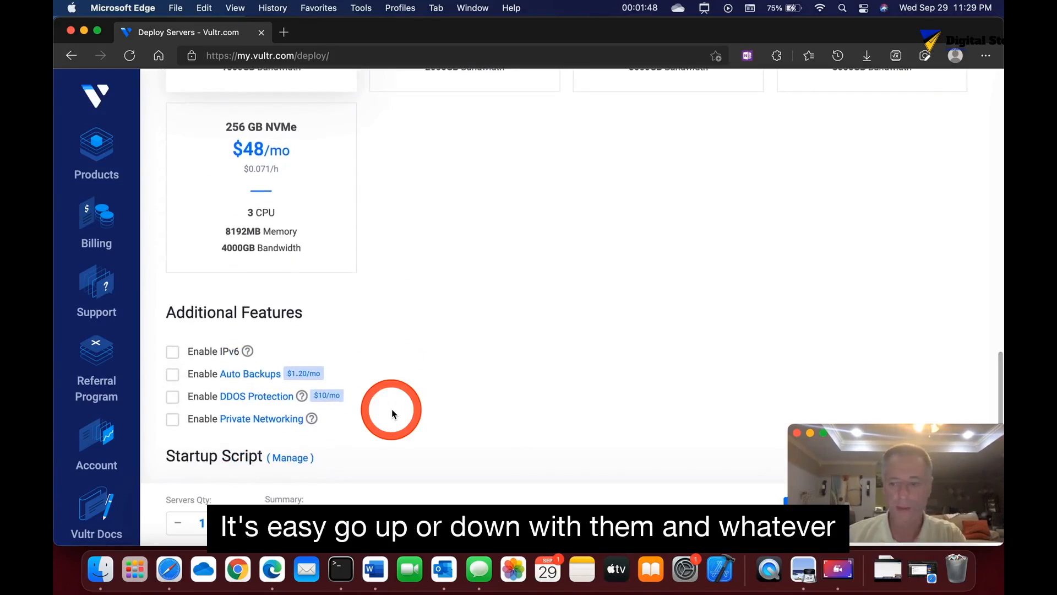
left_click(173, 351)
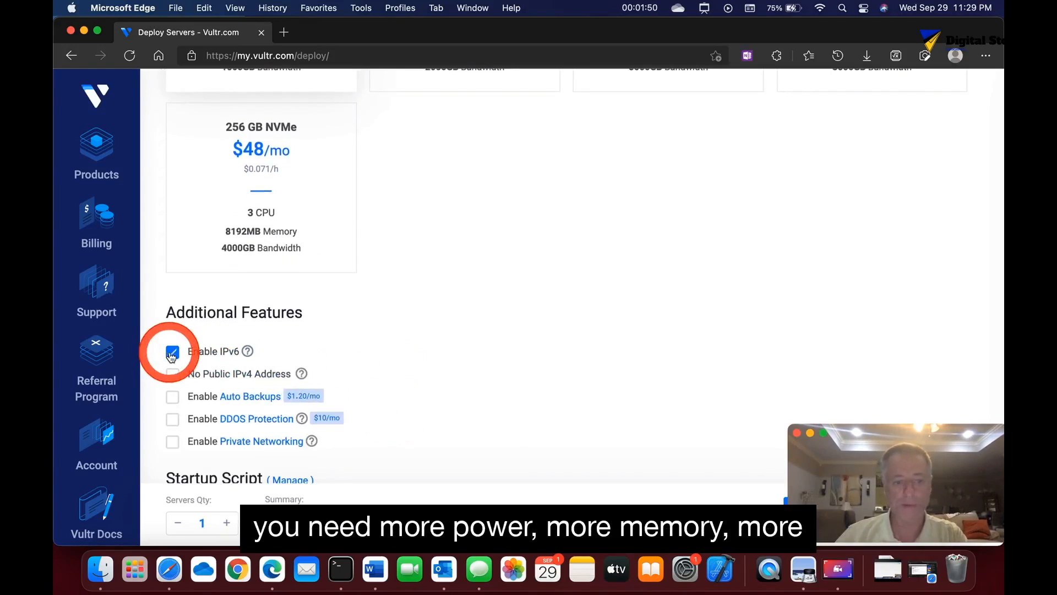
scroll("down", 3)
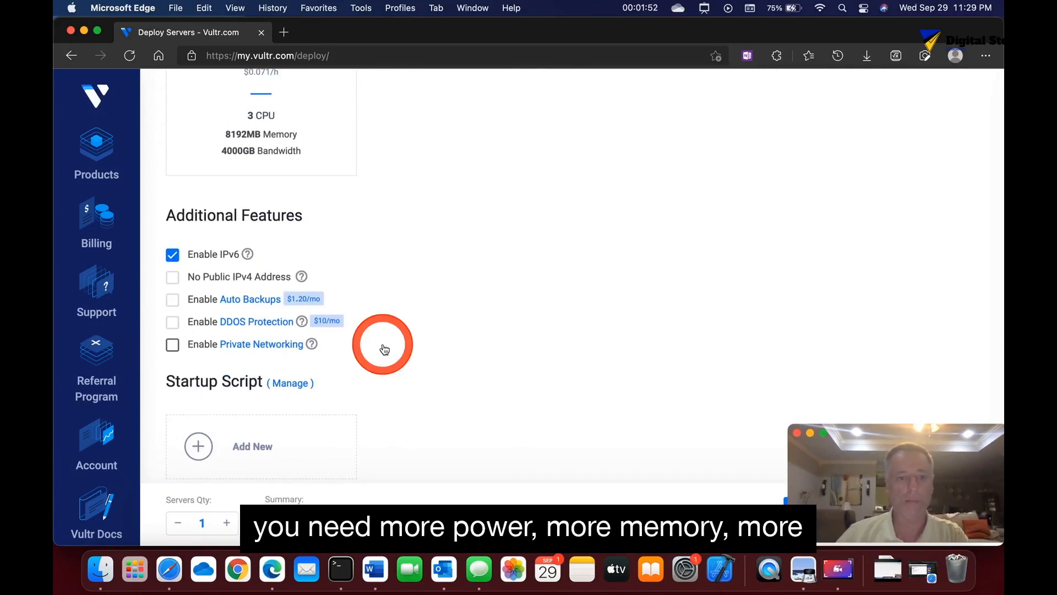
scroll("down", 3)
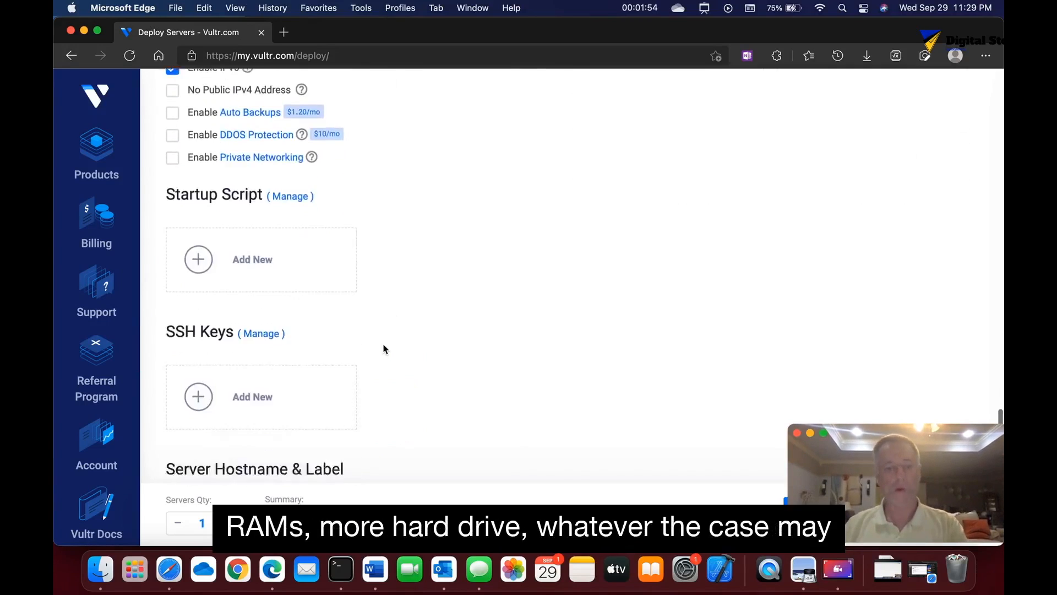
scroll("down", 3)
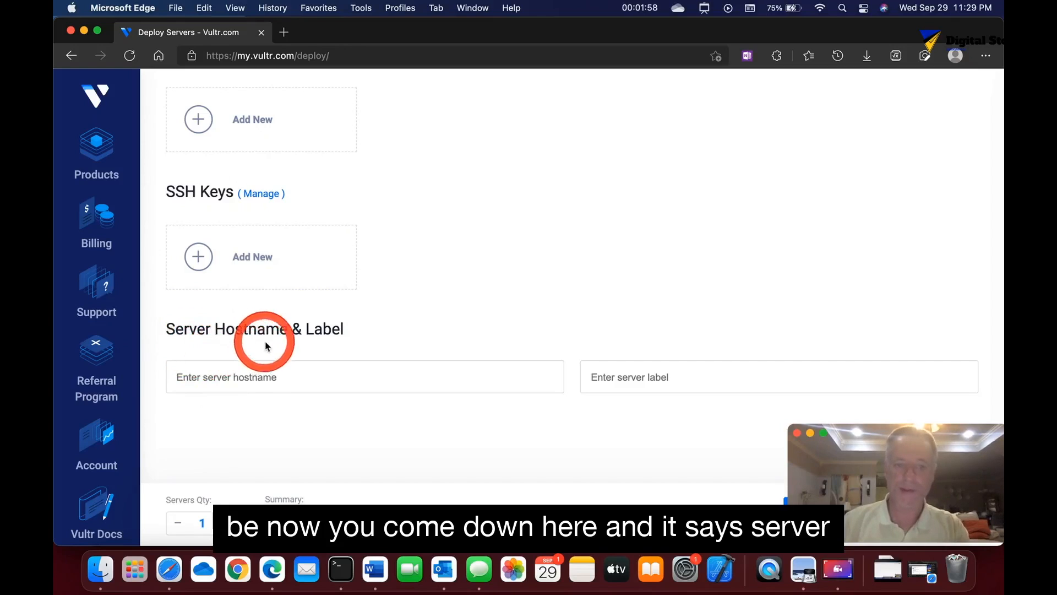
Set the server hostname and label to the saved entry CentOs_8.
left_click(364, 376)
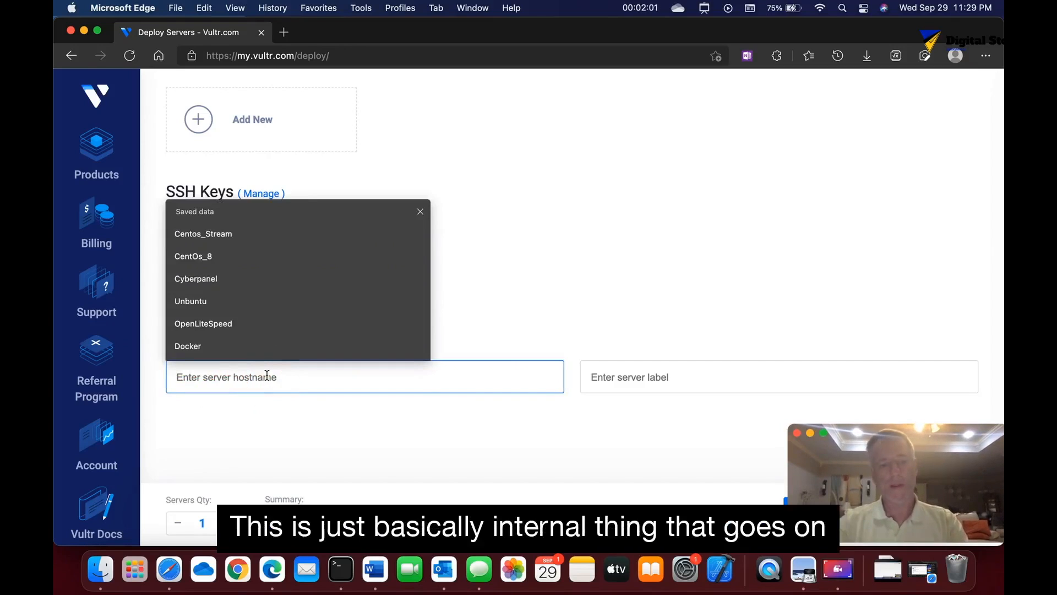
type("ce")
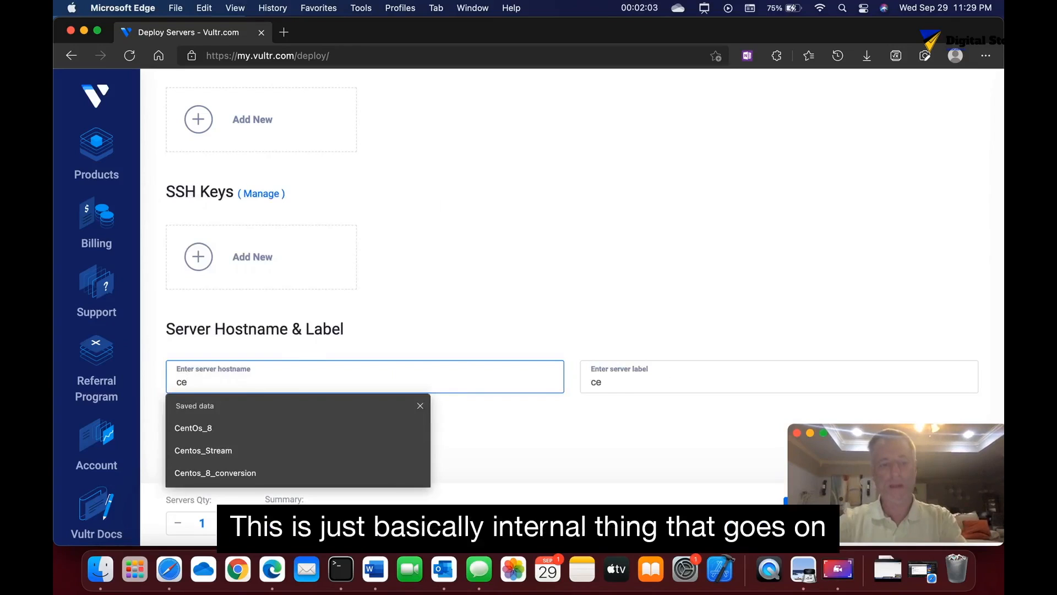
left_click(193, 427)
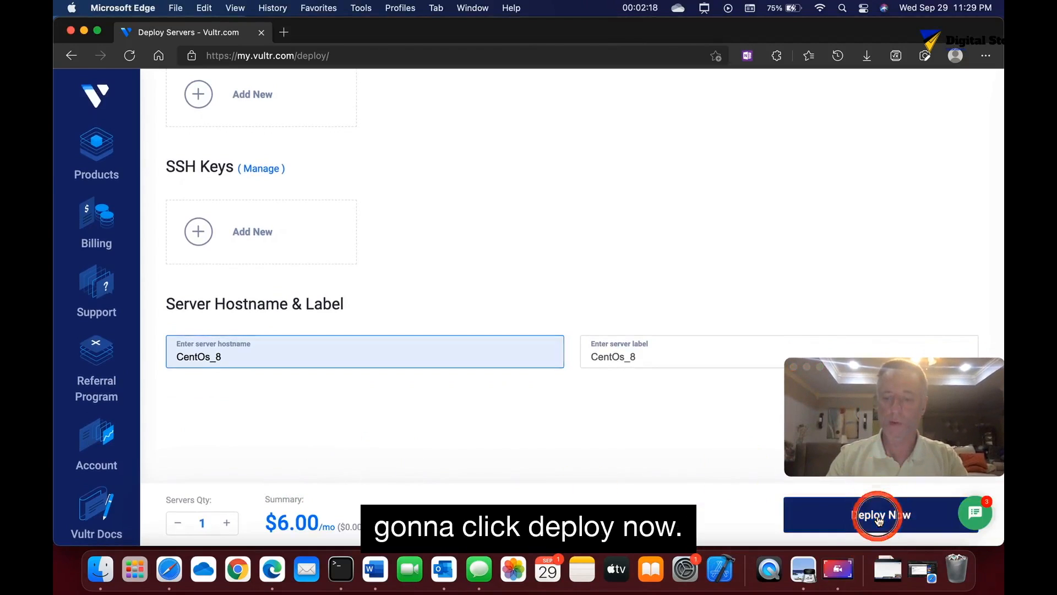
Deploy the CentOs_8 server and check its installing entry in Products.
left_click(881, 515)
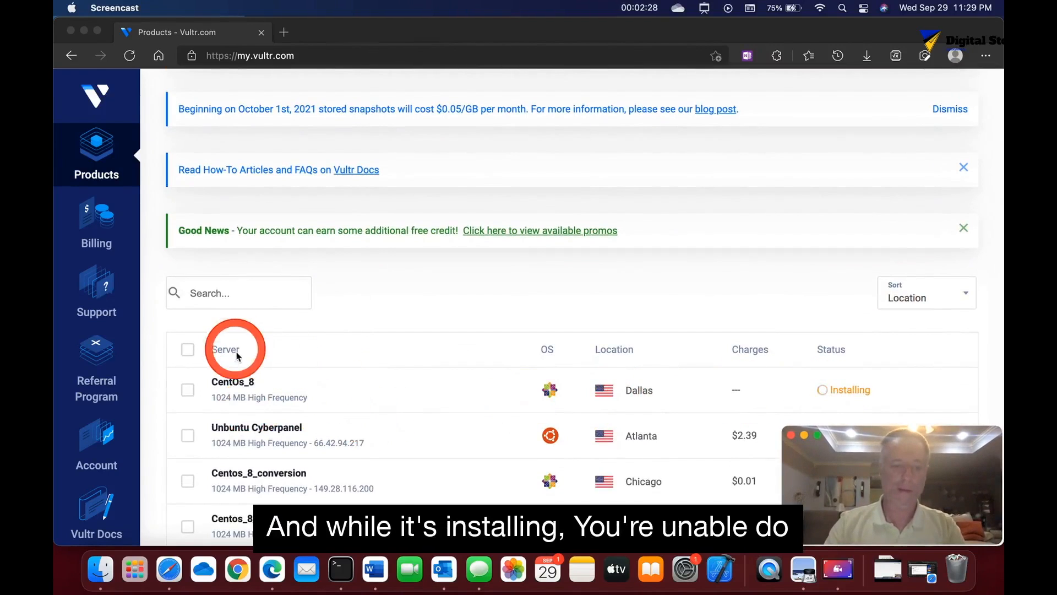
mouse_move(233, 381)
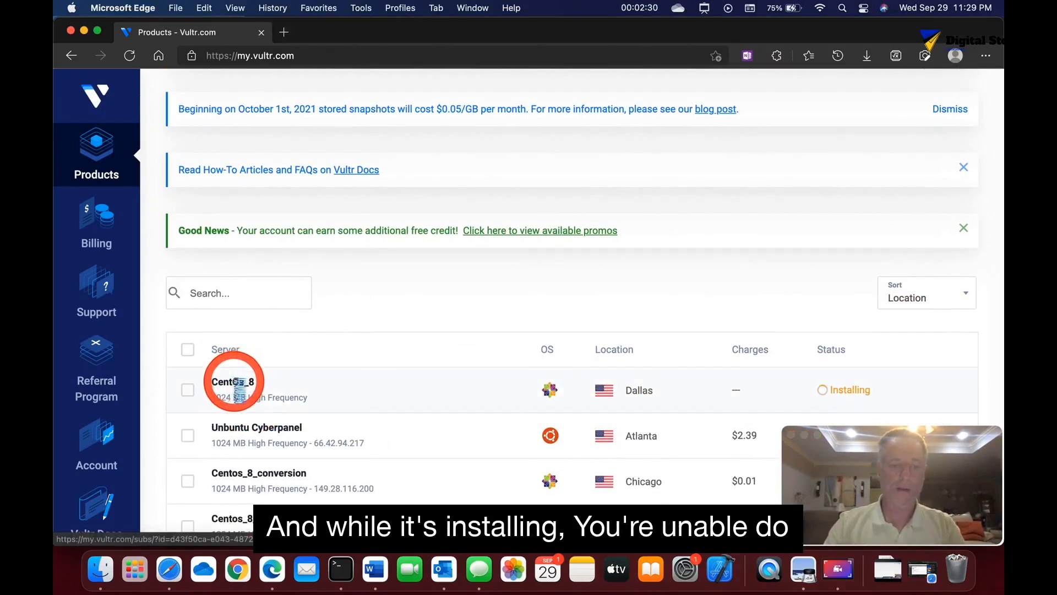
left_click(233, 382)
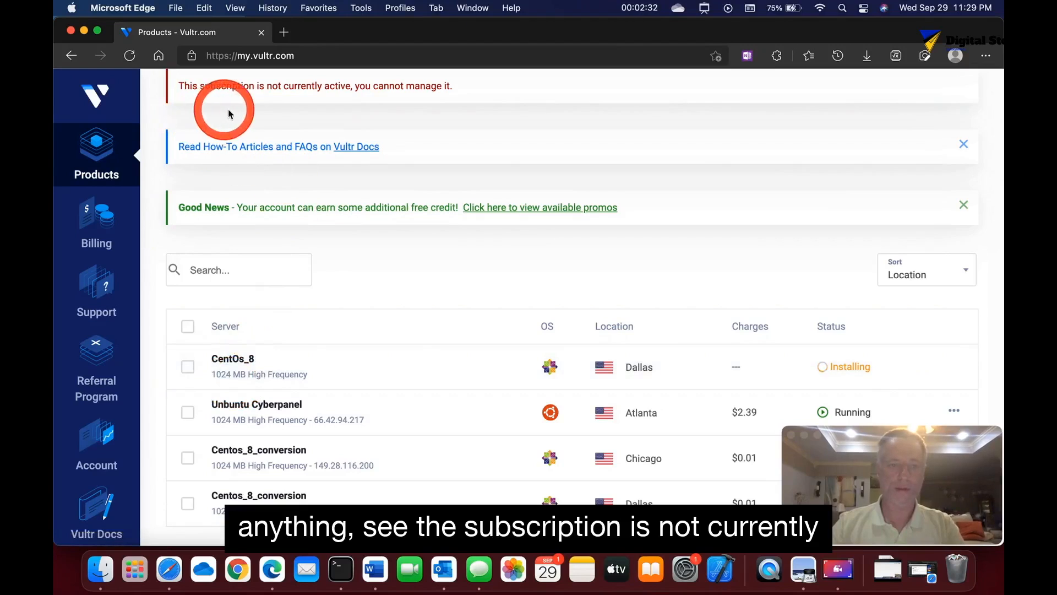
mouse_move(529, 156)
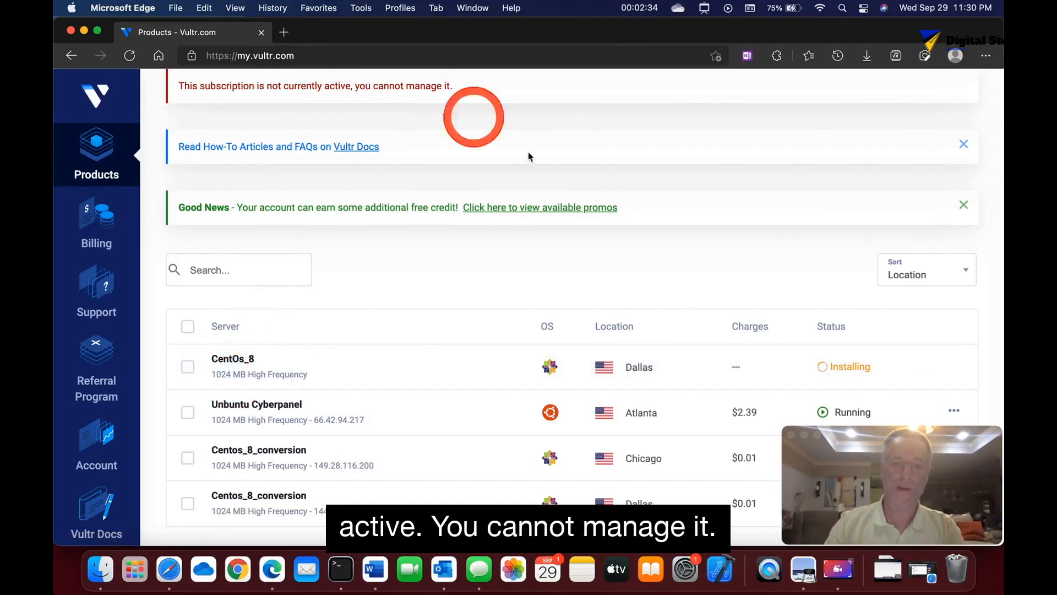
mouse_move(613, 241)
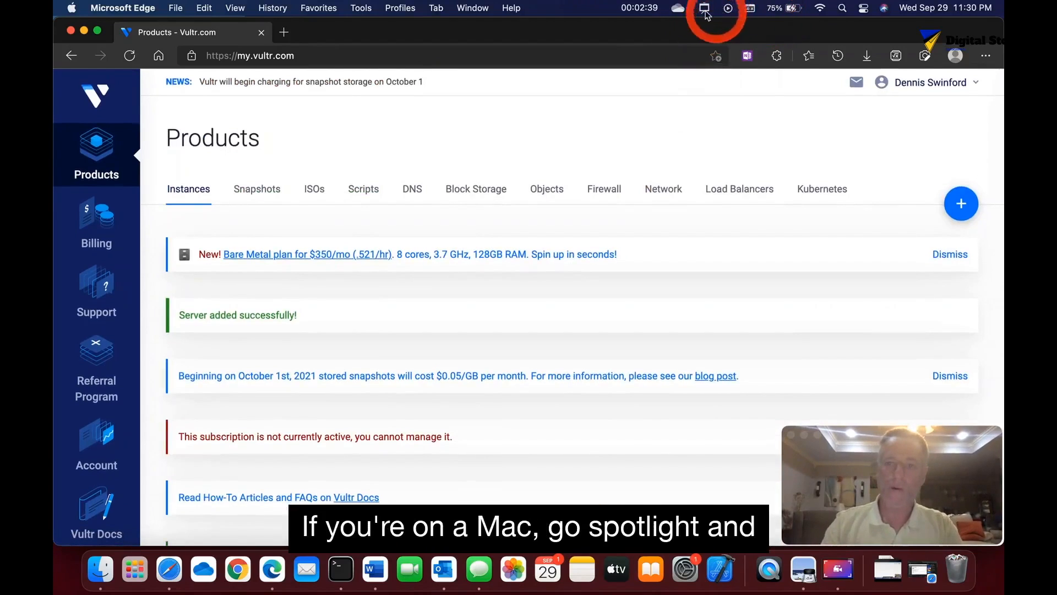
Launch the Terminal app via Spotlight search.
type("terminal")
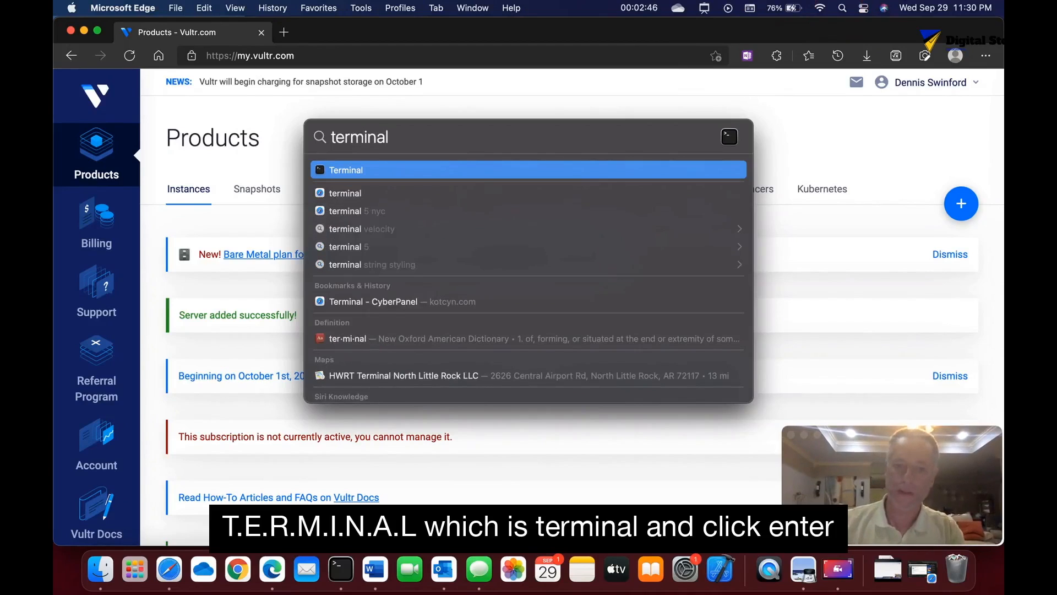
key("enter")
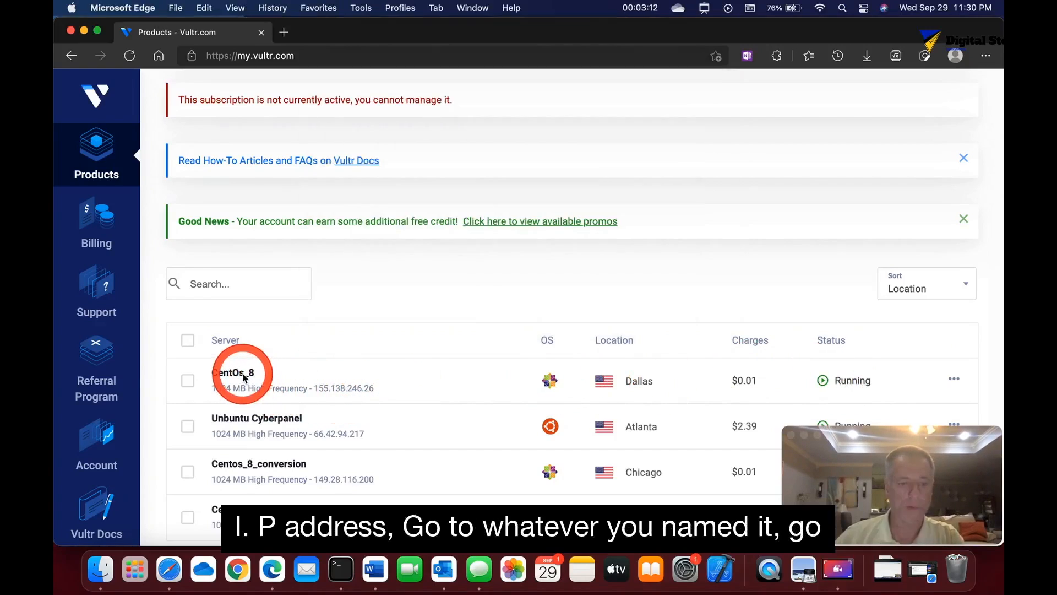
left_click(234, 372)
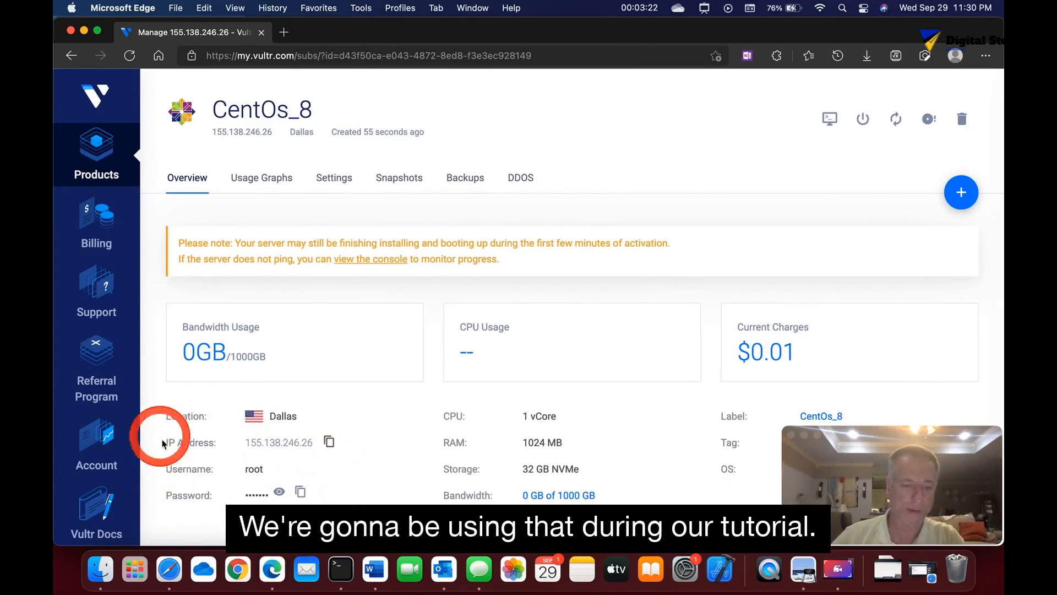
mouse_move(225, 449)
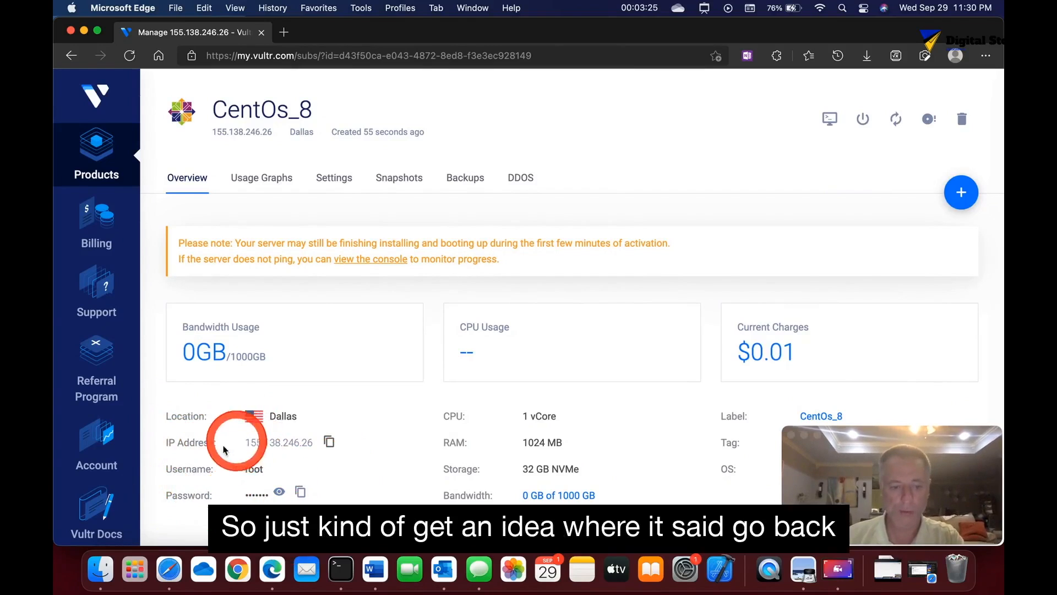
mouse_move(344, 563)
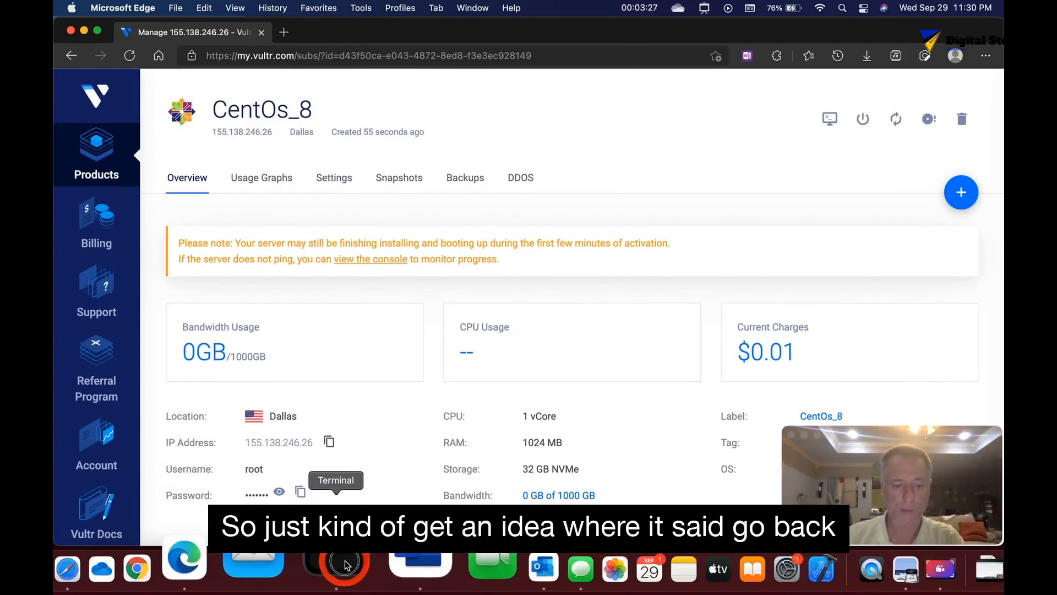
left_click(346, 563)
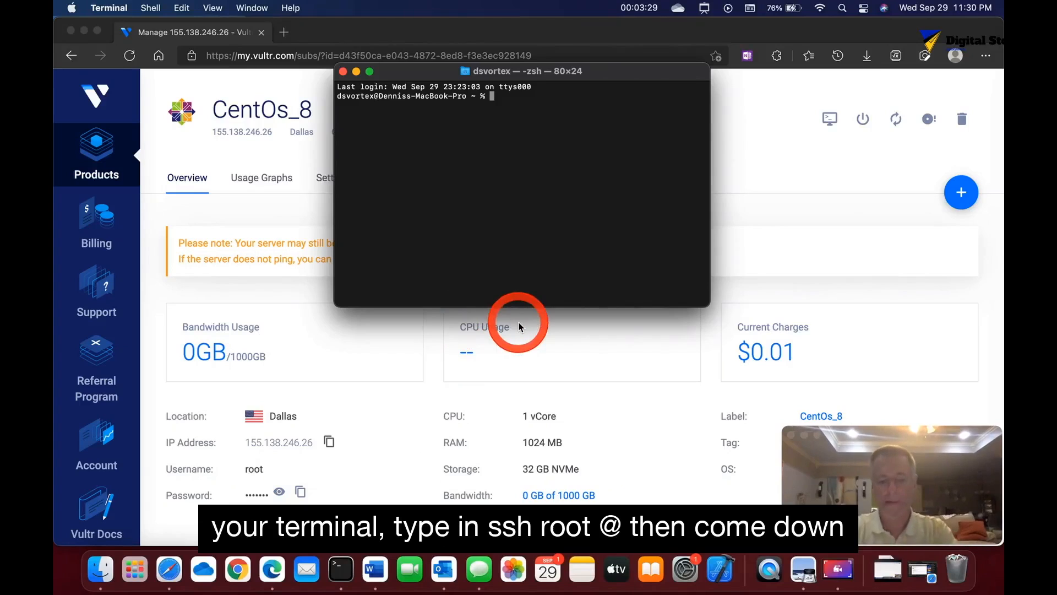
type("ssh root@")
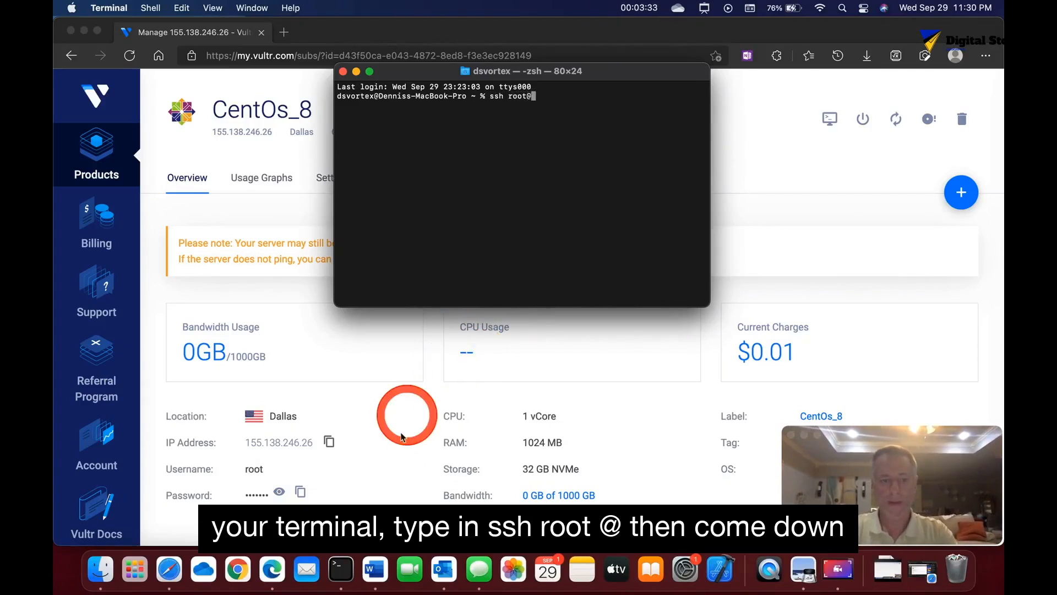
left_click(330, 442)
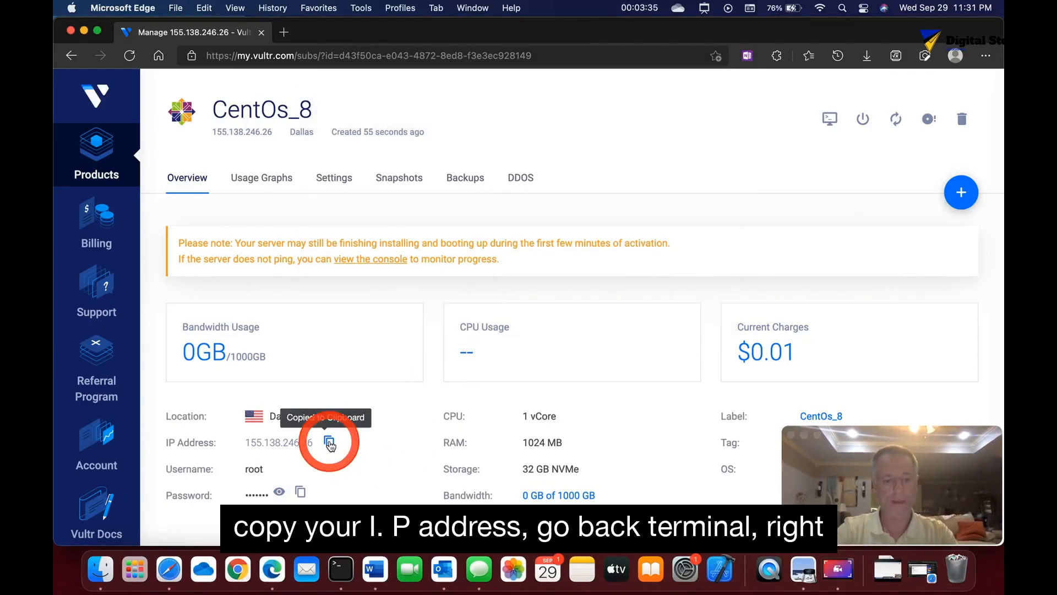
right_click(540, 101)
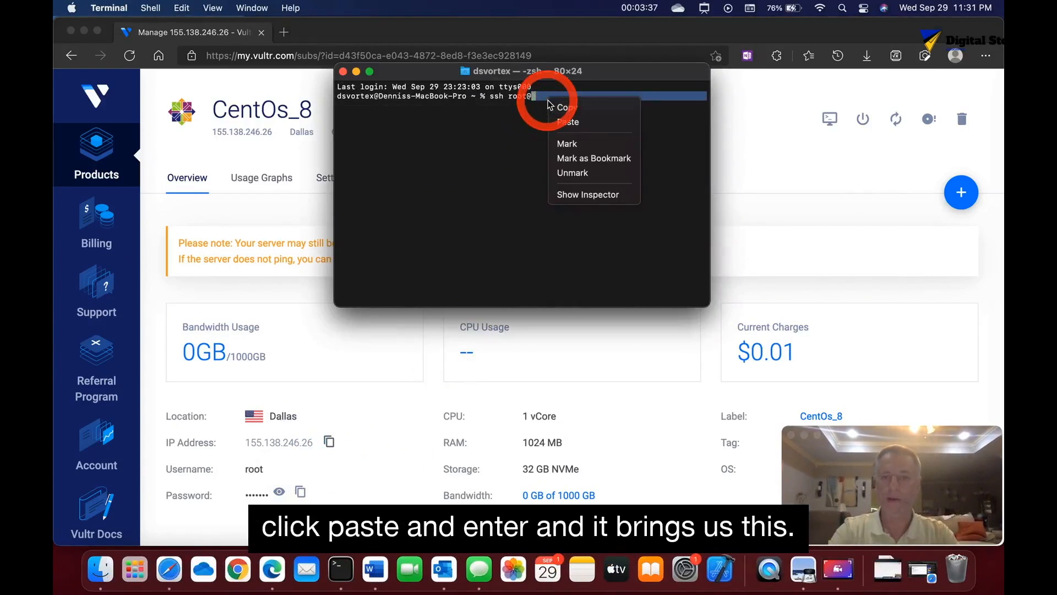
left_click(567, 122)
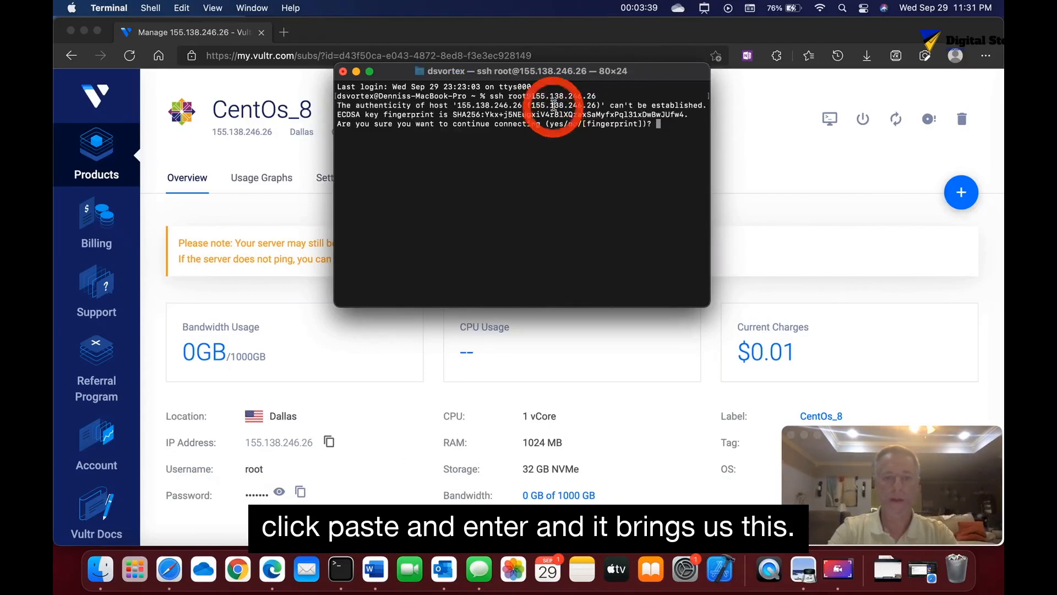
Accept the server's host key and paste the root password.
type("yes")
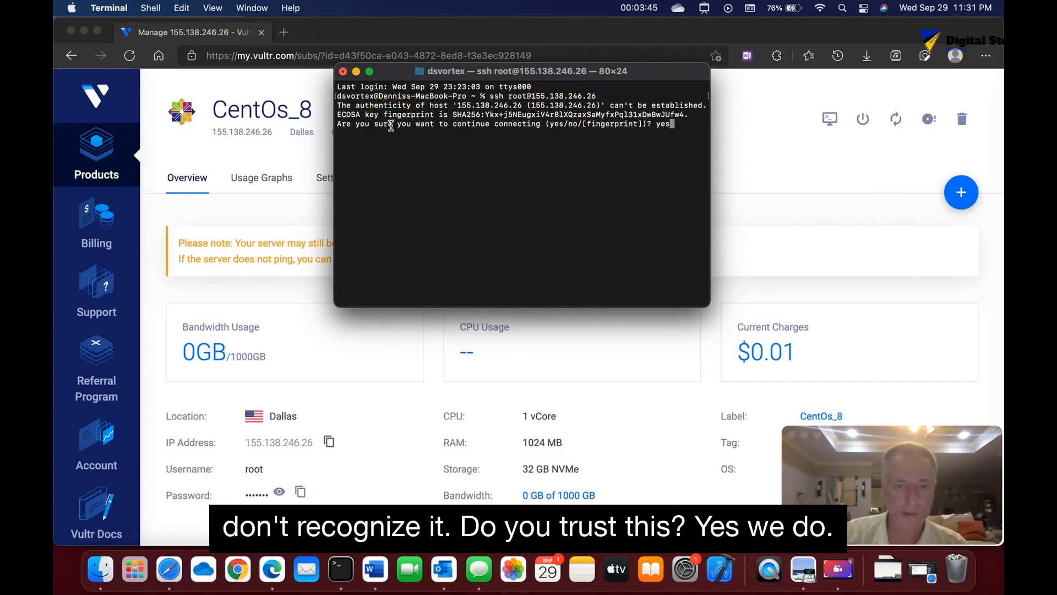
key("Return")
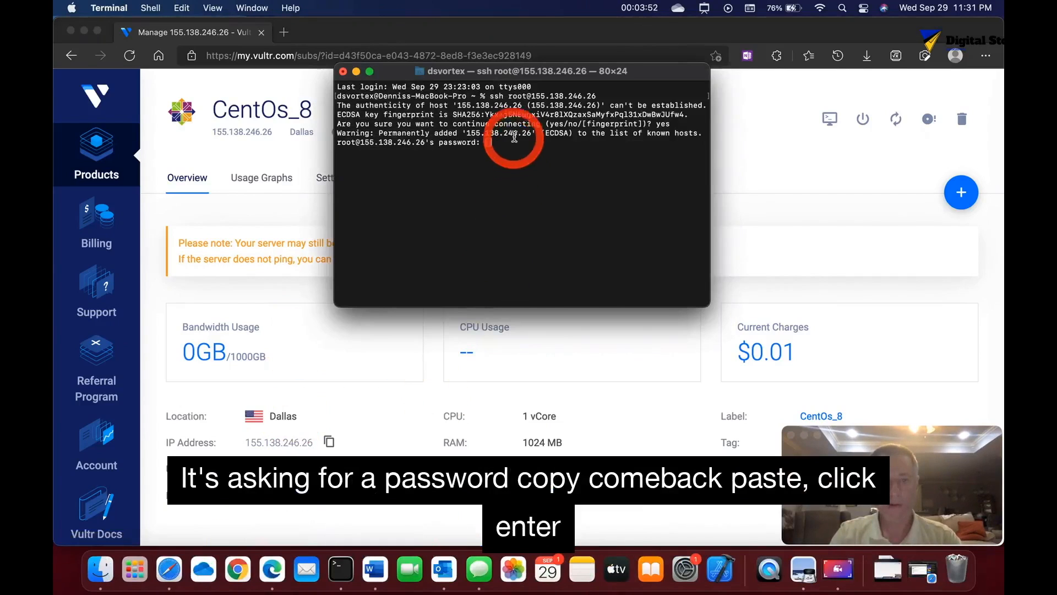
right_click(519, 145)
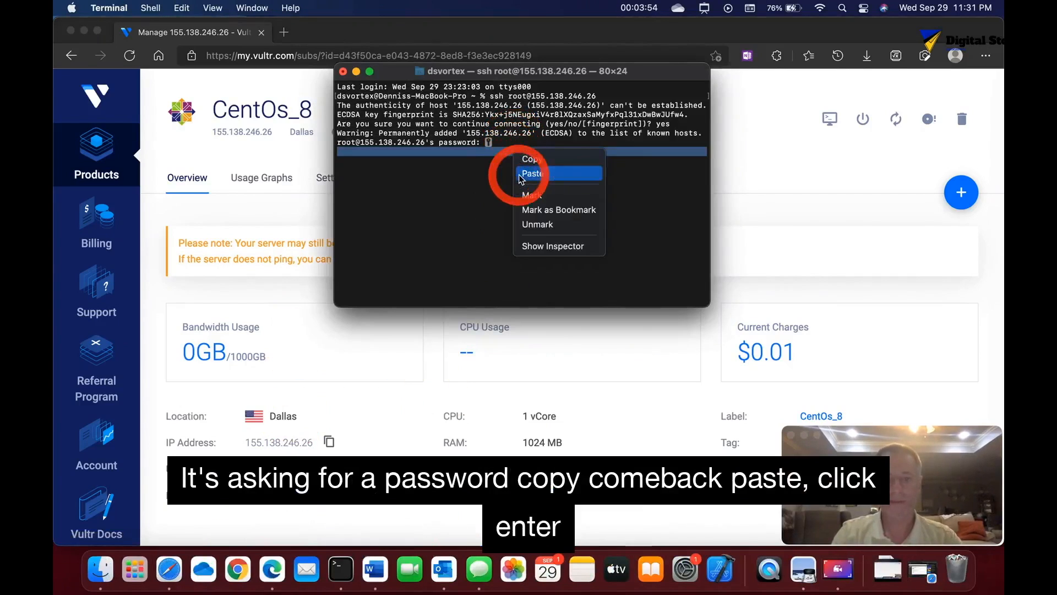
left_click(532, 173)
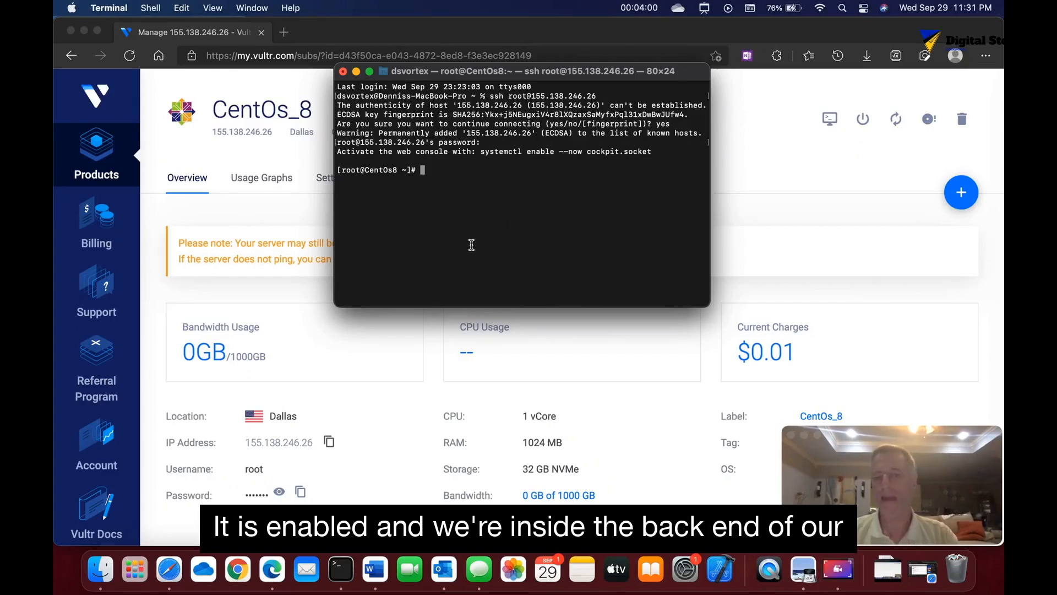
Finish the root login on CentOs8, then open a blank Edge tab.
left_click(421, 160)
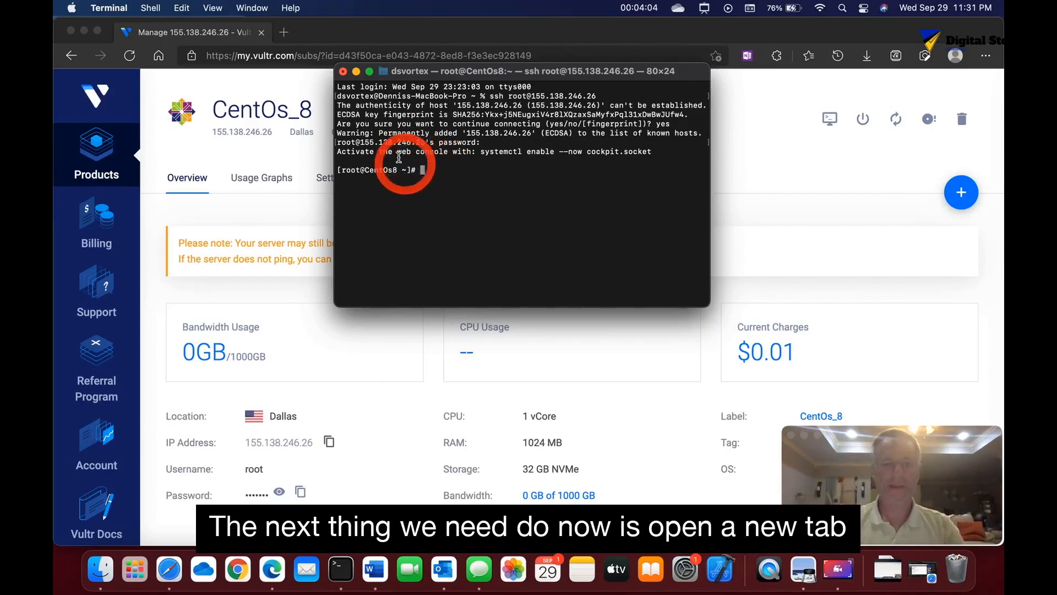
left_click(284, 32)
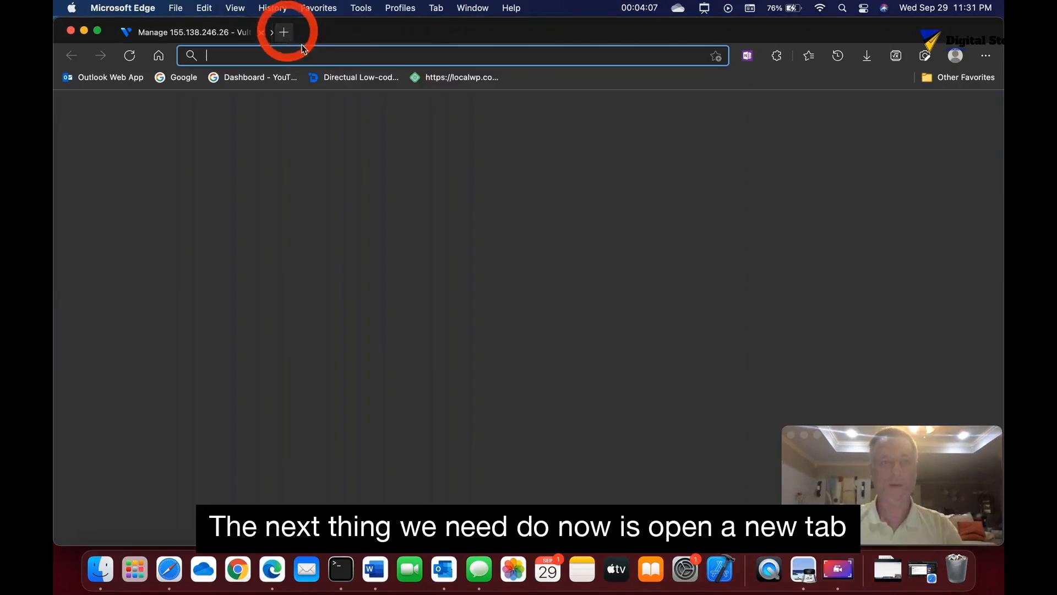
Go to the cyberpanel.net home page.
left_click(283, 32)
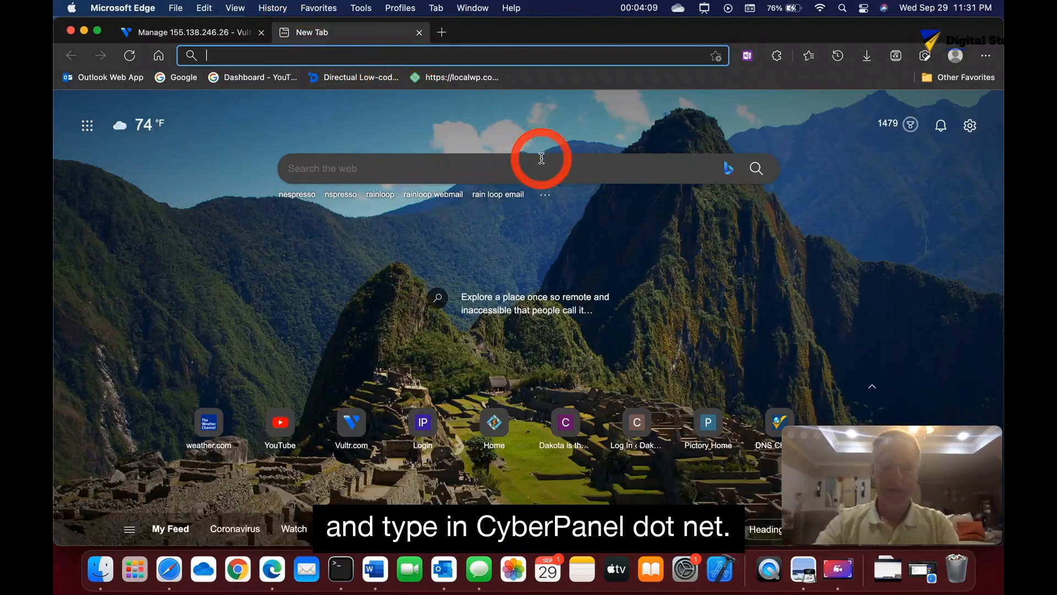
type("cyberpanel.net")
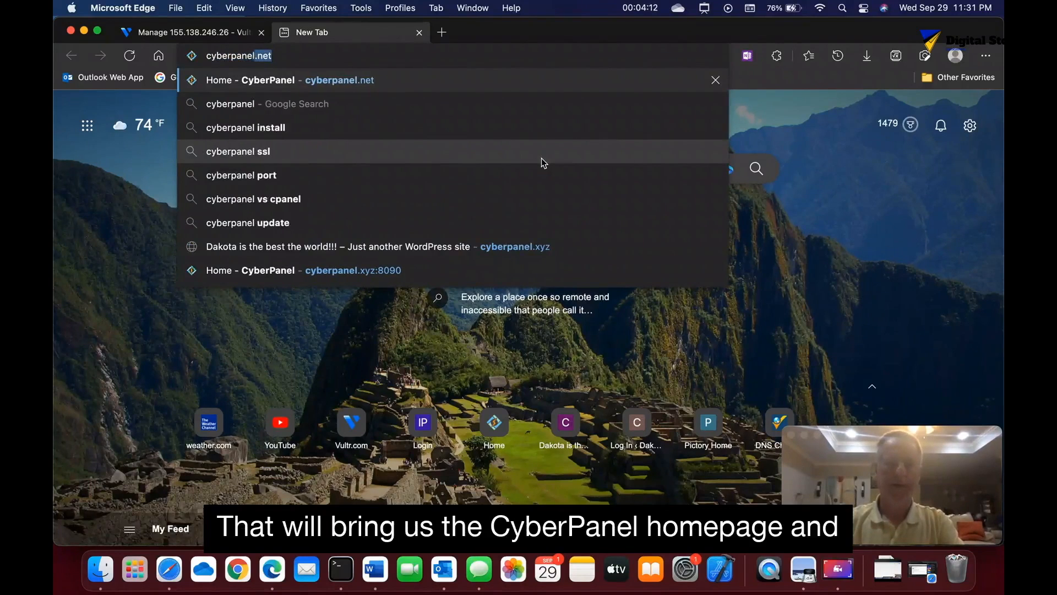
left_click(290, 80)
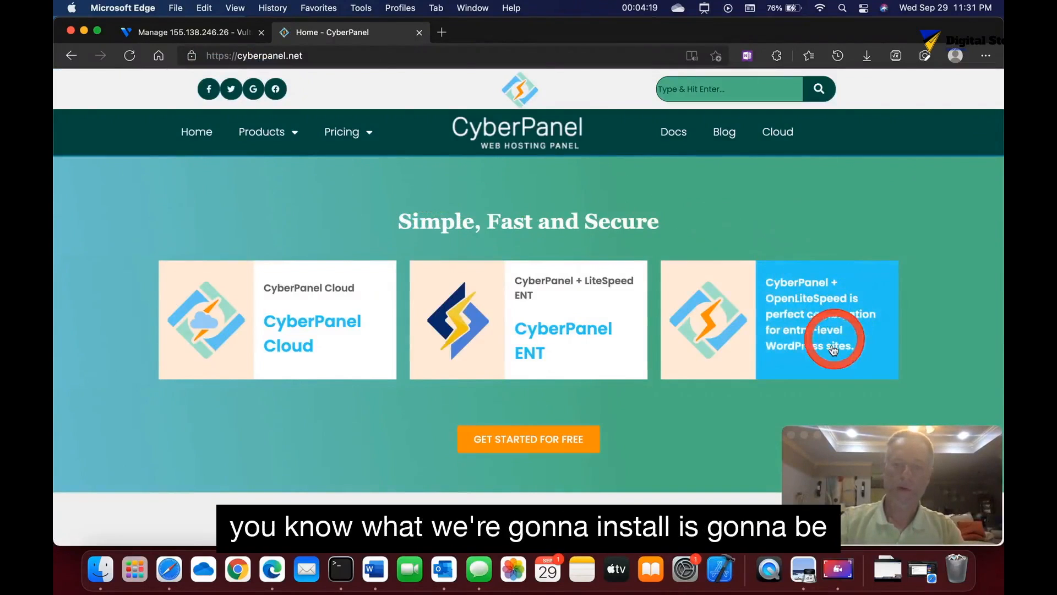
mouse_move(813, 331)
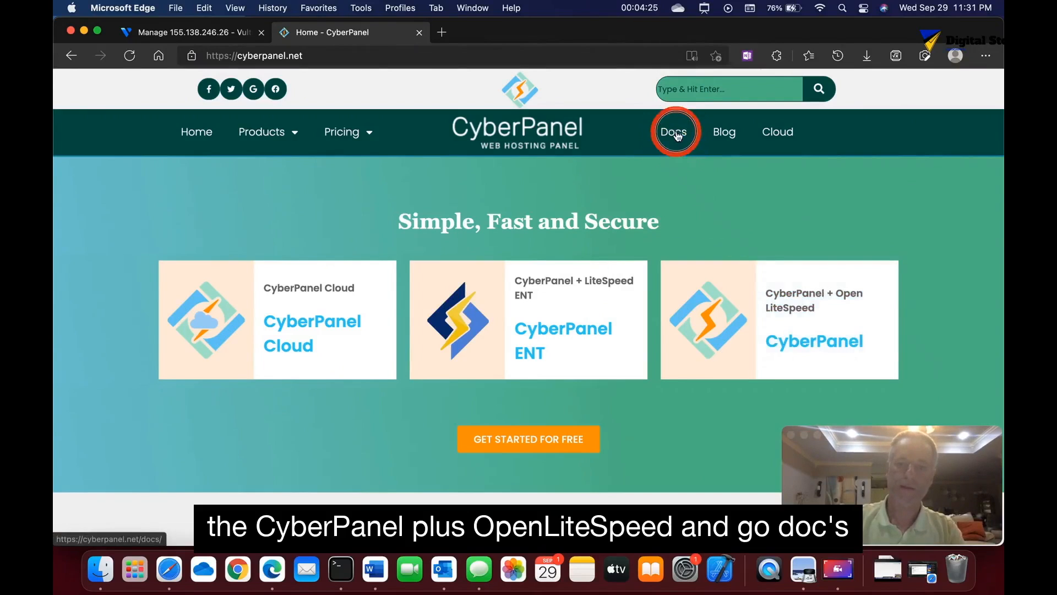
Open Docs > Installing CyberPanel and select the single-command install script.
left_click(673, 132)
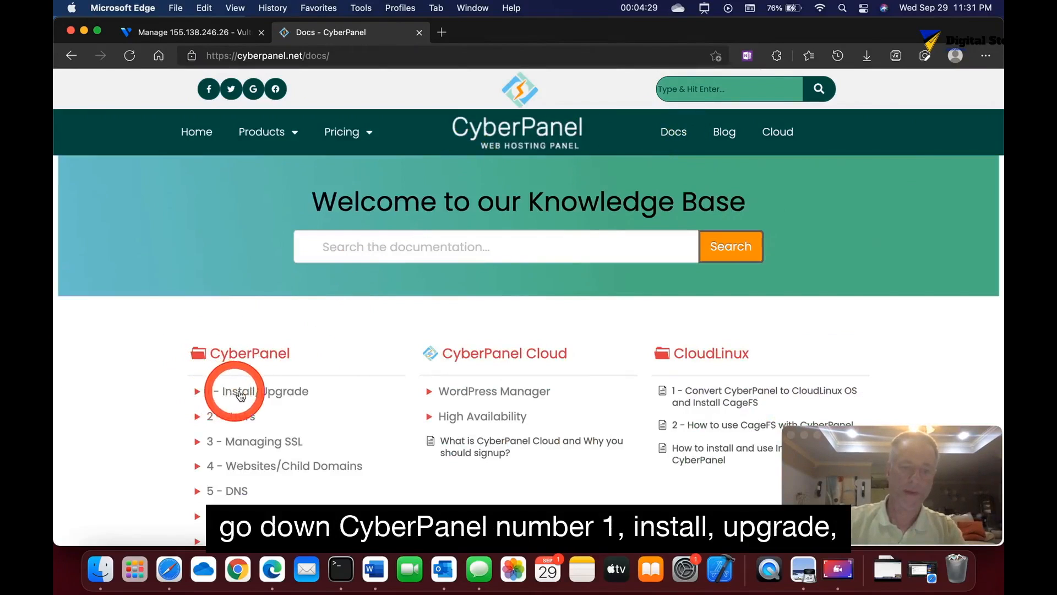
left_click(244, 391)
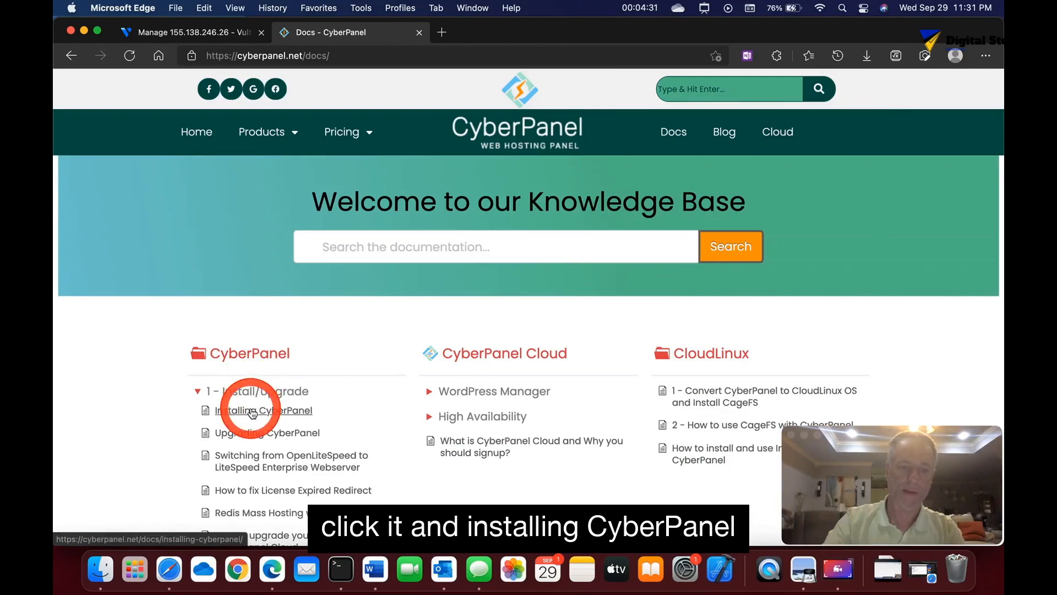
left_click(264, 410)
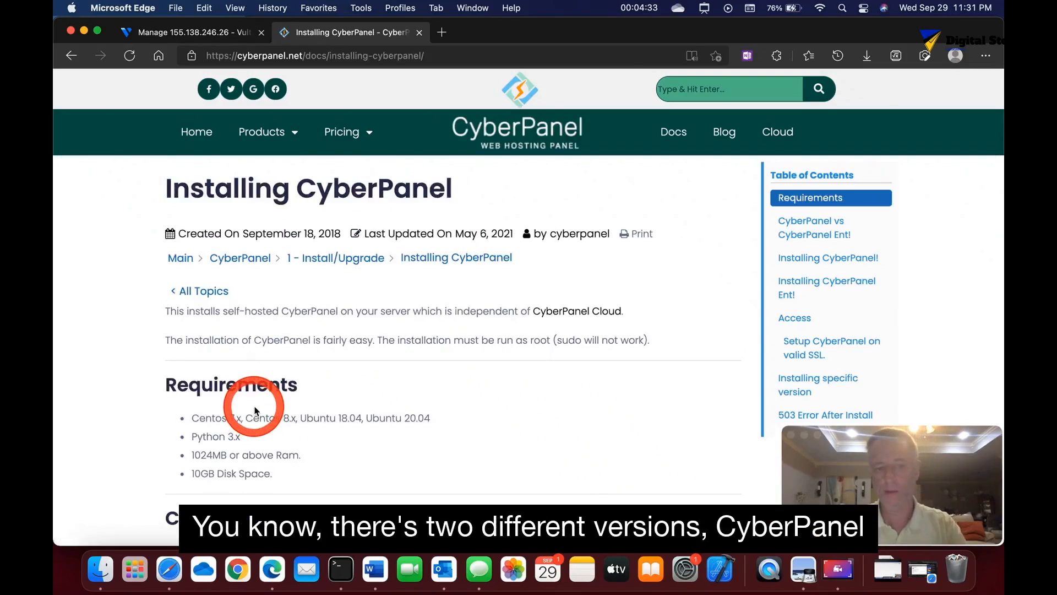
scroll("down", 3)
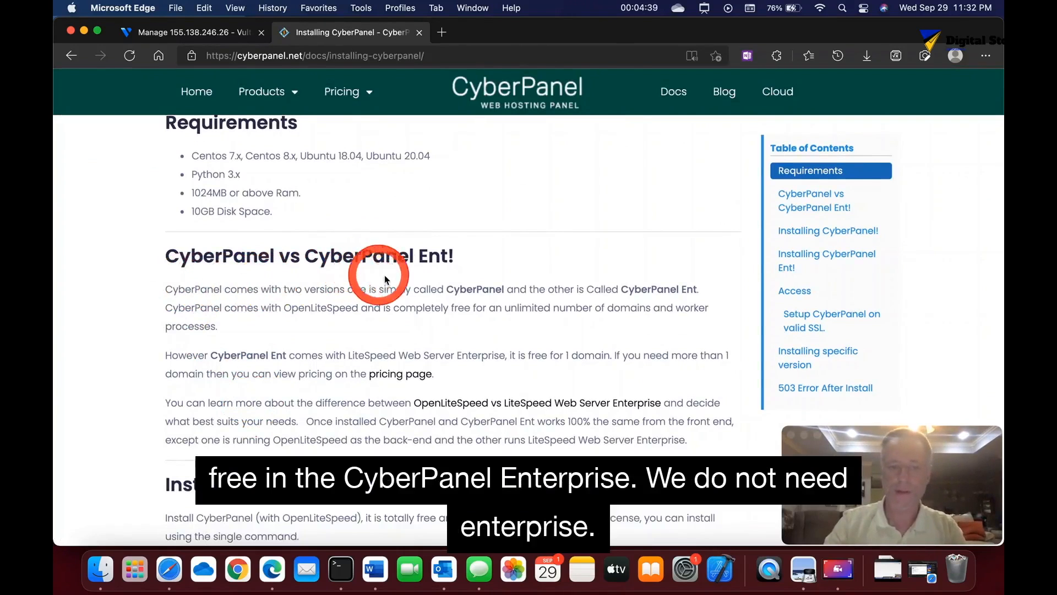
scroll("down", 3)
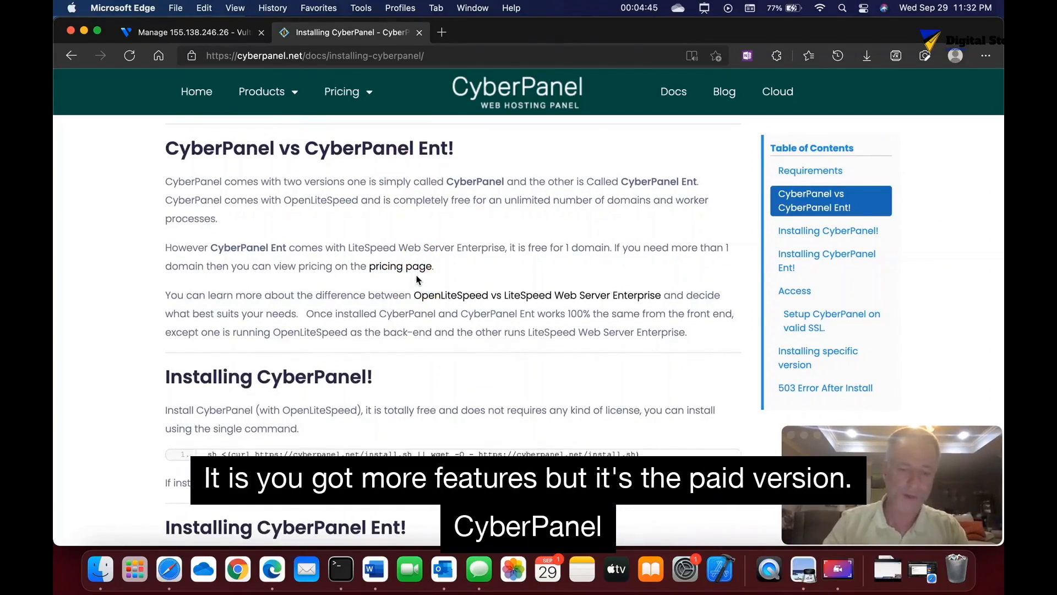
left_click(233, 394)
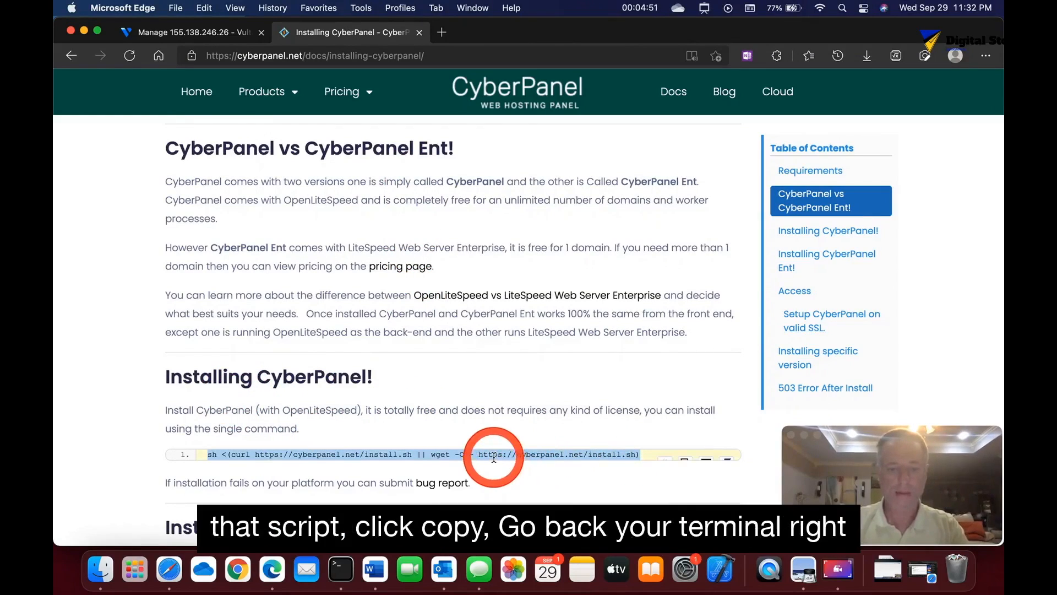
Paste the CyberPanel install command into the SSH session and start the installer.
right_click(492, 454)
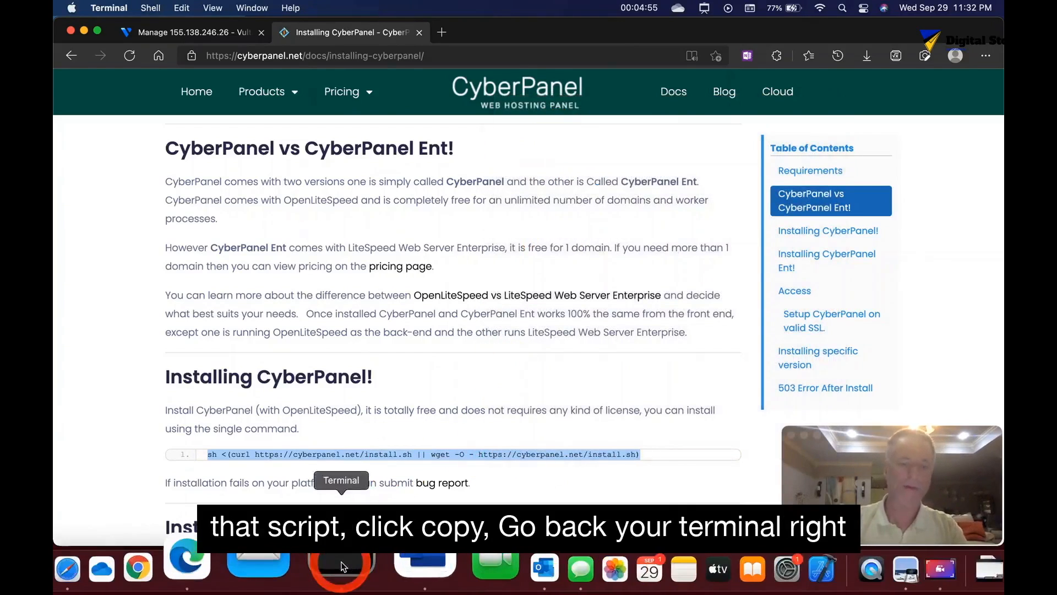
right_click(472, 170)
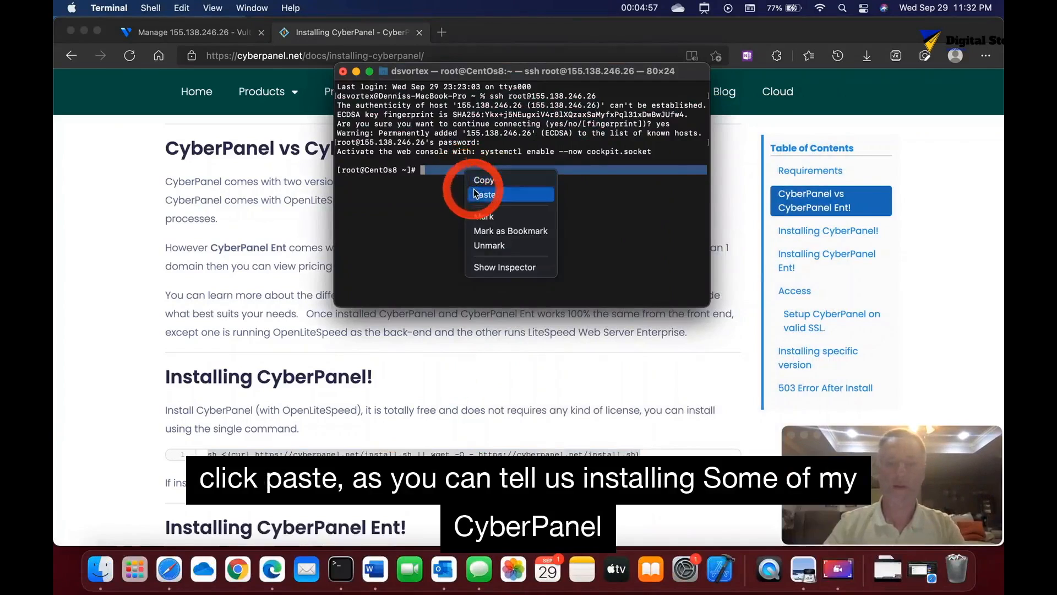
left_click(483, 194)
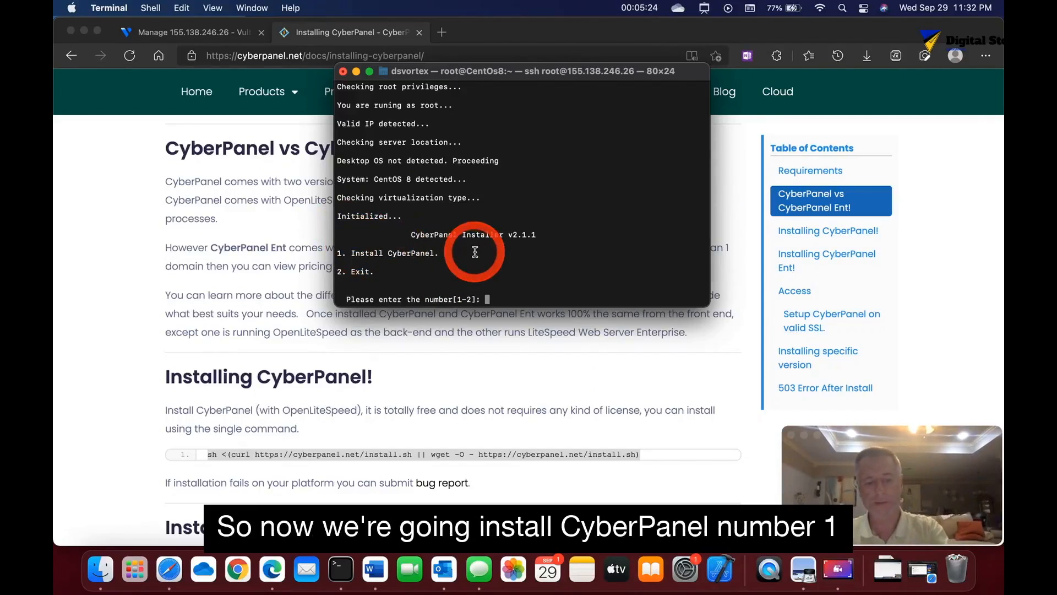
Choose OpenLiteSpeed, full install, local MySQL, latest version and a custom admin password.
type("1")
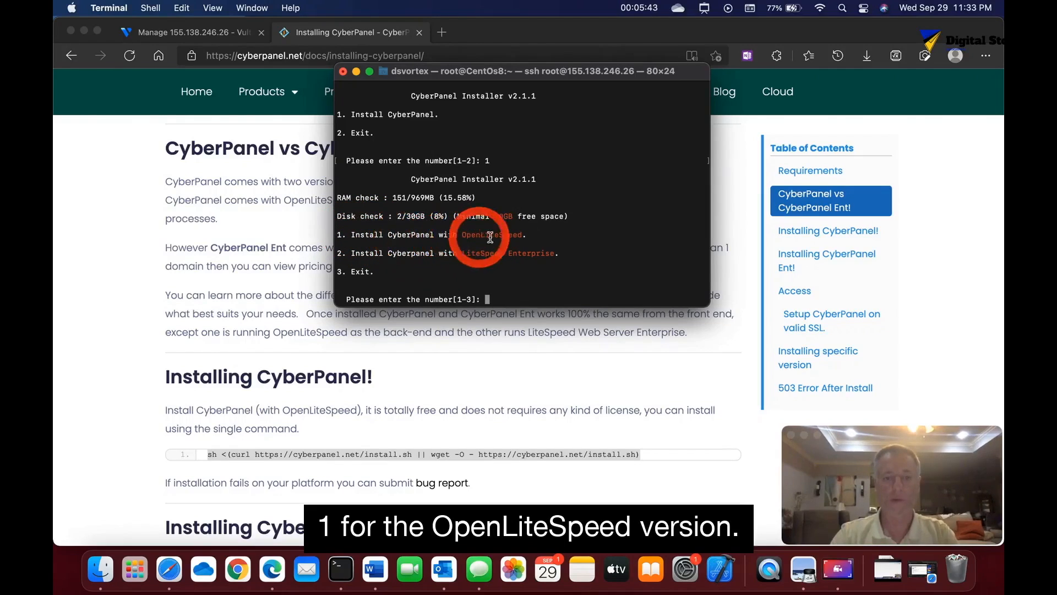
type("1")
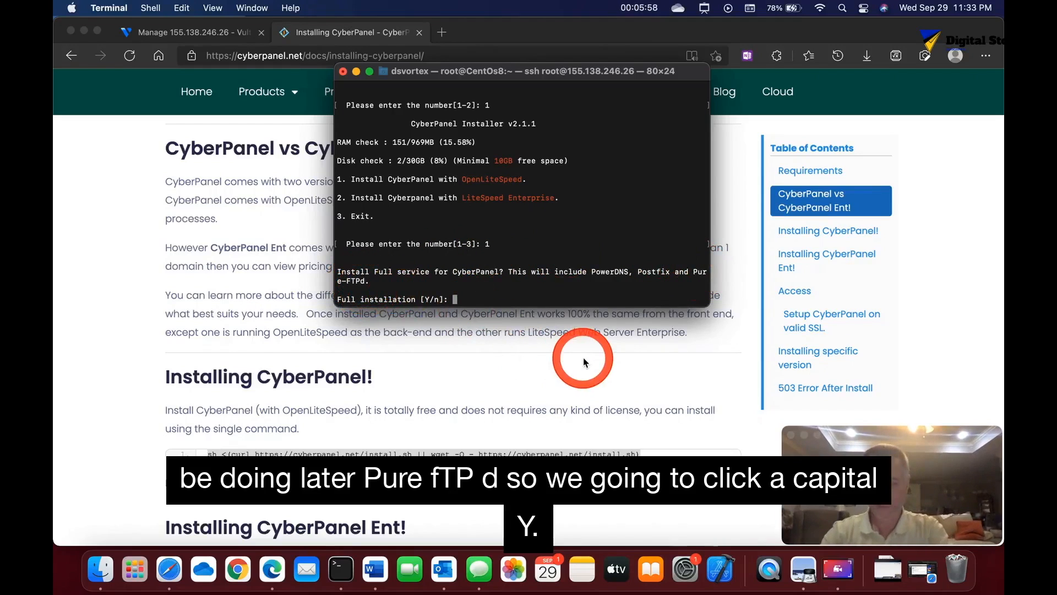
type("Y")
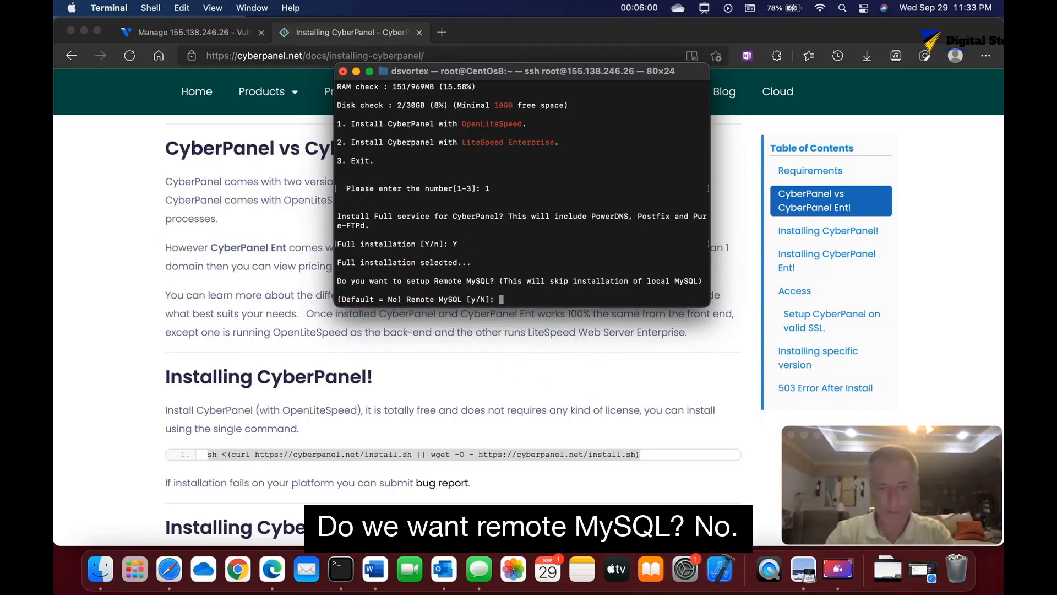
type("N")
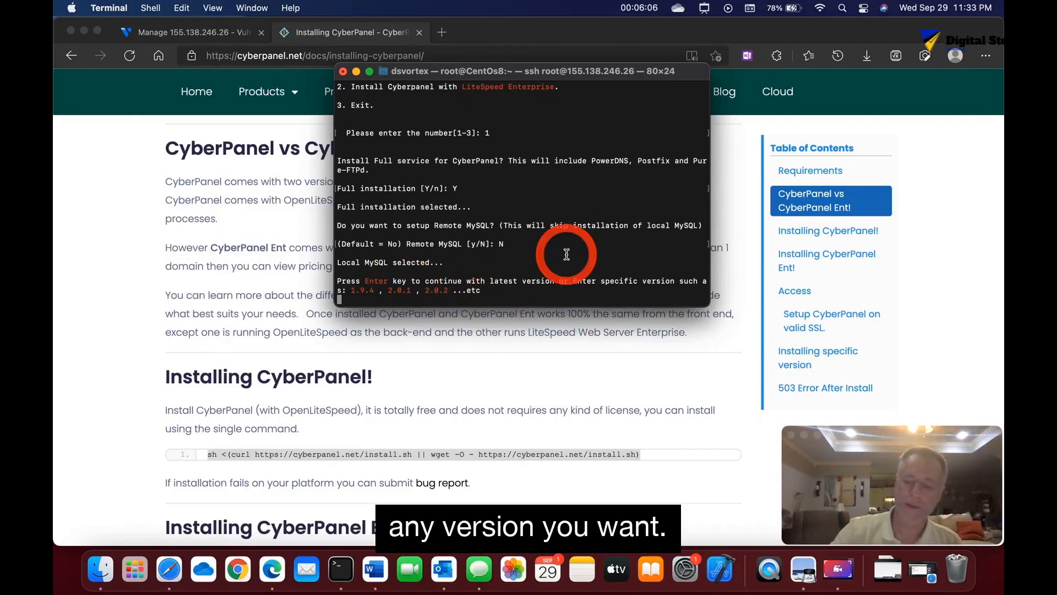
key("enter")
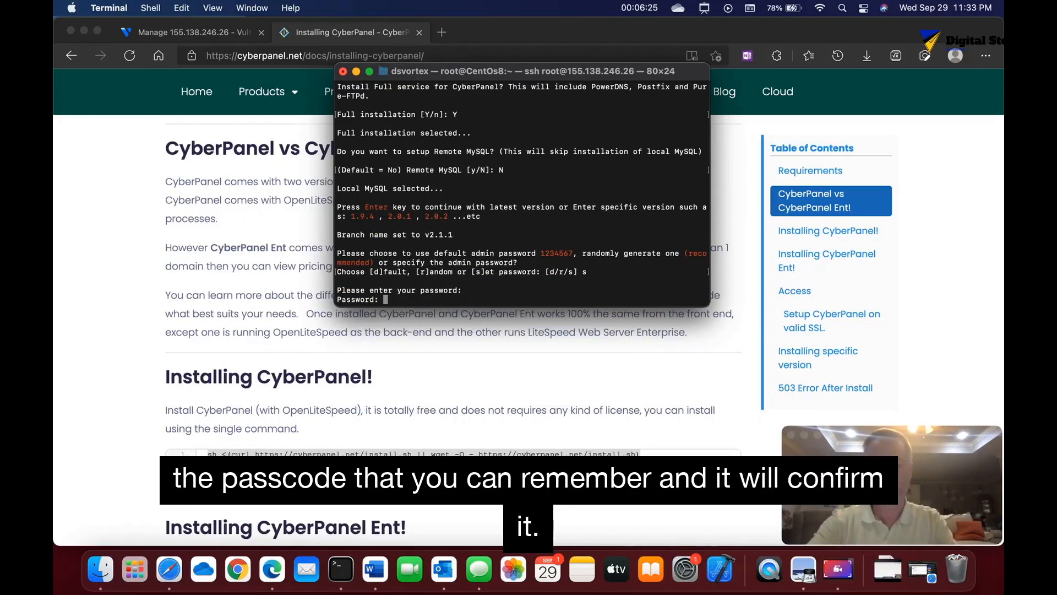
key("enter")
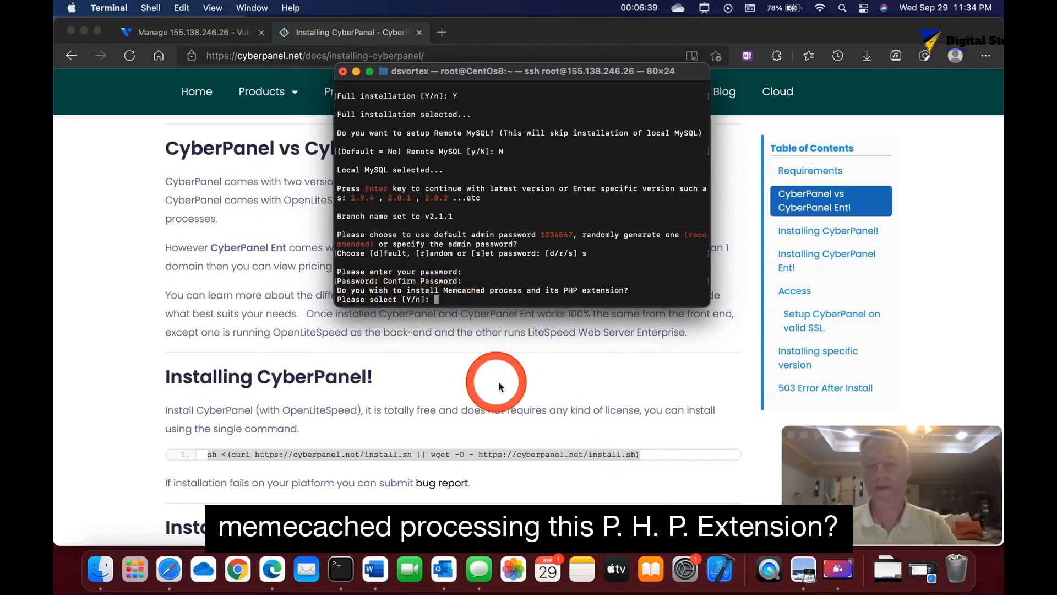
mouse_move(610, 386)
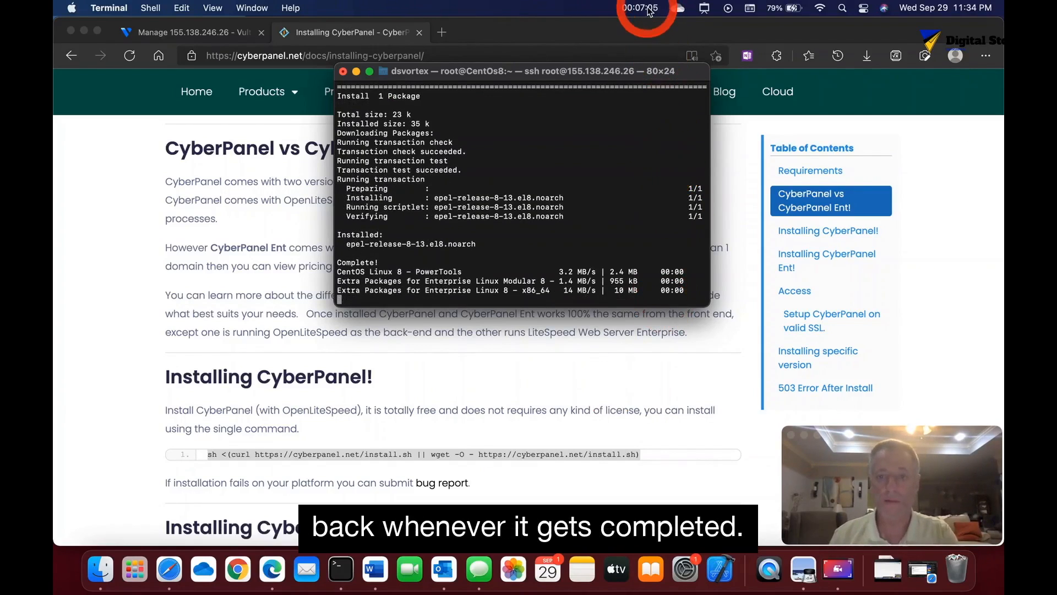
Wait for CyberPanel to finish installing and show the panel URL and admin logins.
left_click(646, 8)
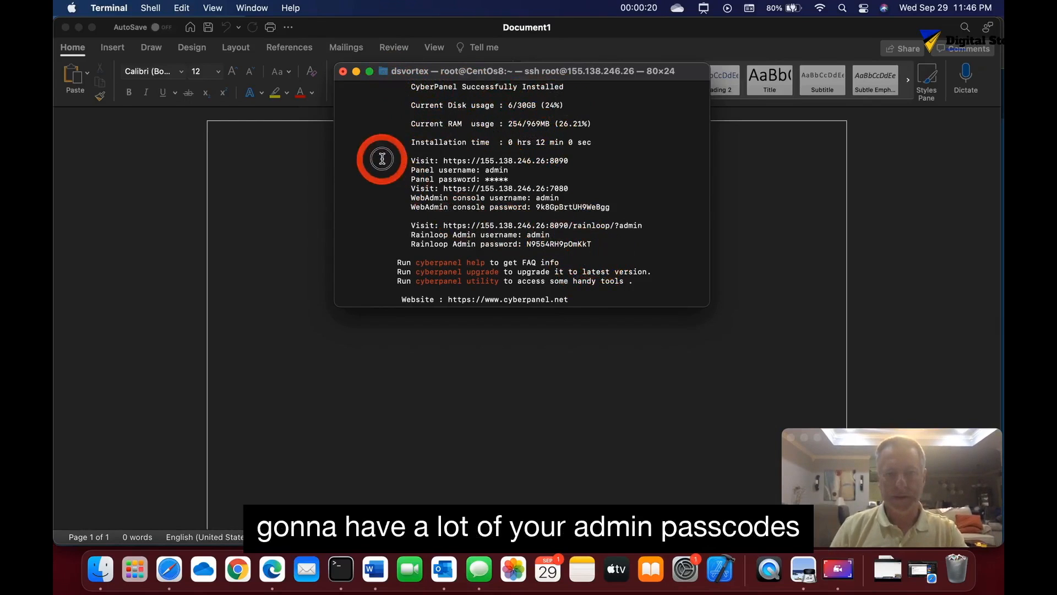
Copy the CyberPanel address and login details into a Word document saved as 'centos 8'.
double_click(559, 244)
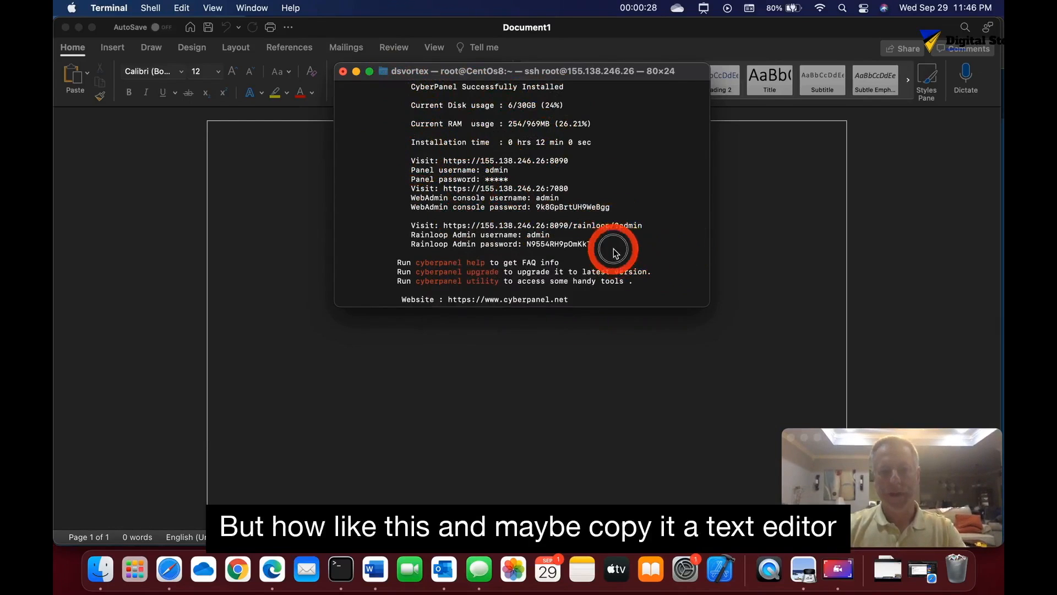
left_click_drag(418, 160, 611, 253)
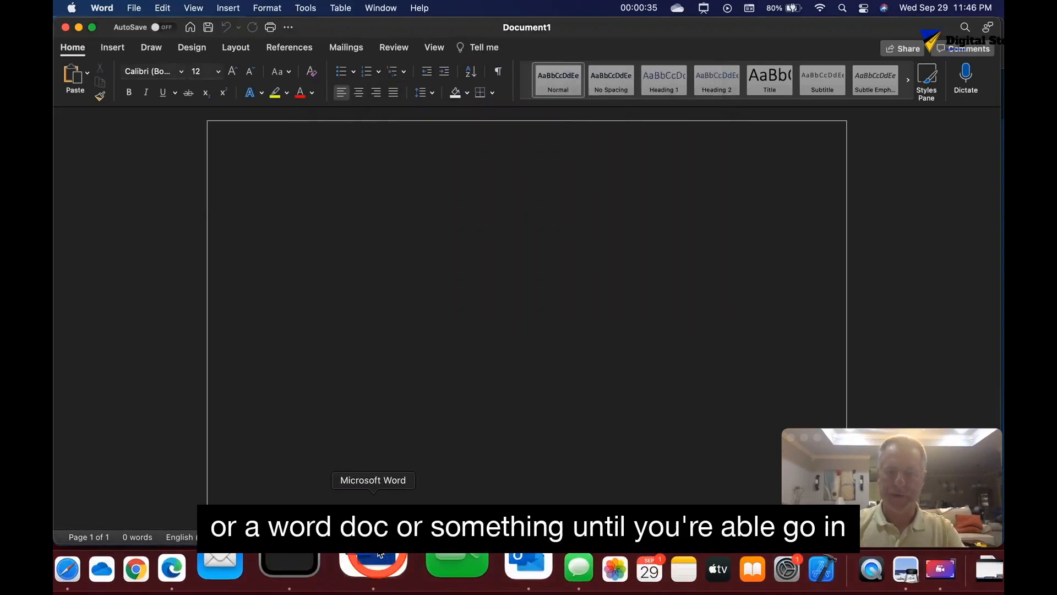
right_click(282, 204)
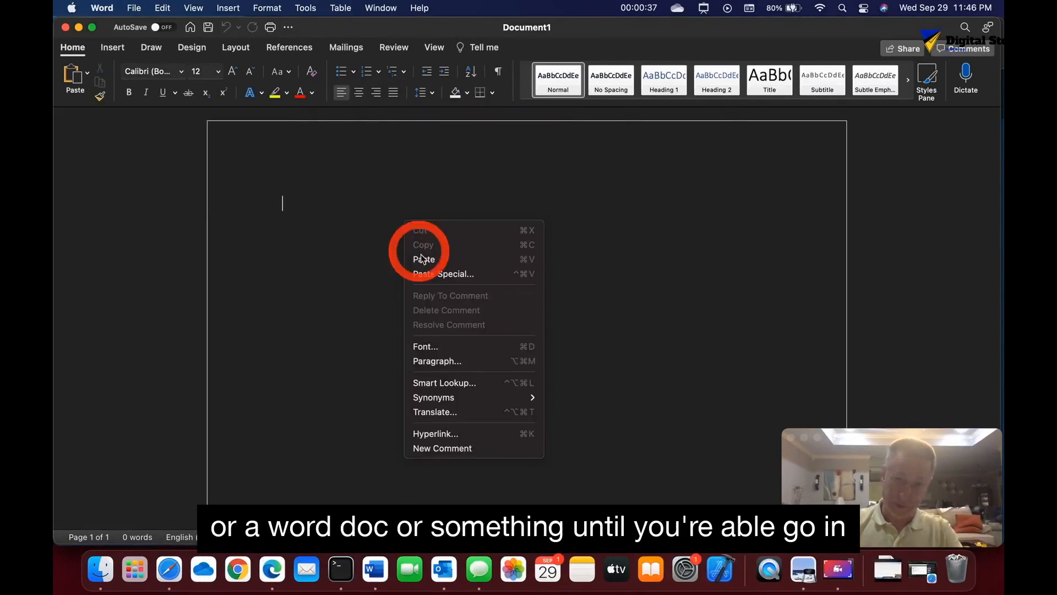
left_click(425, 259)
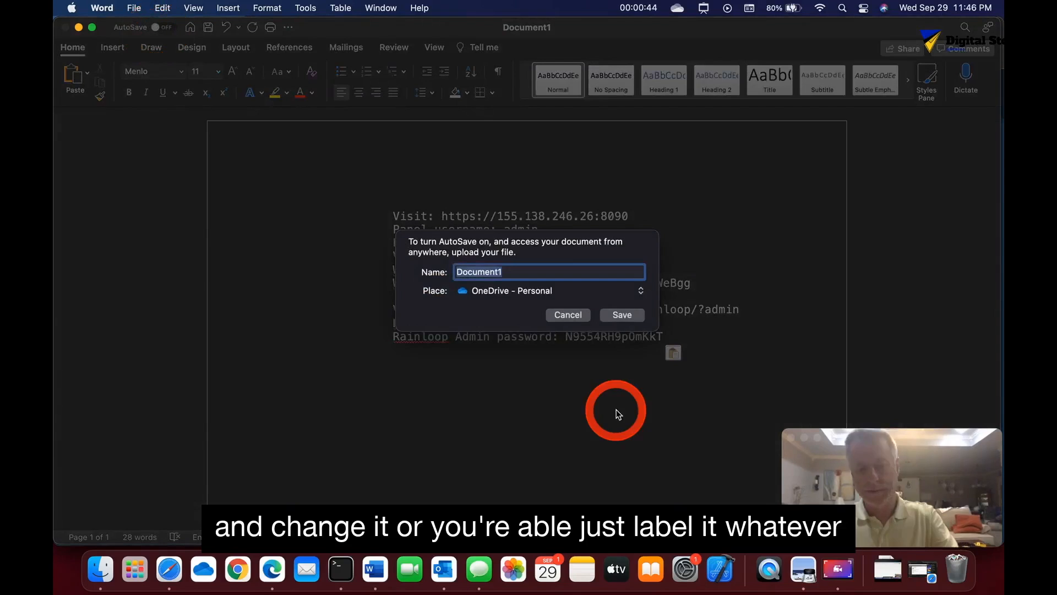
type("centos 8")
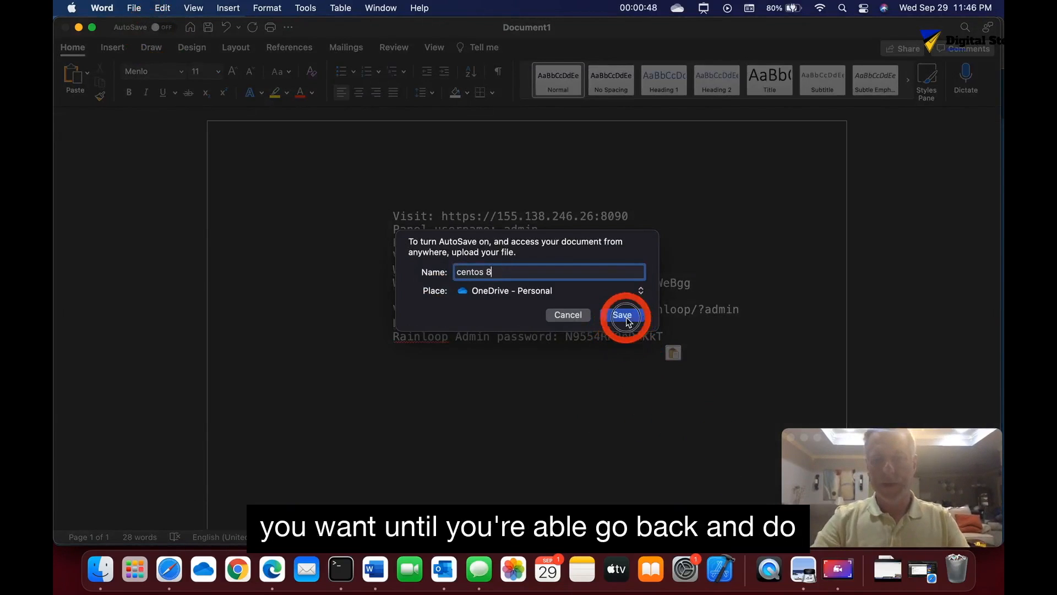
left_click(621, 315)
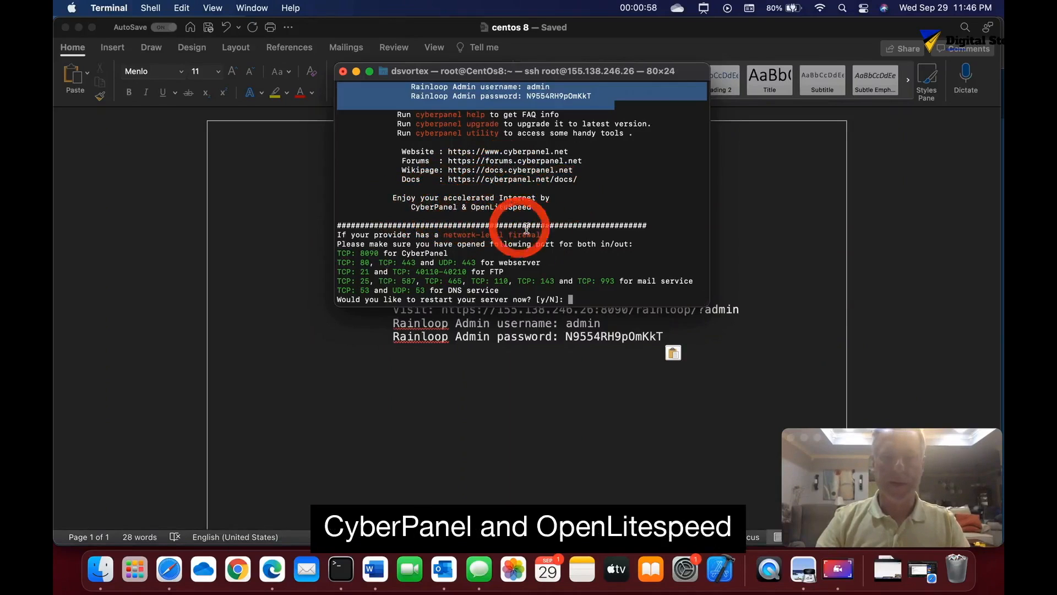
mouse_move(657, 330)
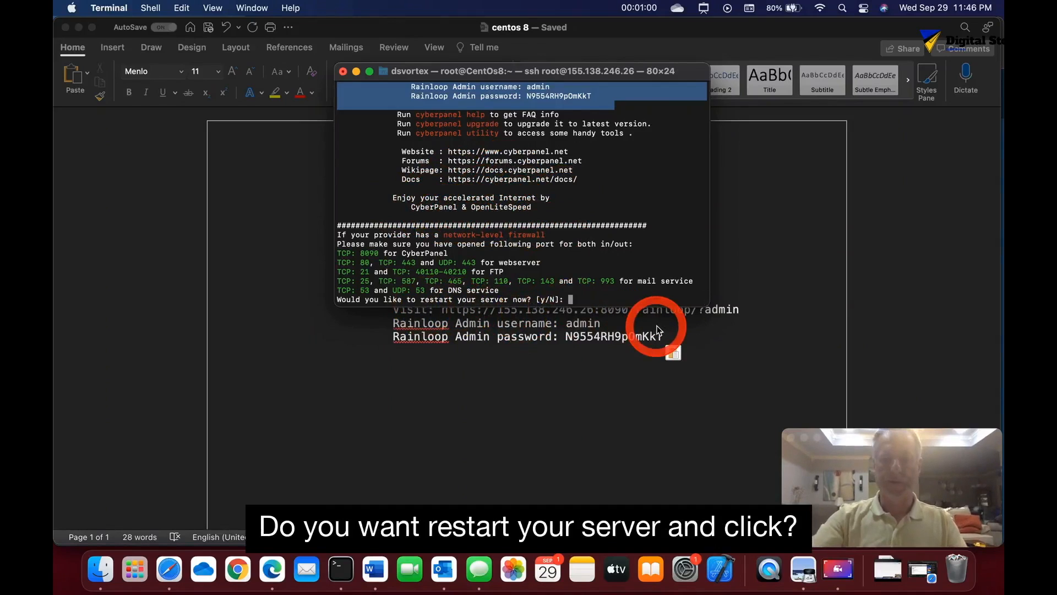
Confirm the server restart with y and begin retyping the ssh root command.
type("y")
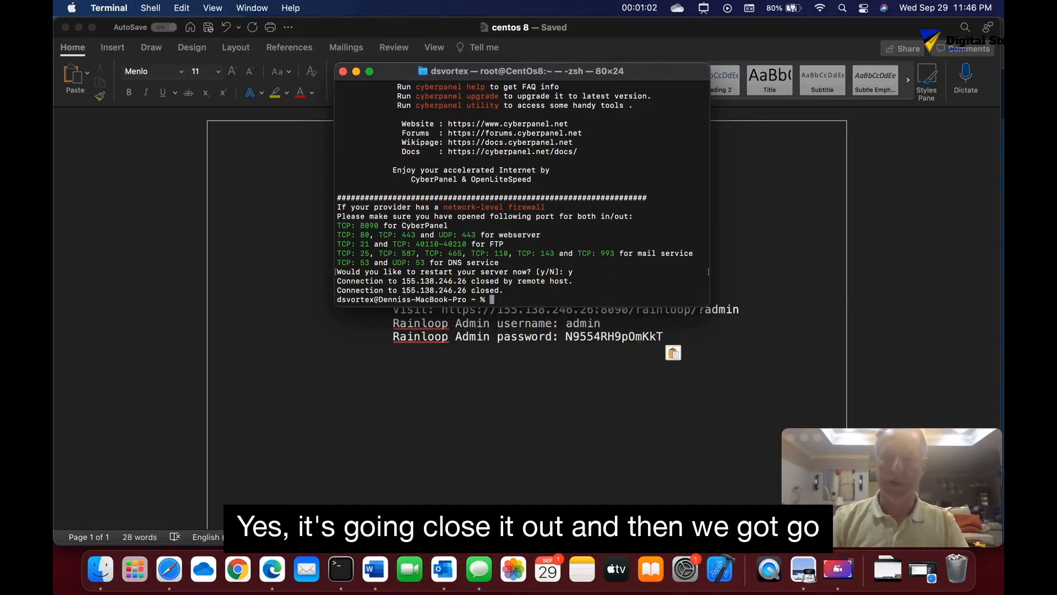
type("s")
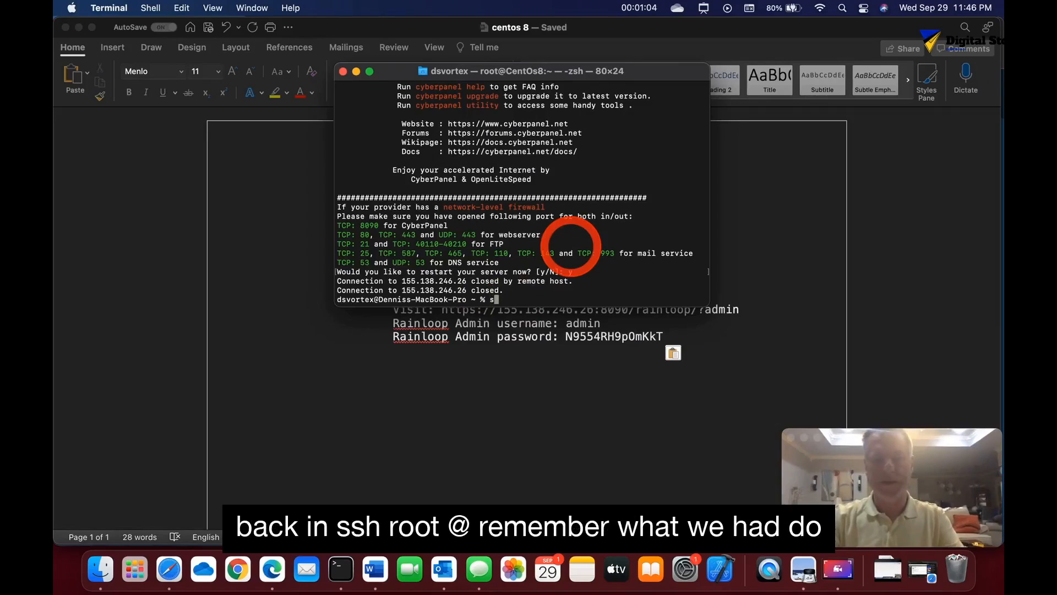
type("sh root")
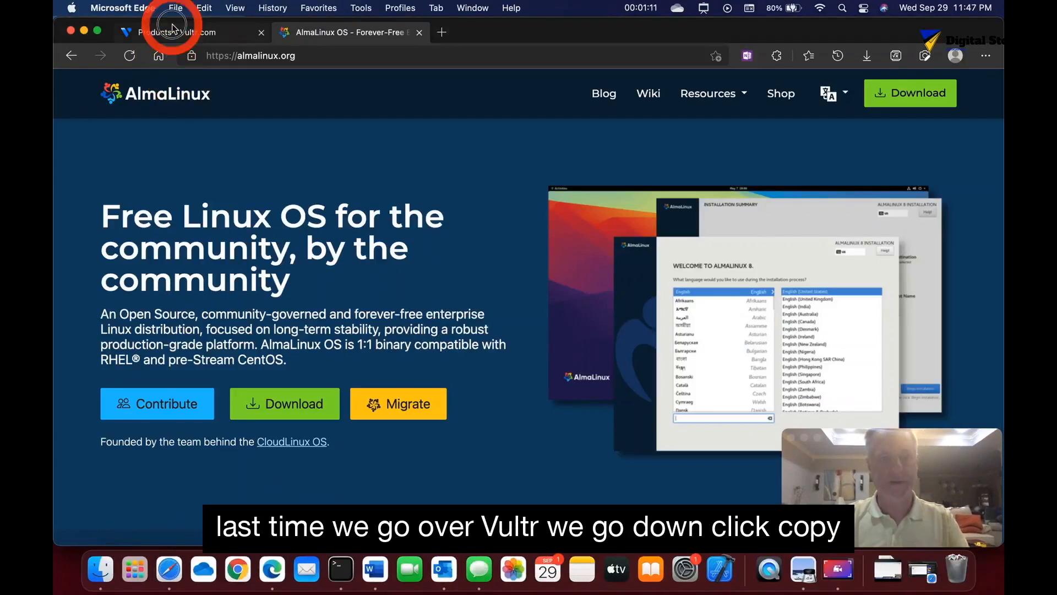
View the CentOs_8 server's IP and root login in Vultr, then return to Terminal.
left_click(175, 32)
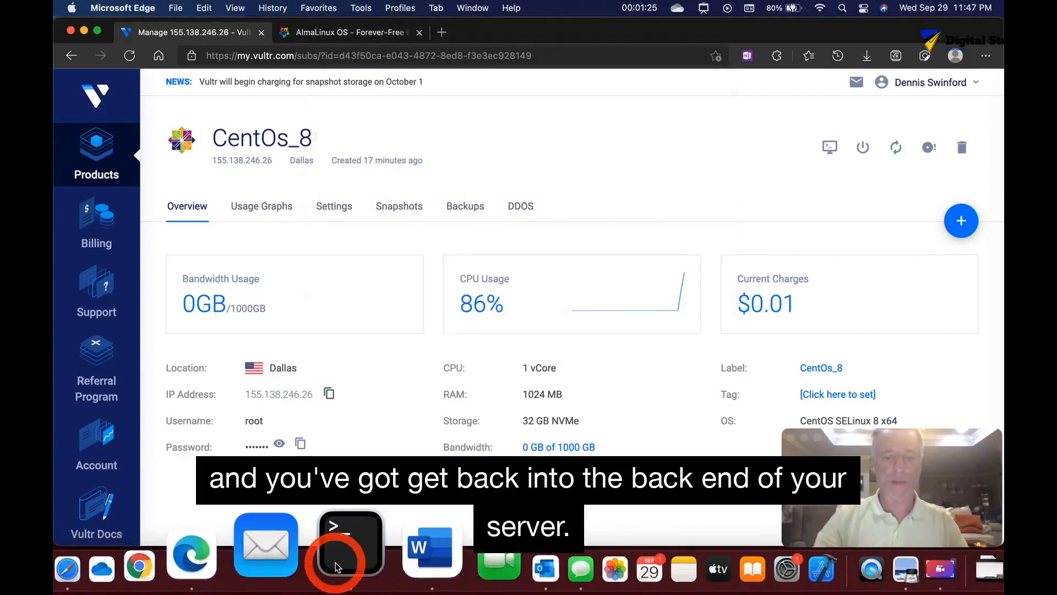
left_click(350, 545)
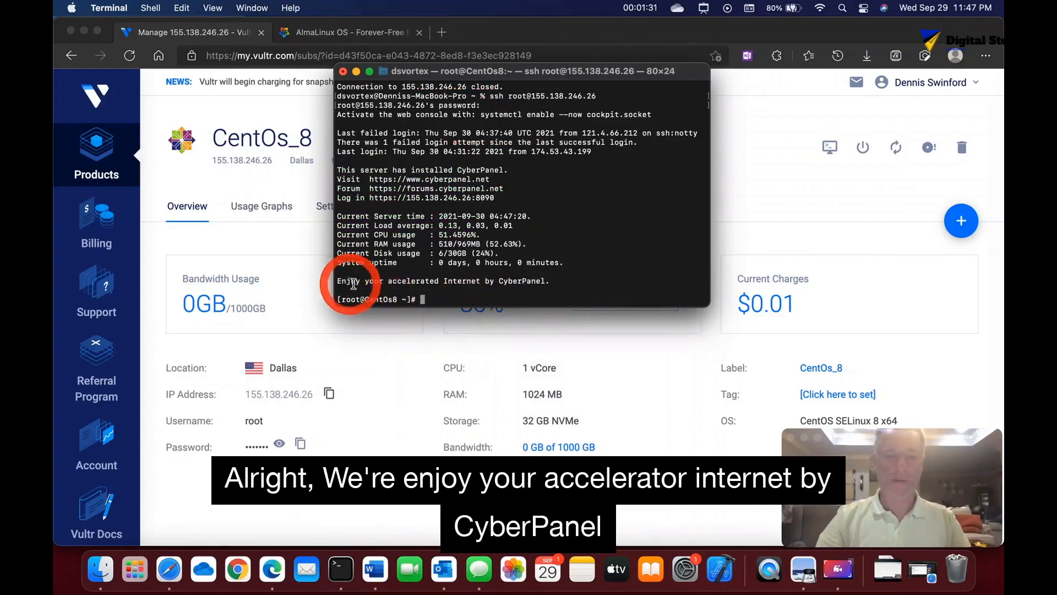
mouse_move(566, 279)
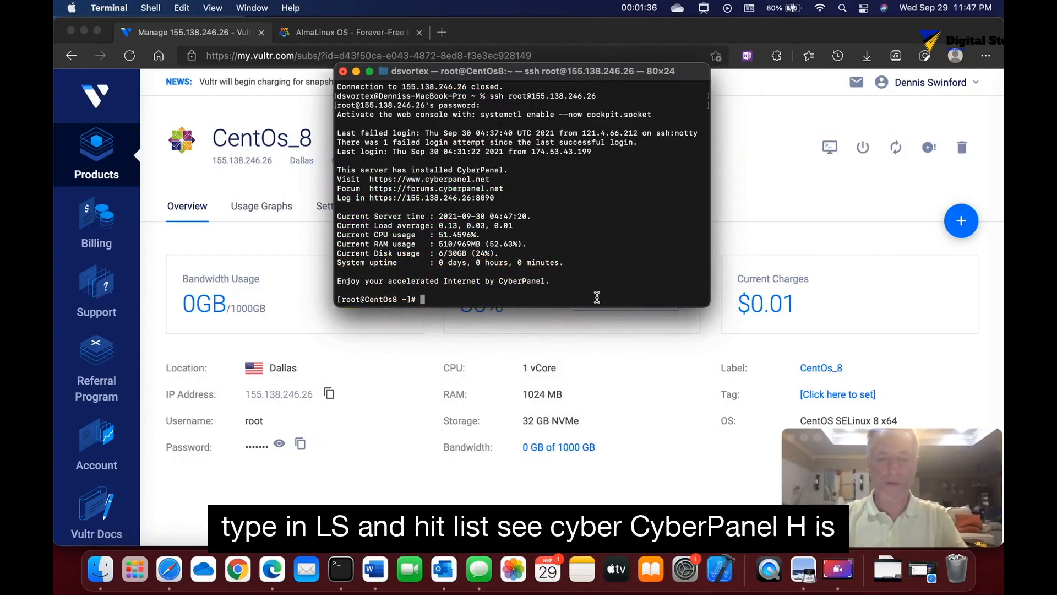
Run ls to reveal cyberpanel.sh, then switch to the AlmaLinux browser tab.
type("ls")
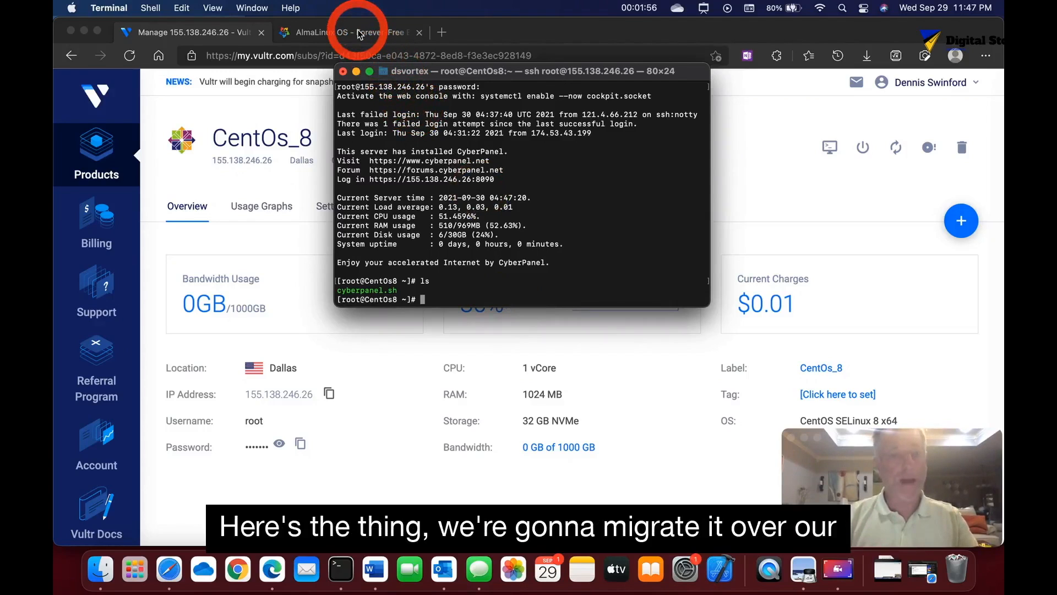
left_click(343, 32)
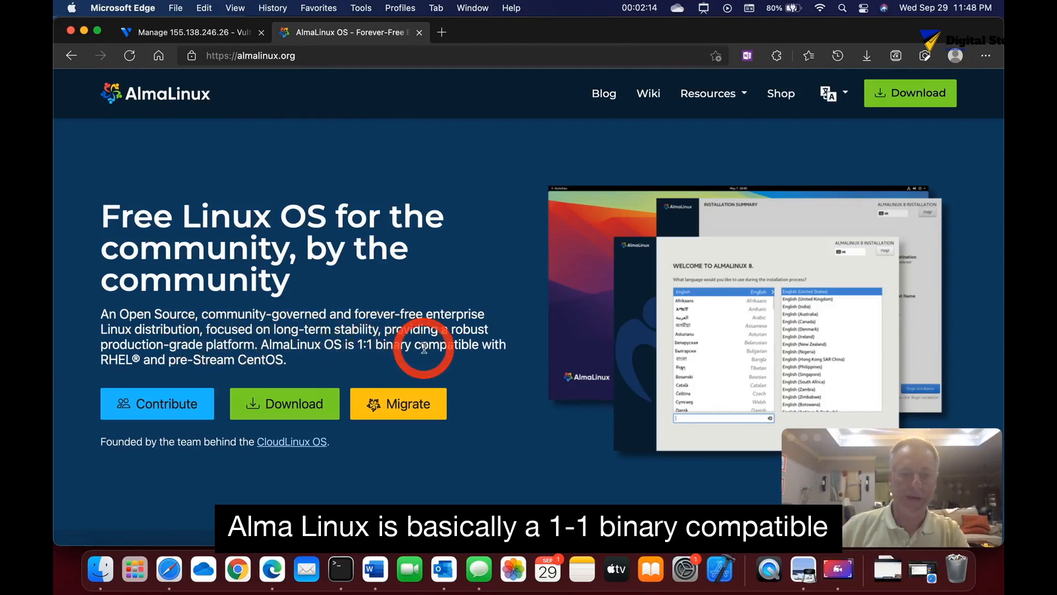
mouse_move(111, 364)
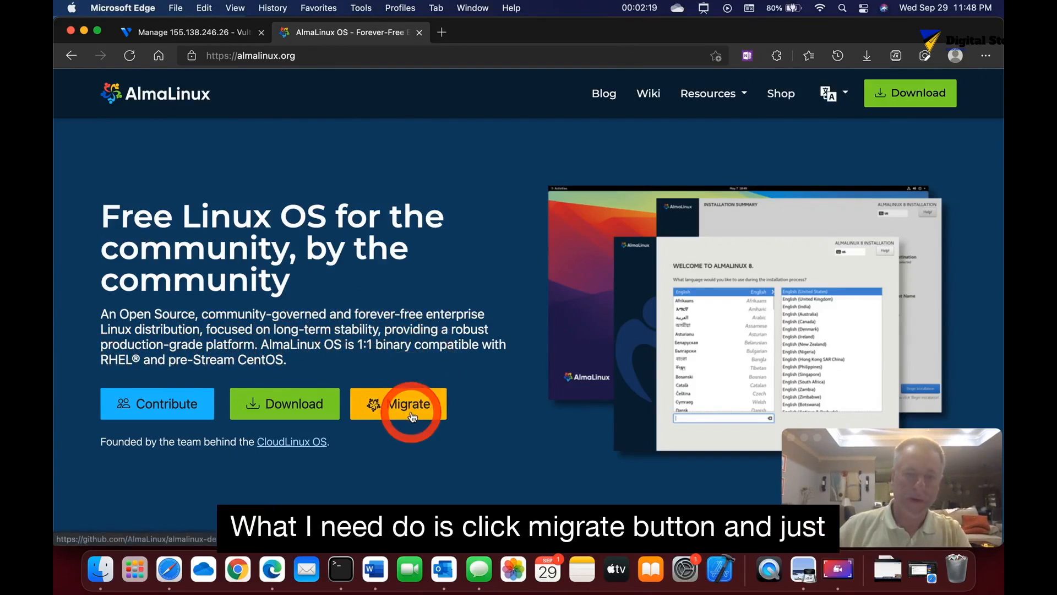
Open the almalinux-deploy Migrate page and scroll to the README's curl download command.
left_click(397, 403)
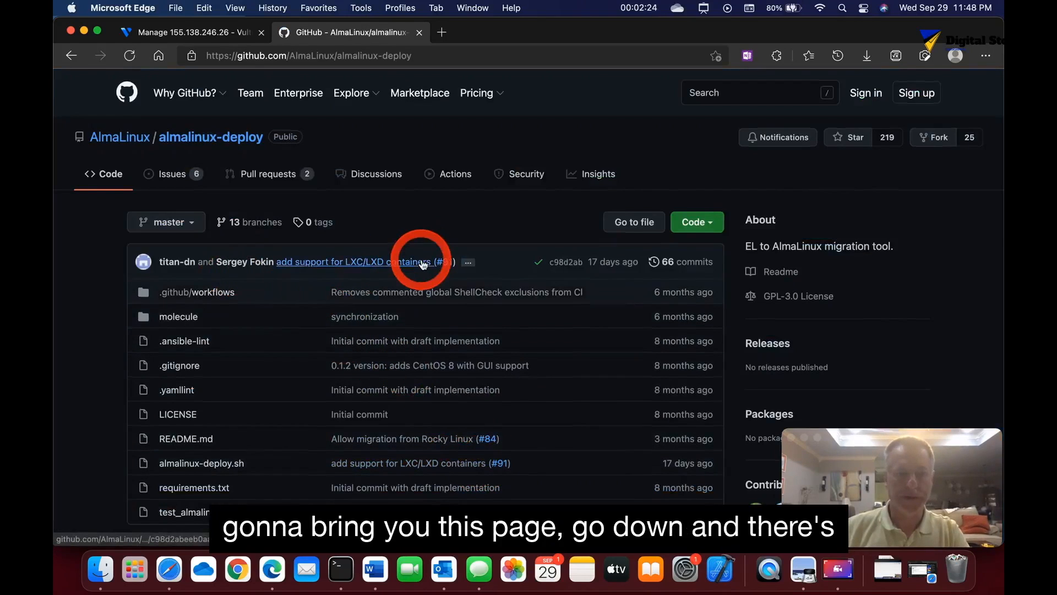
scroll("down", 3)
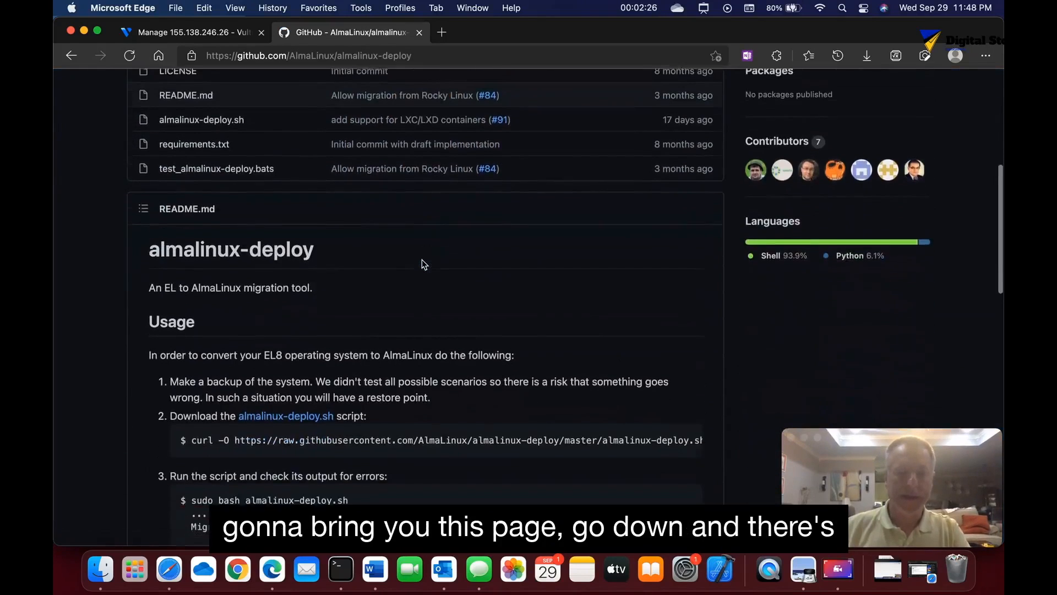
scroll("down", 3)
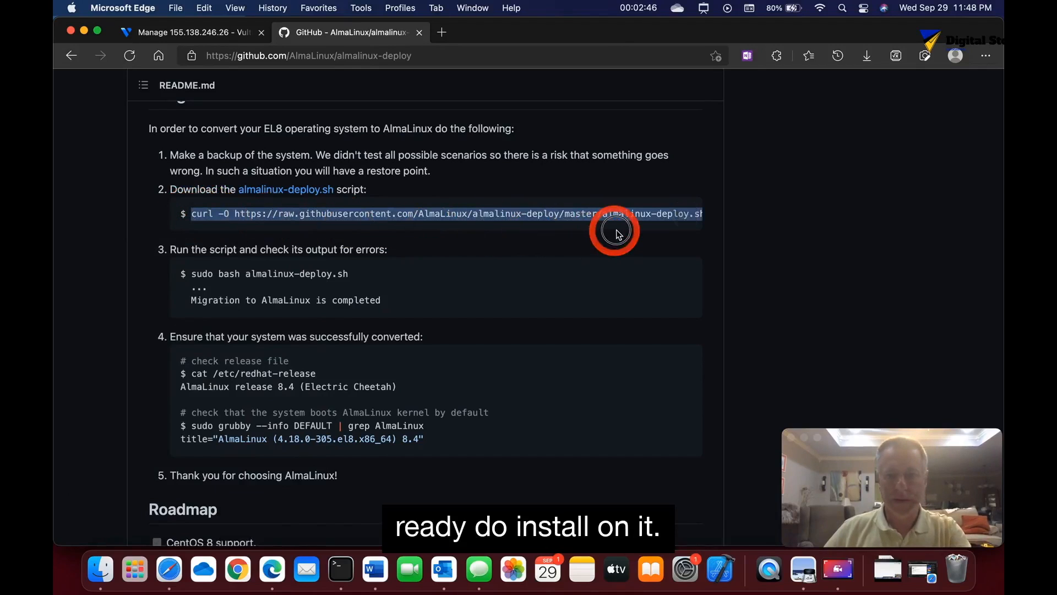
Copy the curl command for almalinux-deploy.sh and paste it into the server session.
right_click(604, 222)
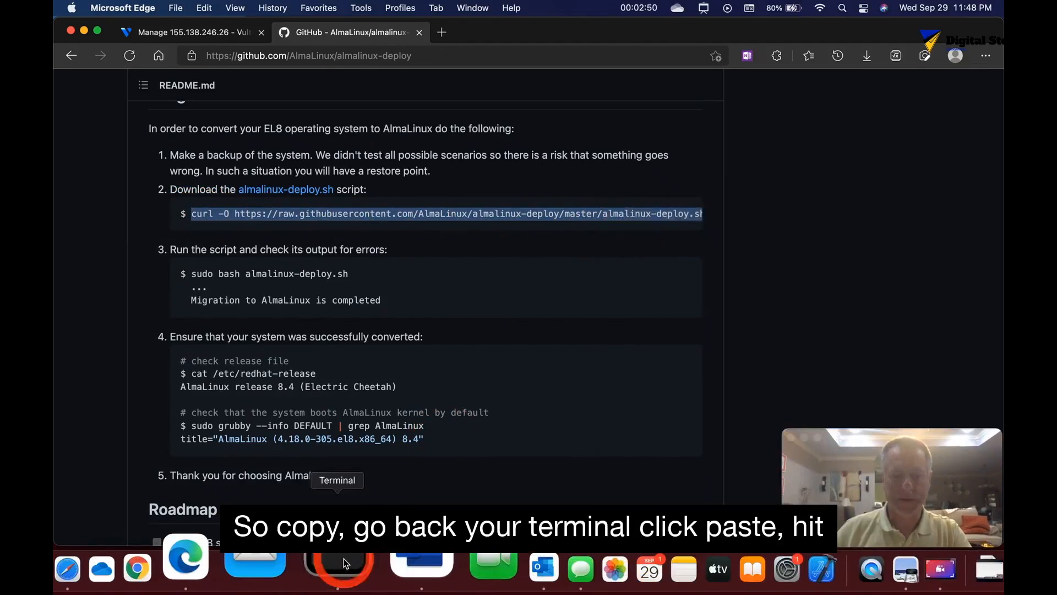
right_click(441, 297)
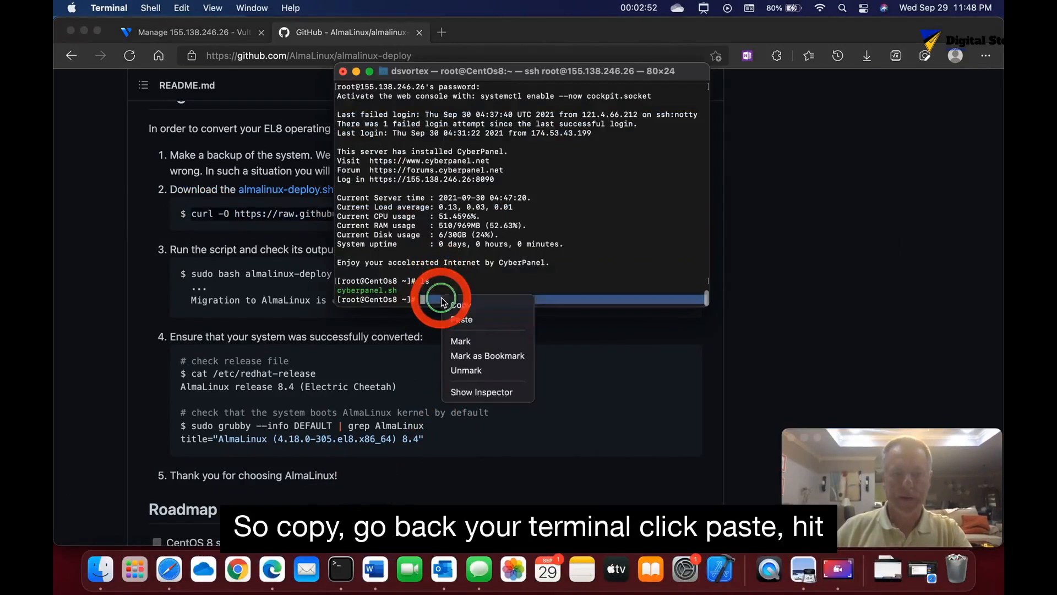
left_click(462, 318)
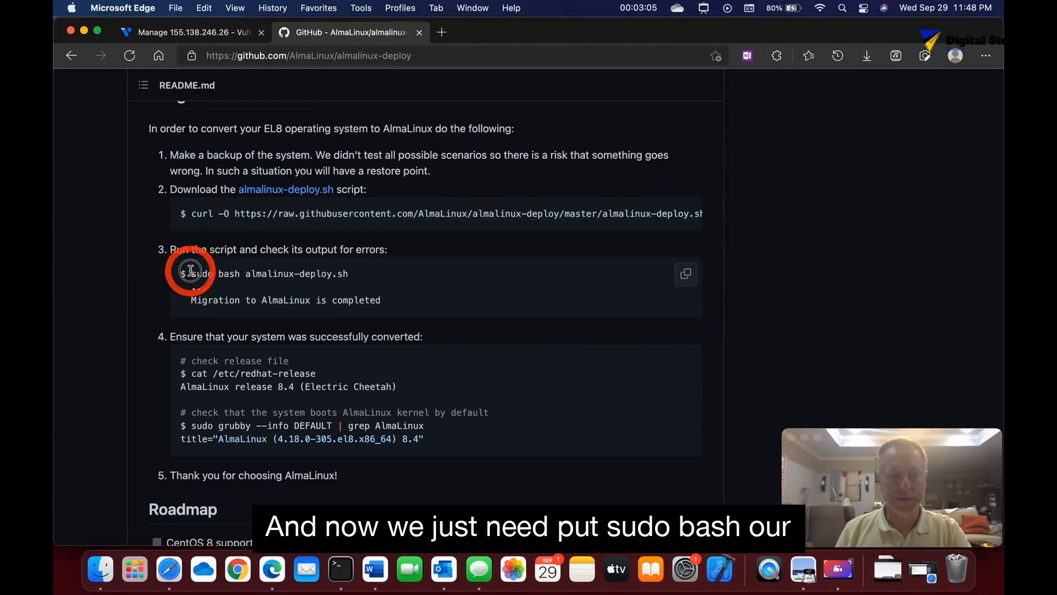
Copy 'sudo bash almalinux-deploy.sh' from GitHub and paste it into the server session.
left_click_drag(191, 273, 351, 273)
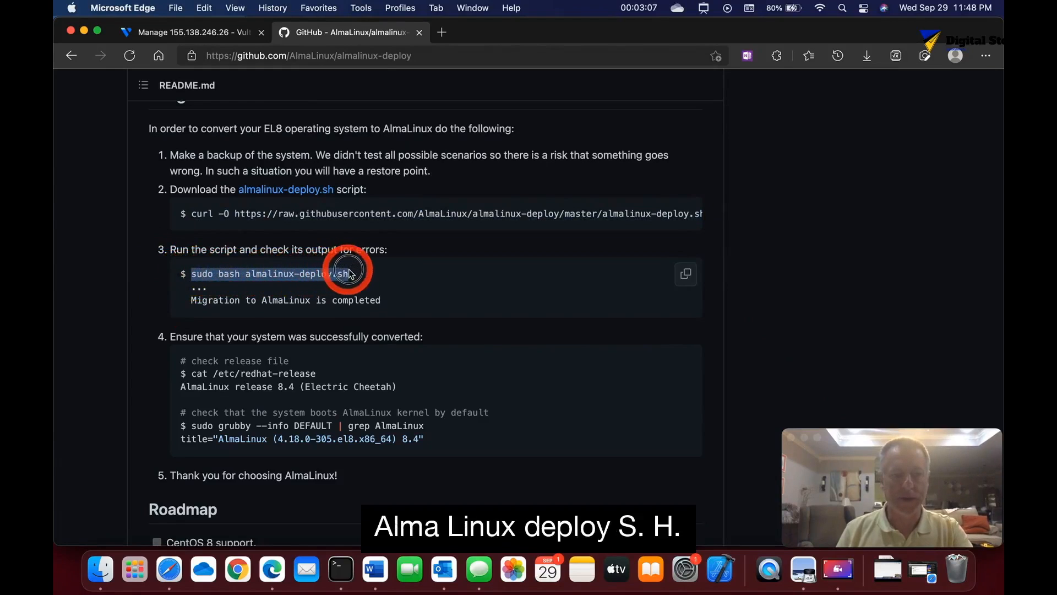
right_click(331, 274)
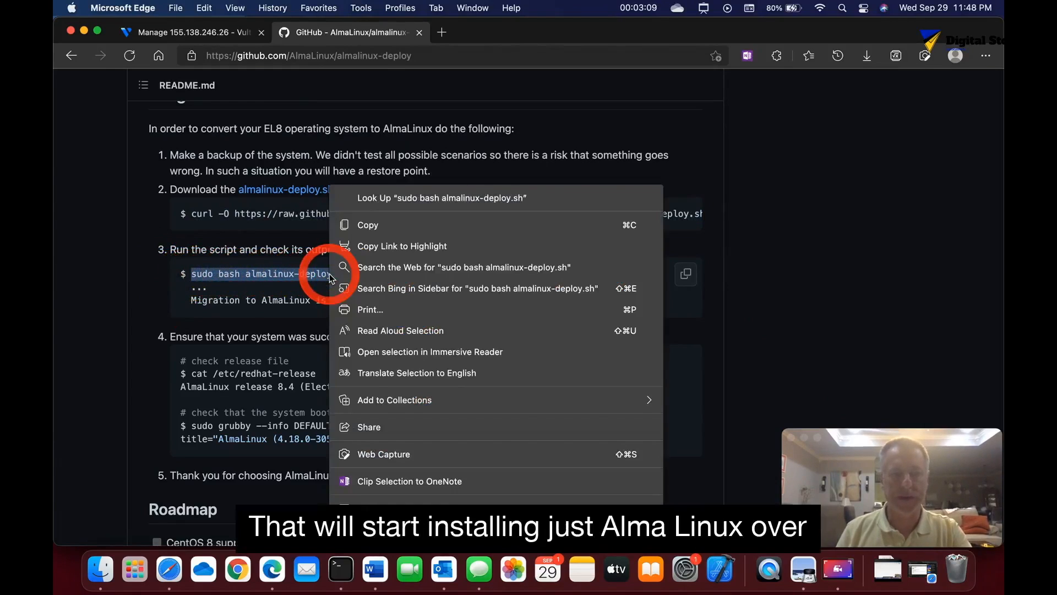
left_click(330, 465)
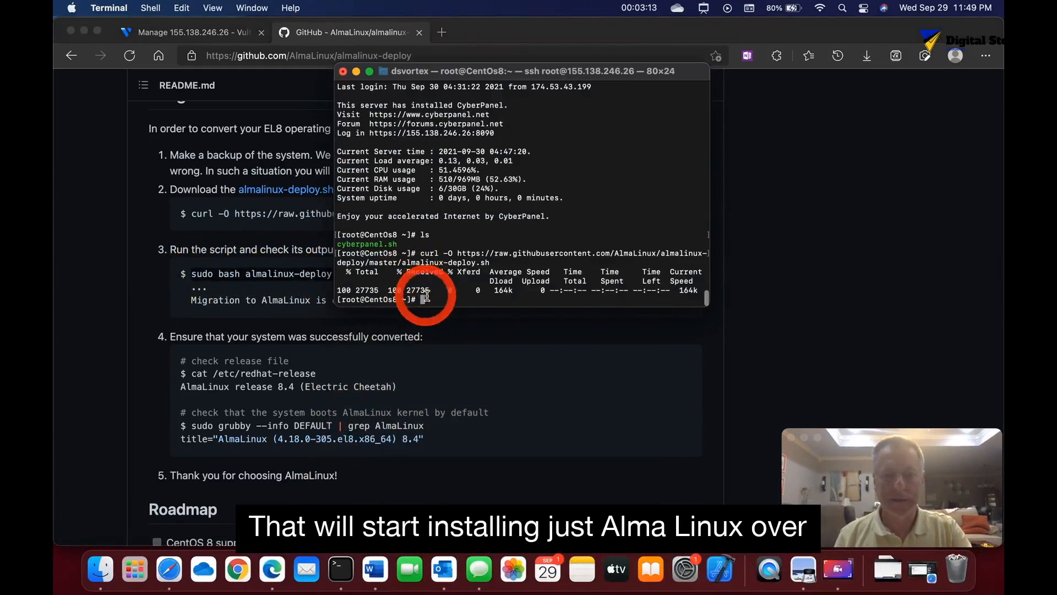
right_click(424, 299)
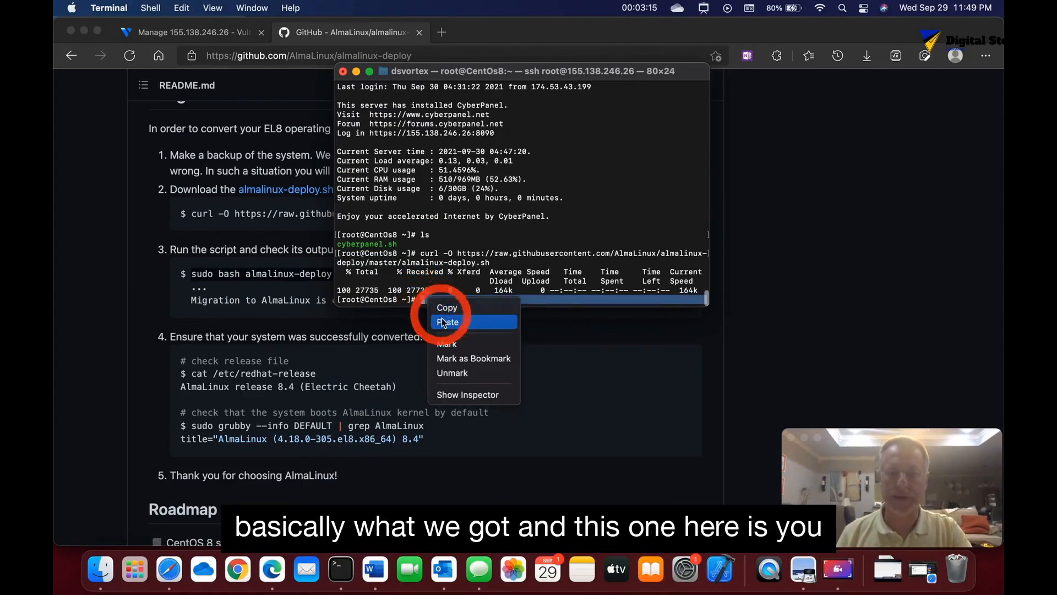
left_click(447, 322)
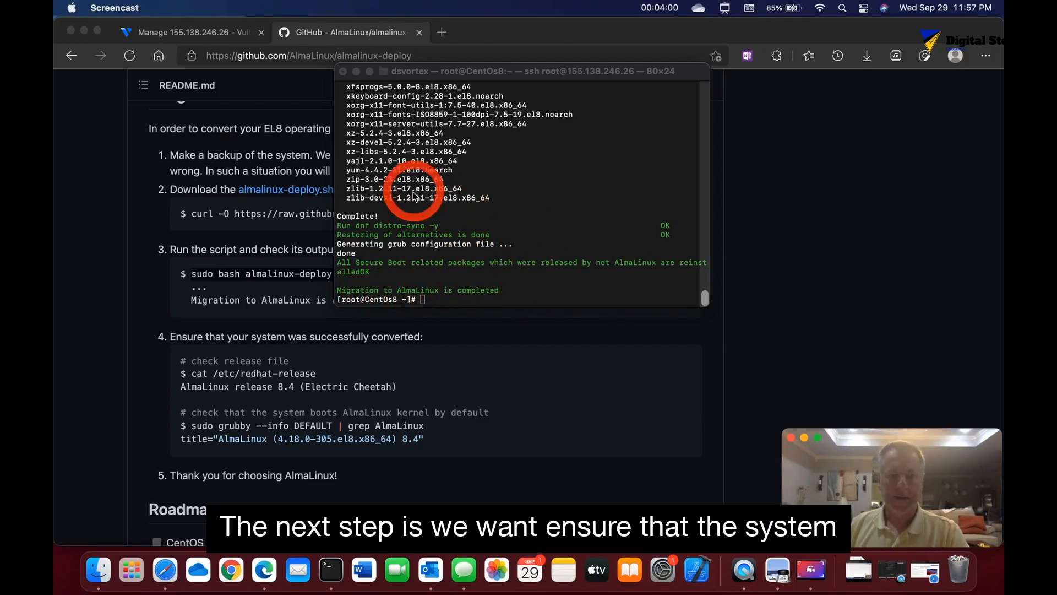
mouse_move(345, 387)
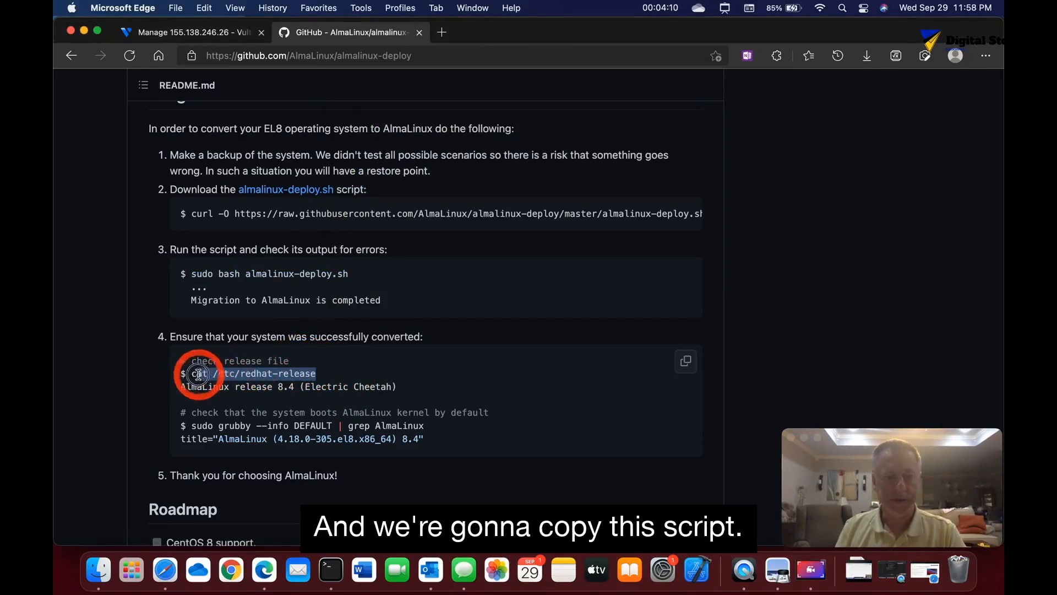
Run 'cat /etc/redhat-release' in Terminal to confirm AlmaLinux release 8.4 (Electric Cheetah).
right_click(199, 373)
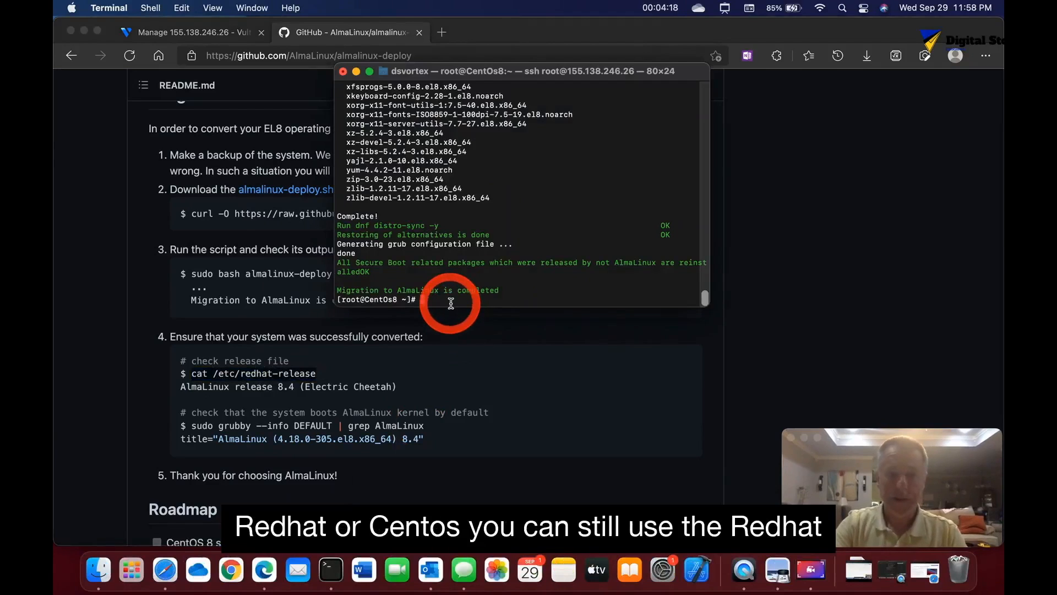
right_click(450, 303)
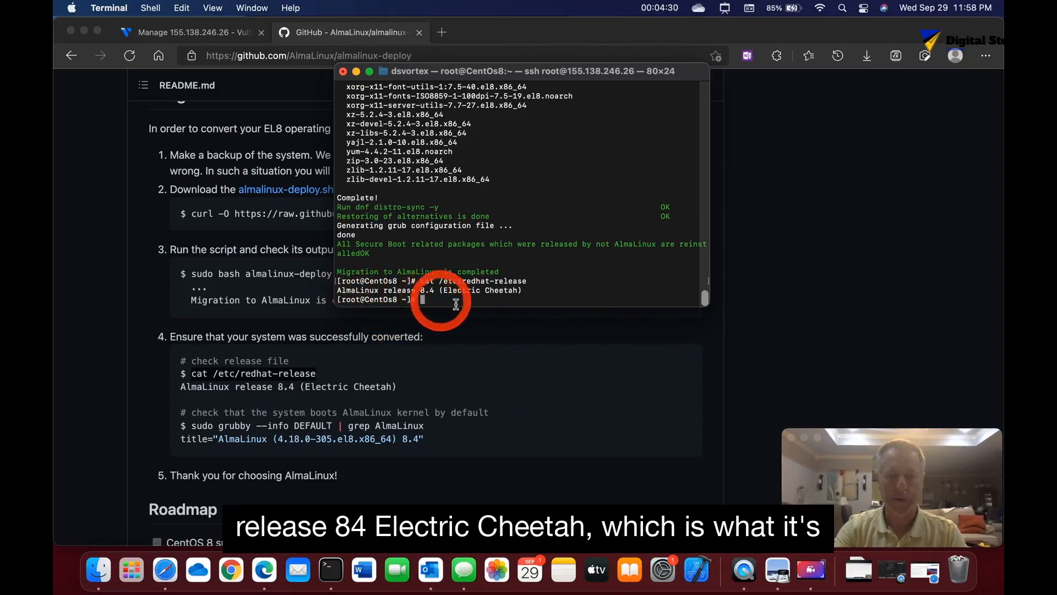
mouse_move(406, 360)
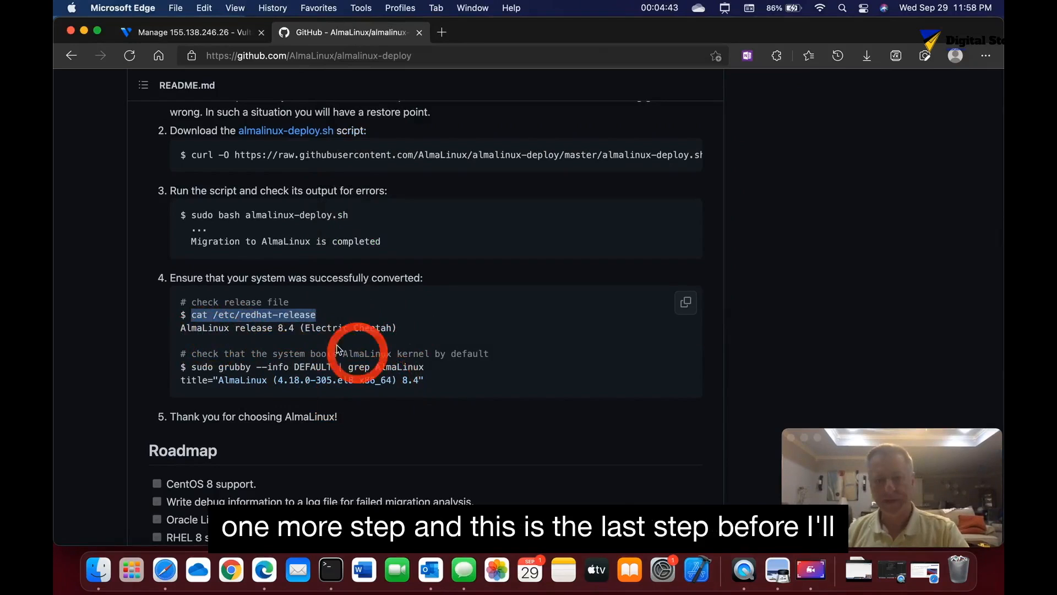
mouse_move(229, 348)
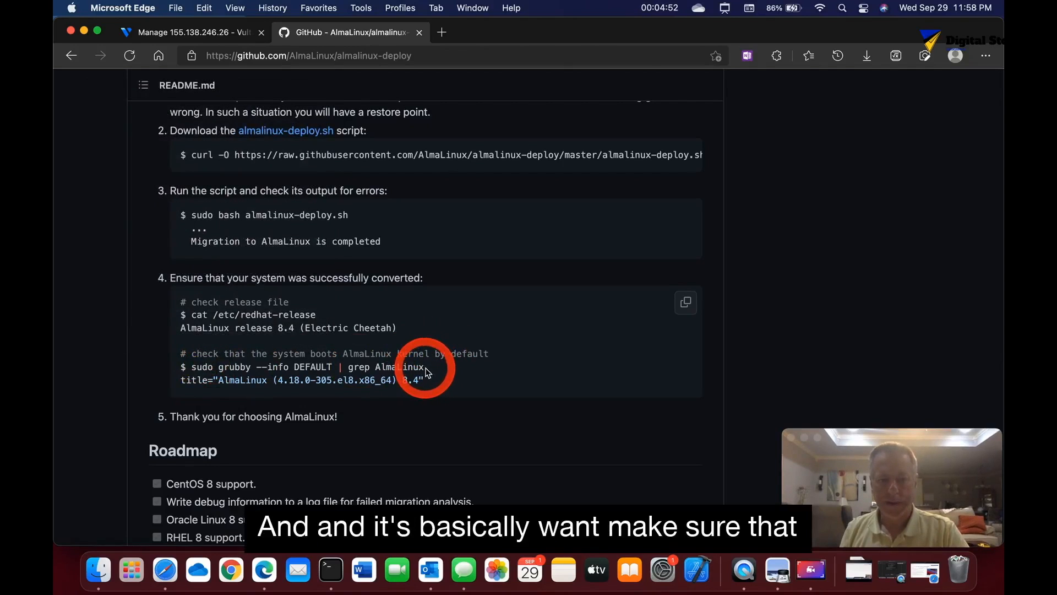
Run 'sudo grubby --info DEFAULT | grep AlmaLinux' in Terminal to confirm the default kernel.
left_click_drag(425, 367, 210, 353)
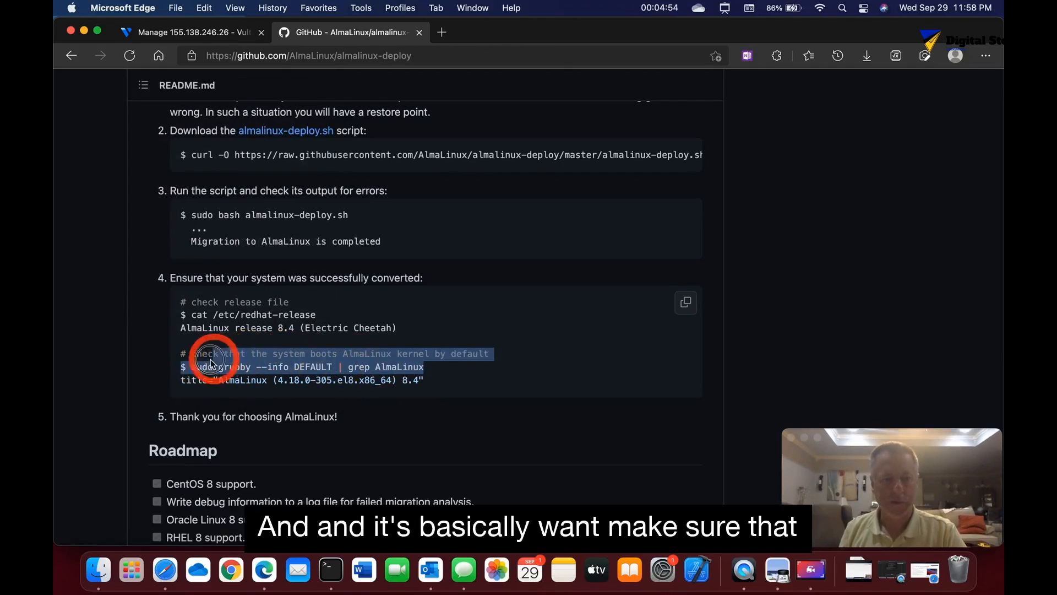
right_click(212, 361)
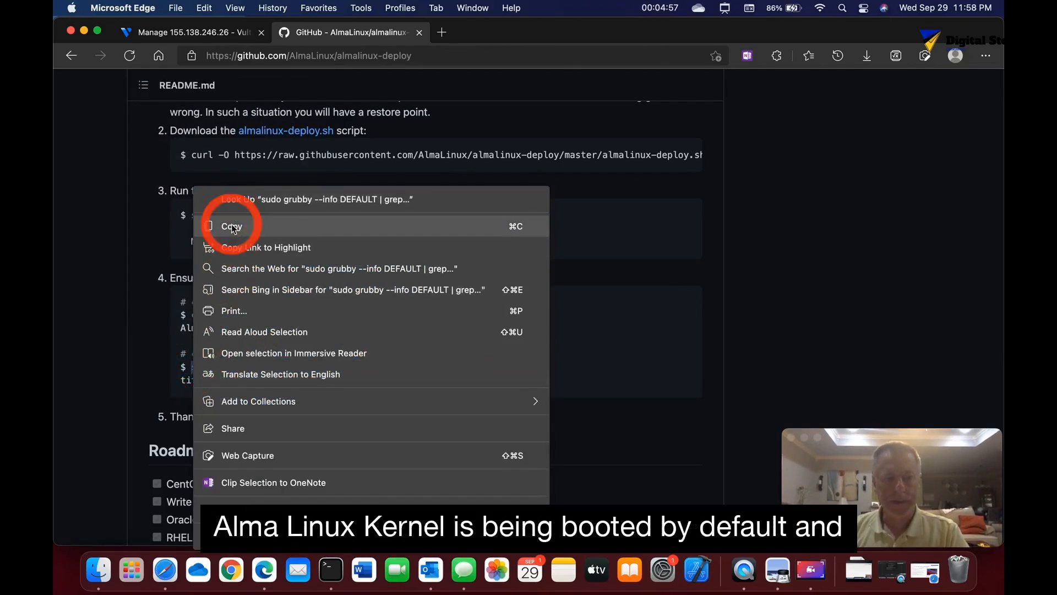
left_click(231, 225)
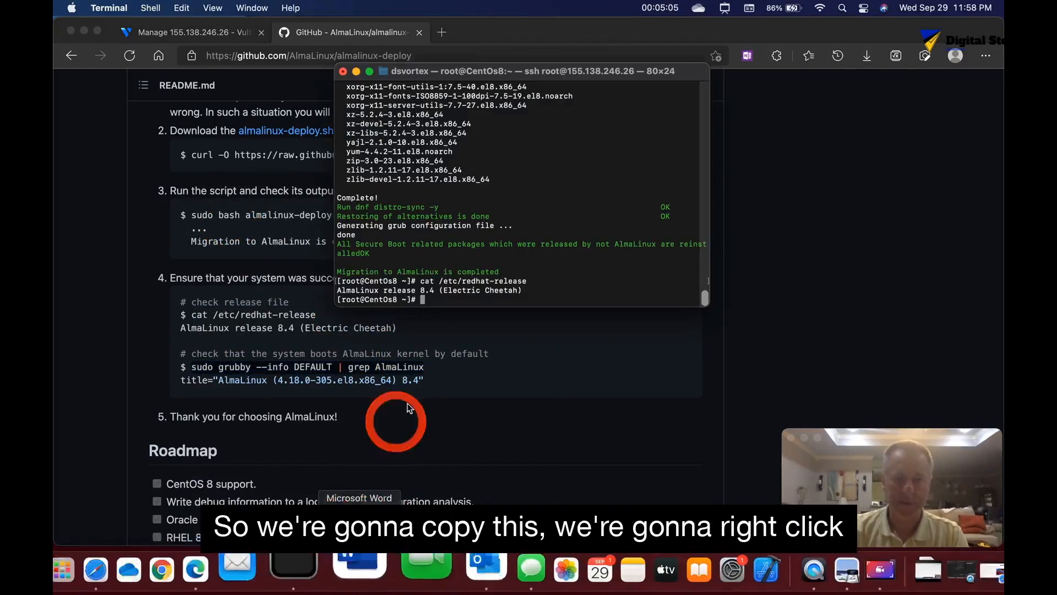
right_click(432, 298)
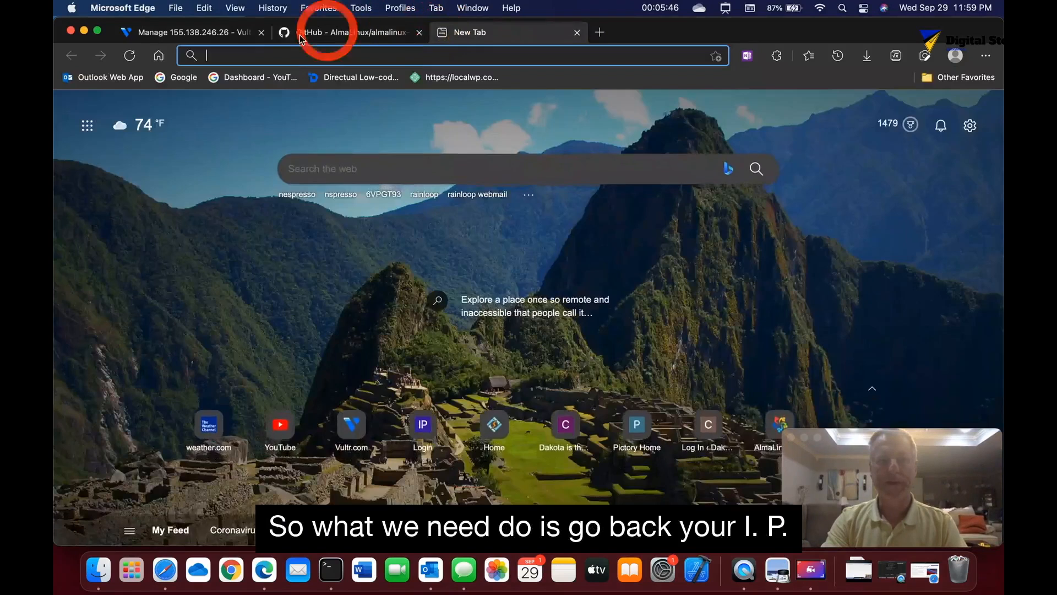
Load the server's Vultr IP address on port 8090 in the new Edge tab.
left_click(193, 32)
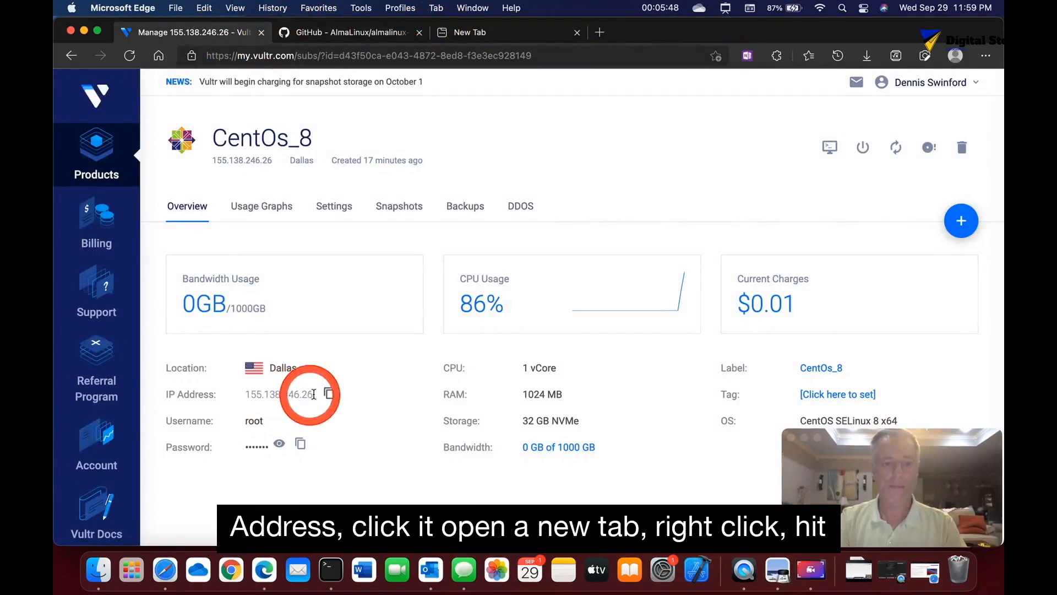
left_click(468, 32)
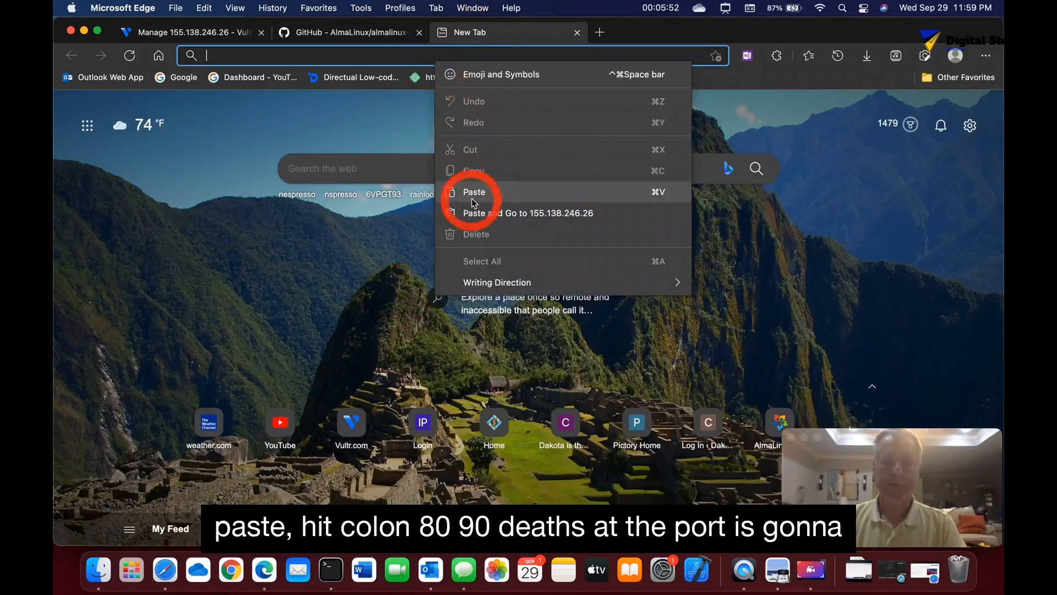
left_click(474, 192)
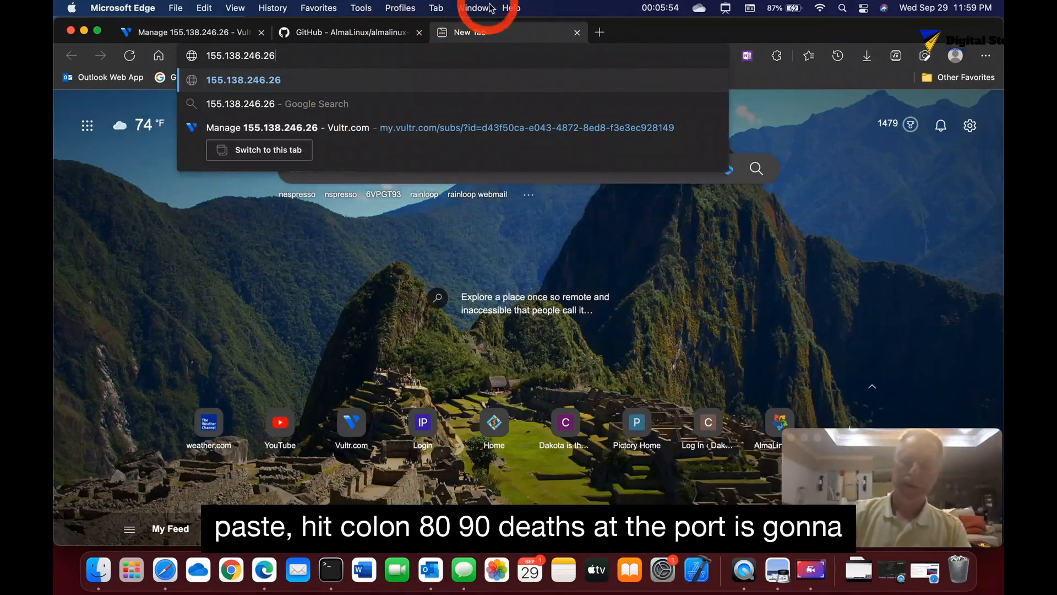
type(":8090")
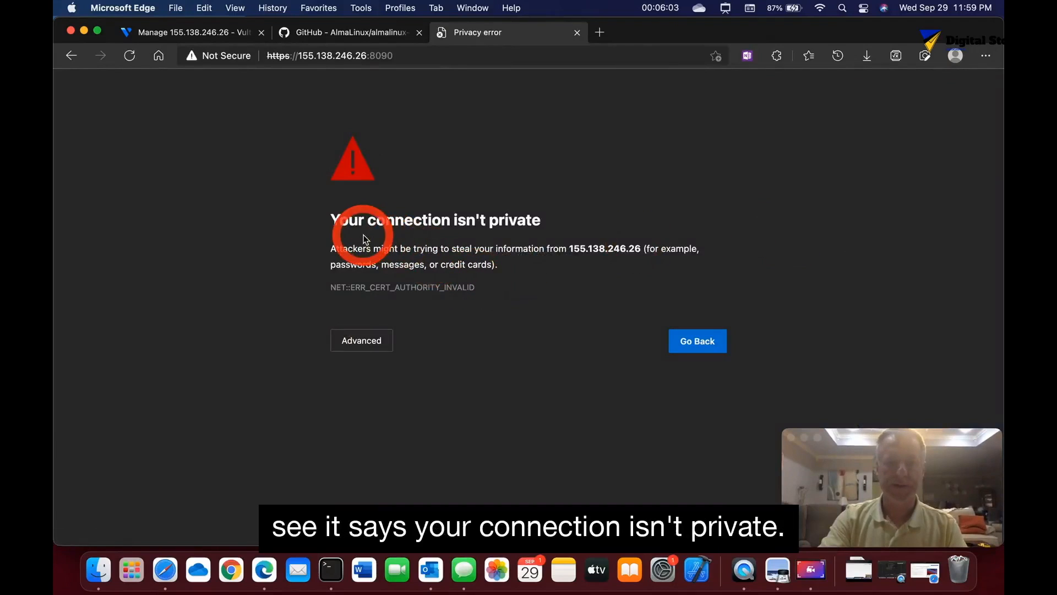
mouse_move(742, 235)
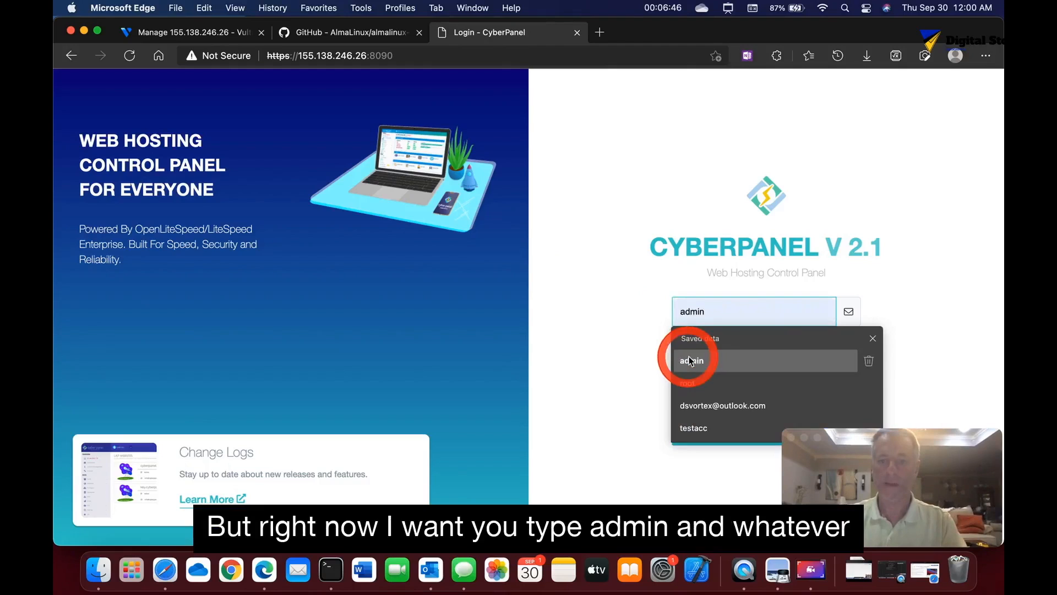
Sign in to CyberPanel V 2.1 as the saved admin user with its password.
left_click(750, 351)
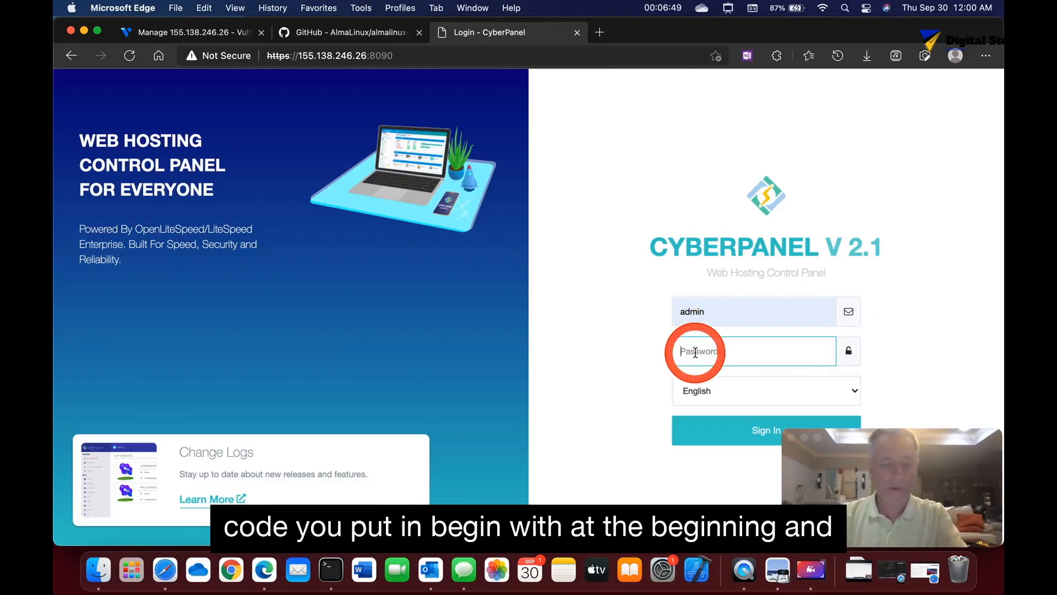
type("password")
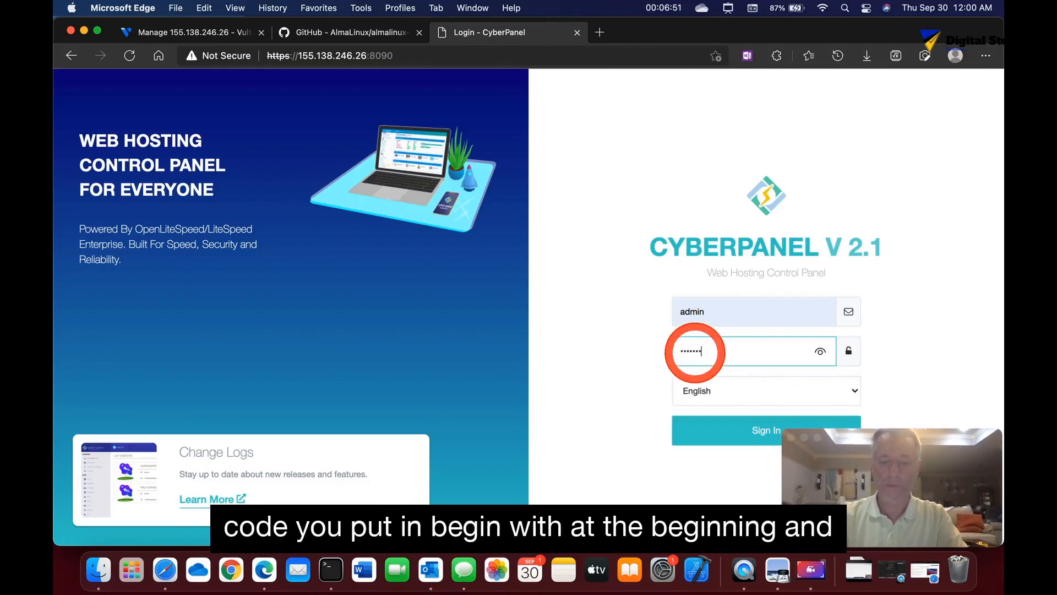
type("password")
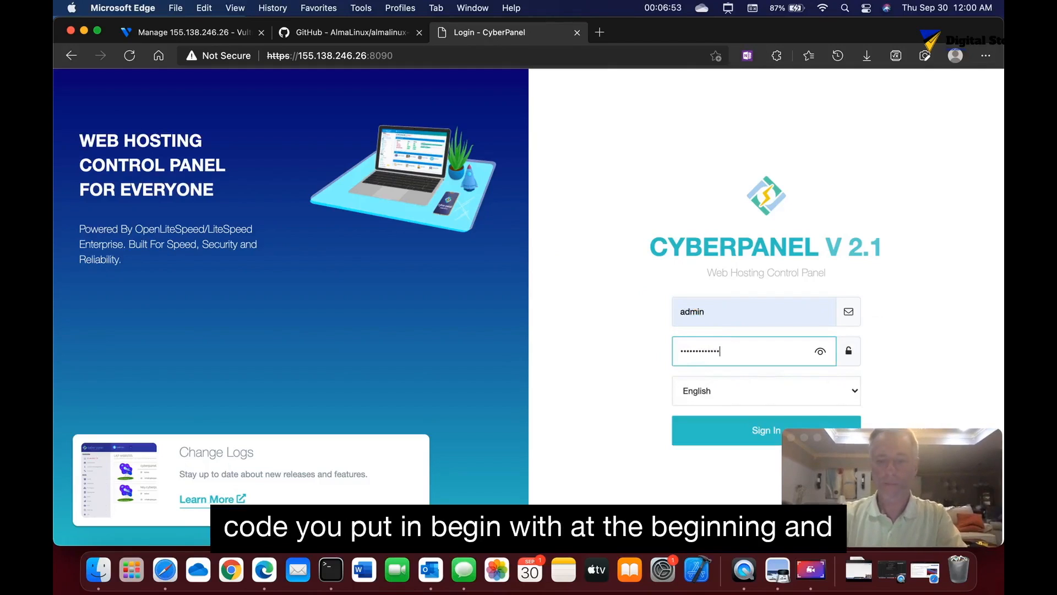
left_click(766, 430)
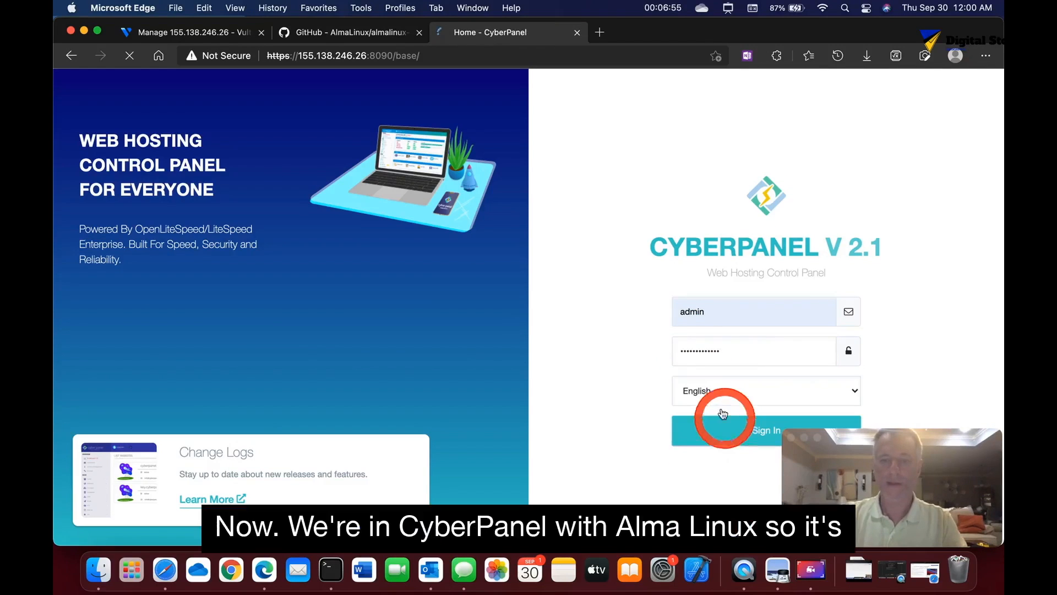
left_click(765, 430)
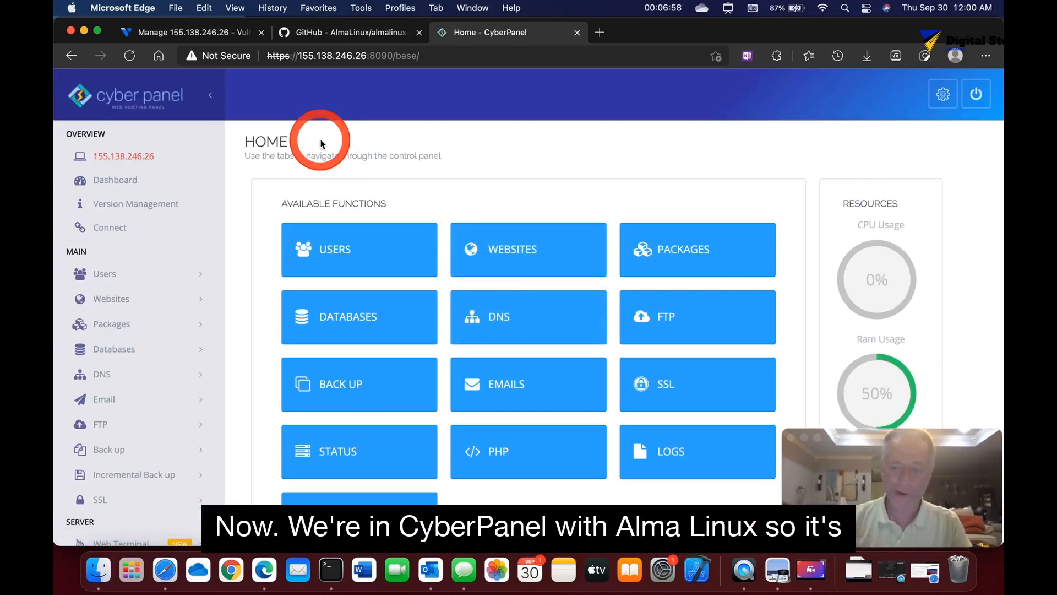
mouse_move(300, 175)
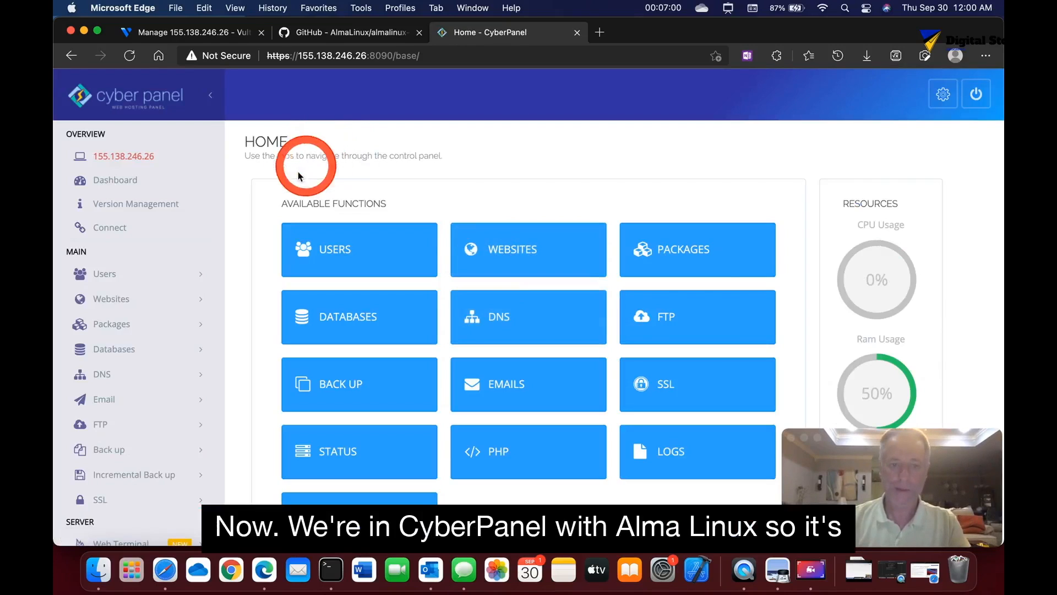
mouse_move(275, 195)
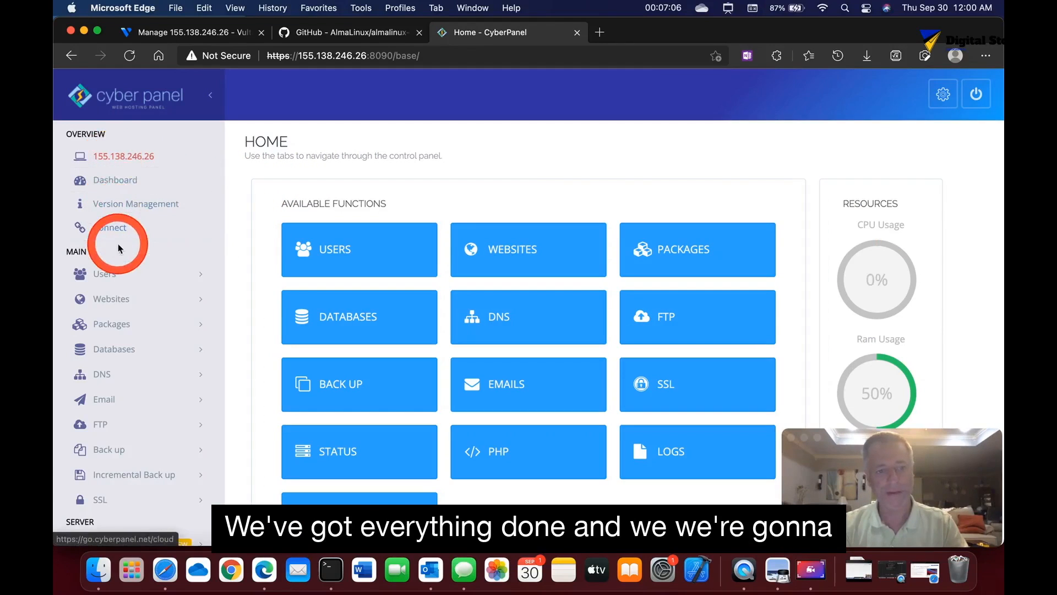
scroll("down", 3)
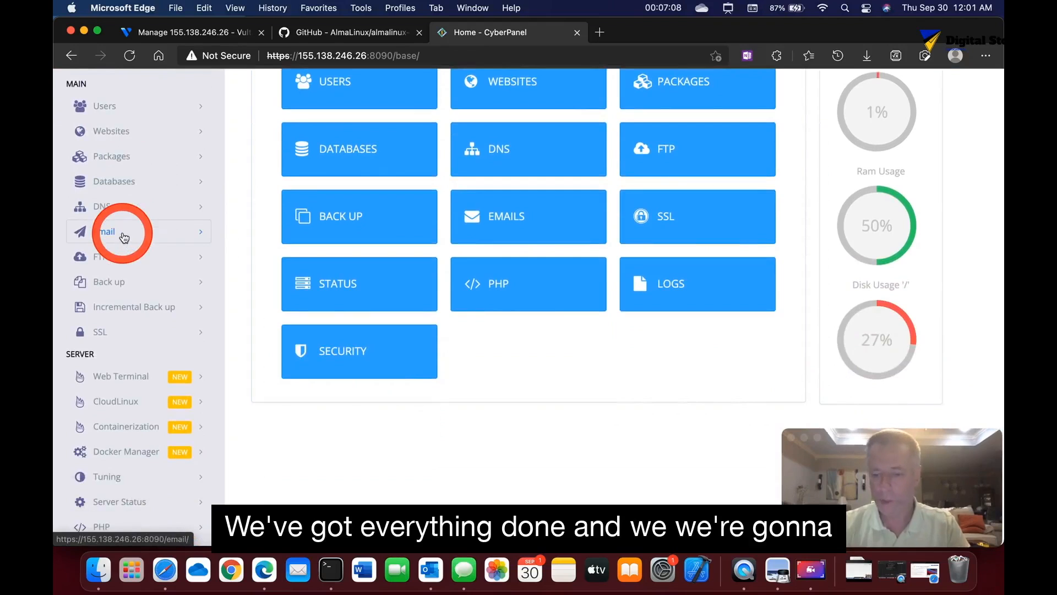
scroll("down", 3)
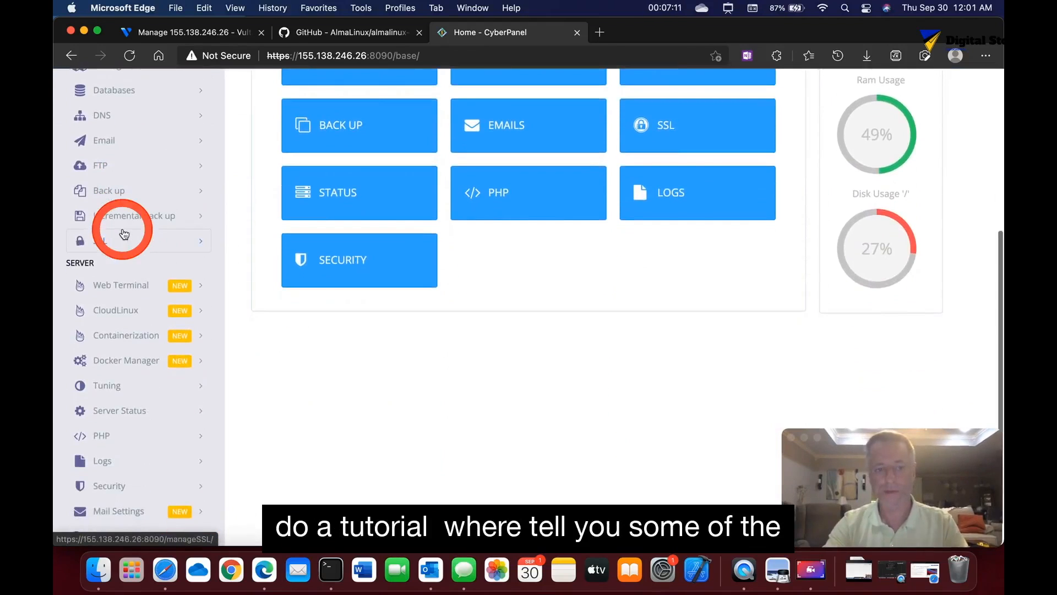